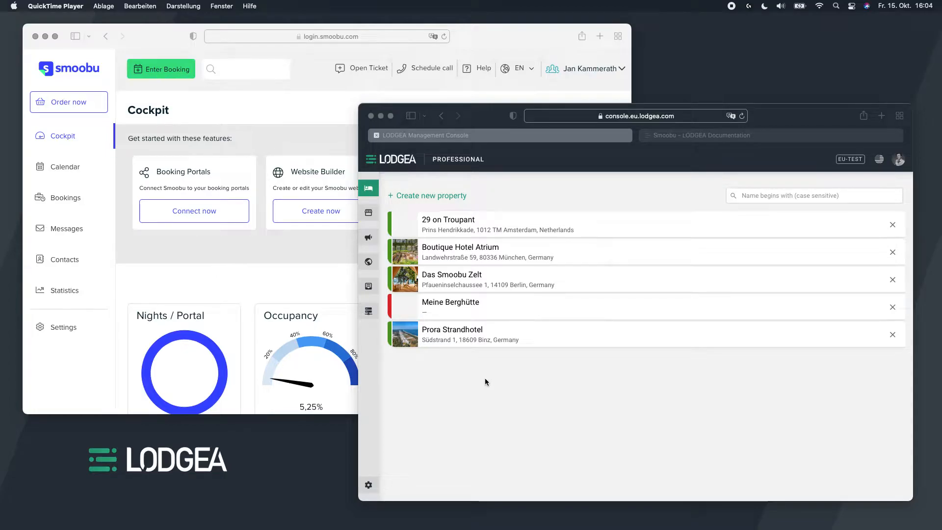
mouse_move(493, 383)
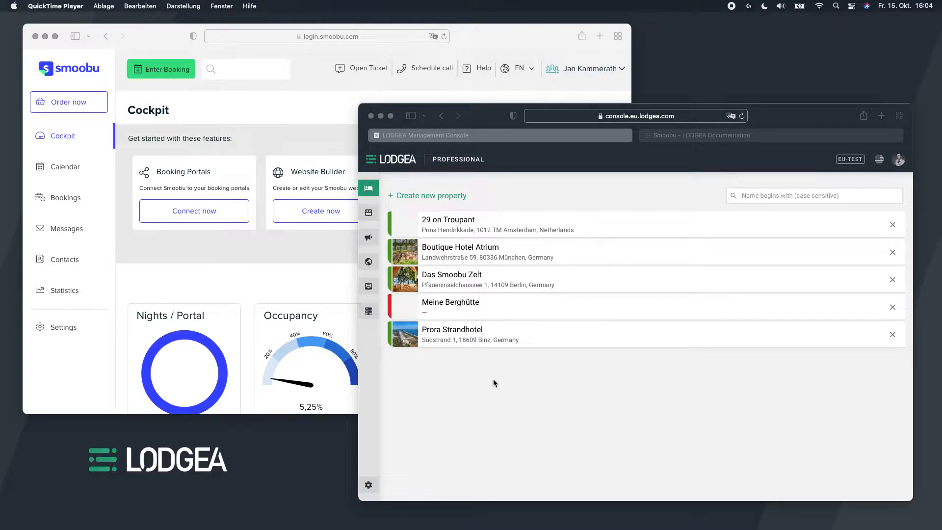
mouse_move(497, 384)
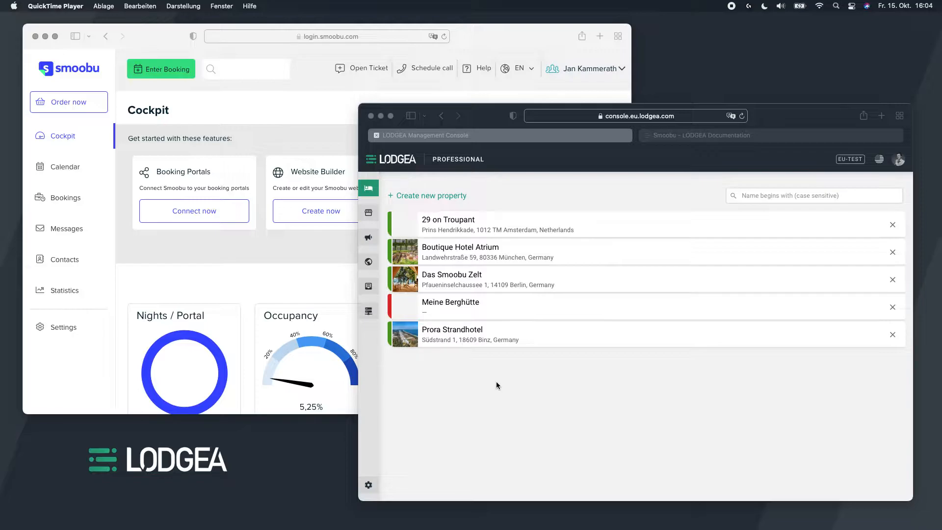
mouse_move(495, 386)
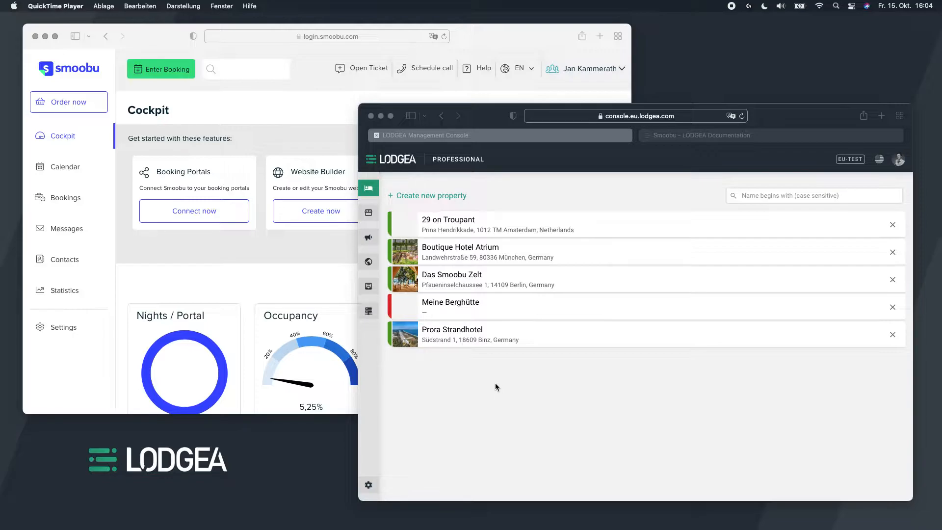
mouse_move(701, 278)
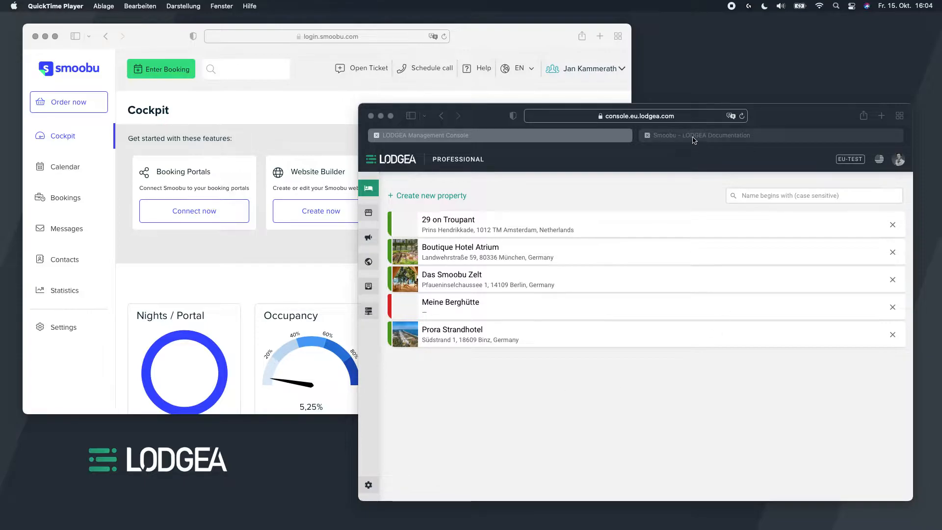
- Scroll the Smoobu documentation down to the 'Connect Smoobu and map the accommodations' section
click(769, 135)
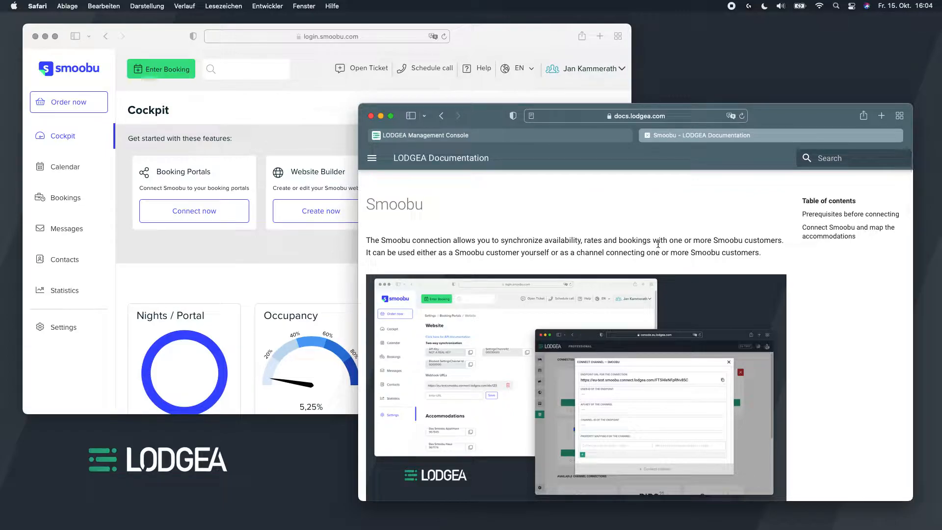
scroll(down, 3)
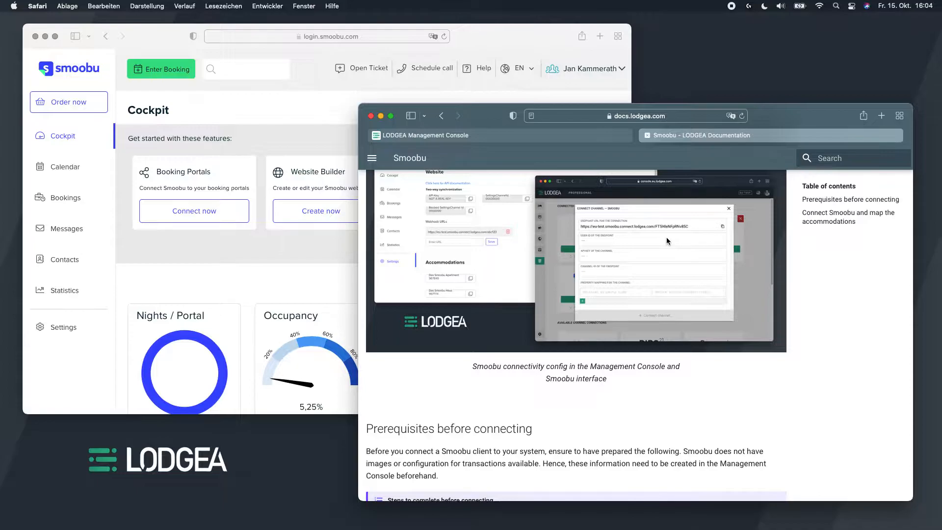
mouse_move(649, 263)
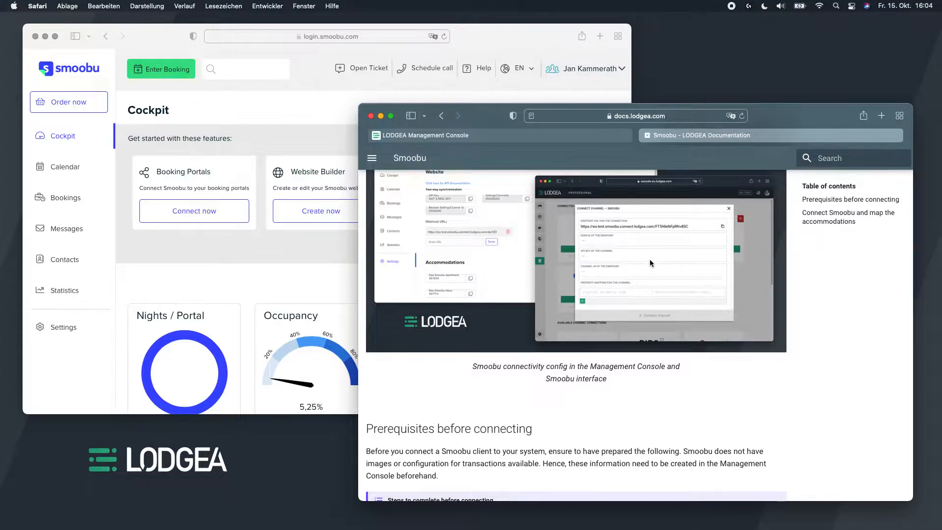
scroll(down, 3)
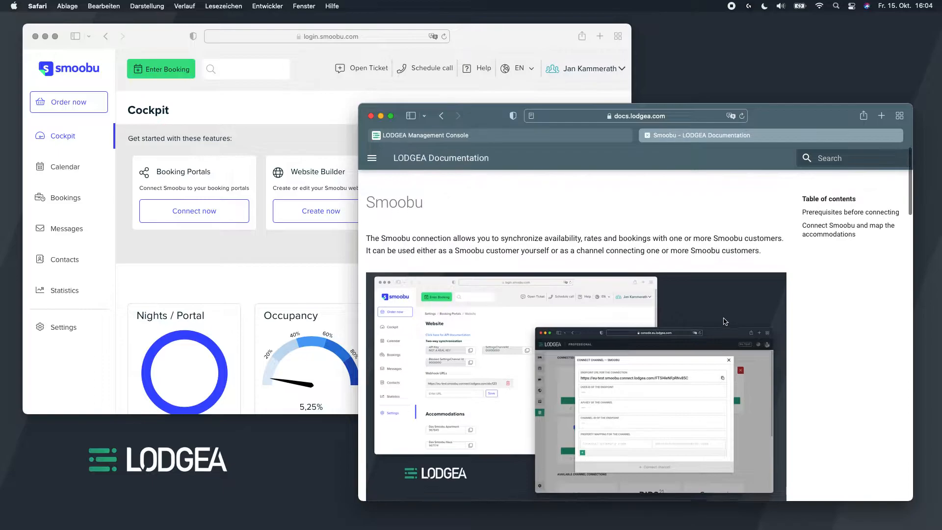
scroll(down, 3)
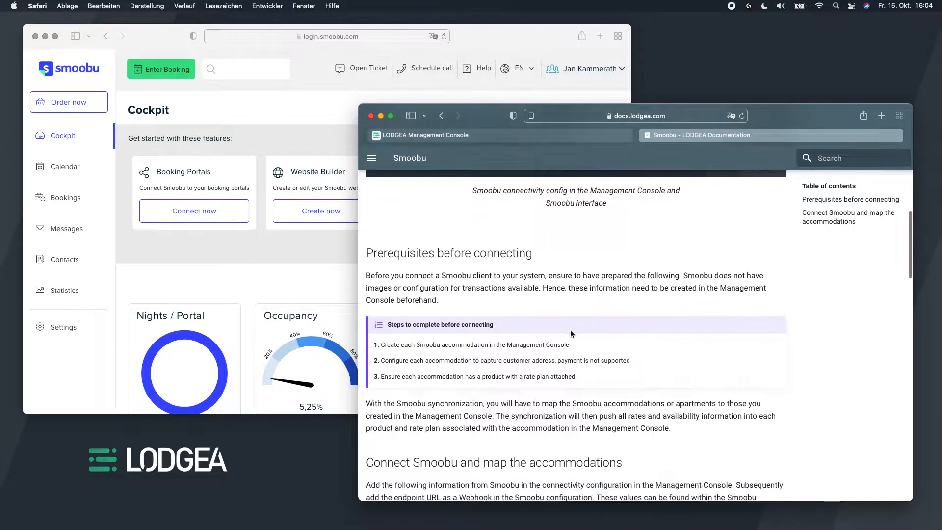
scroll(down, 3)
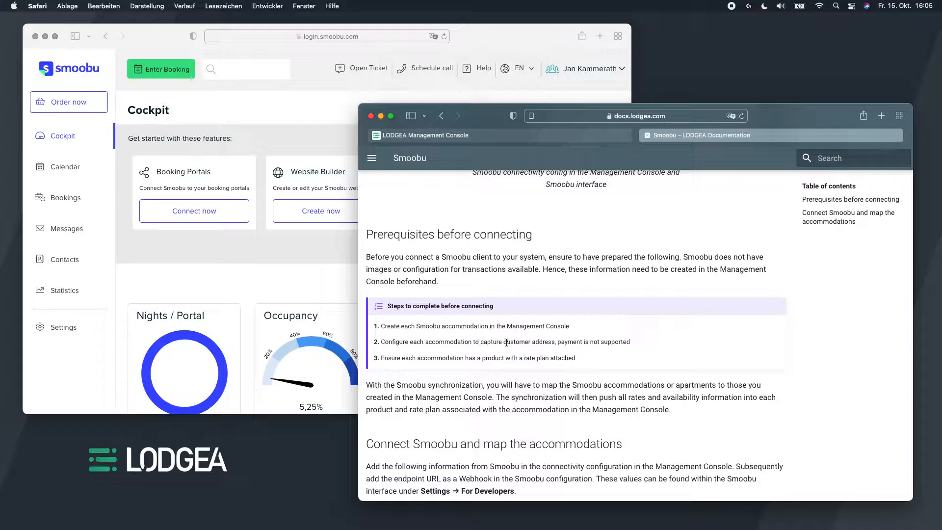
mouse_move(557, 343)
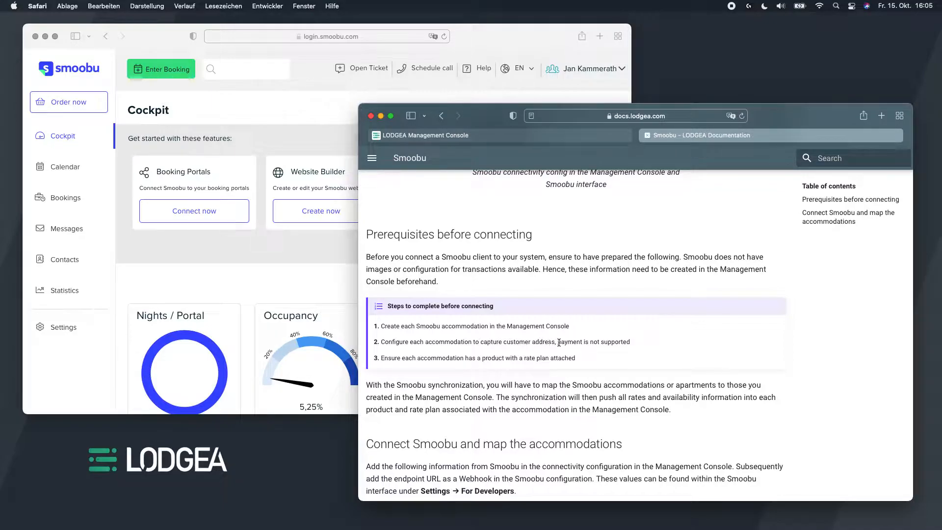
mouse_move(596, 351)
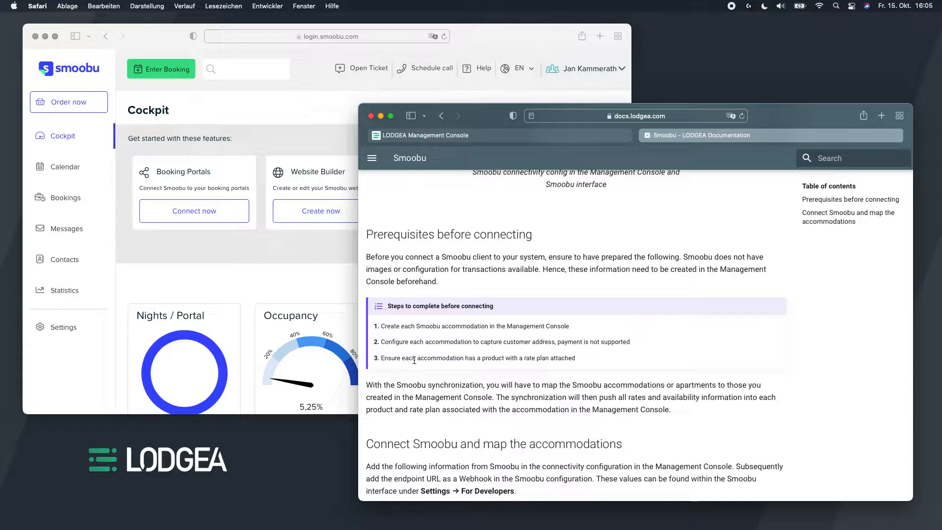
mouse_move(578, 374)
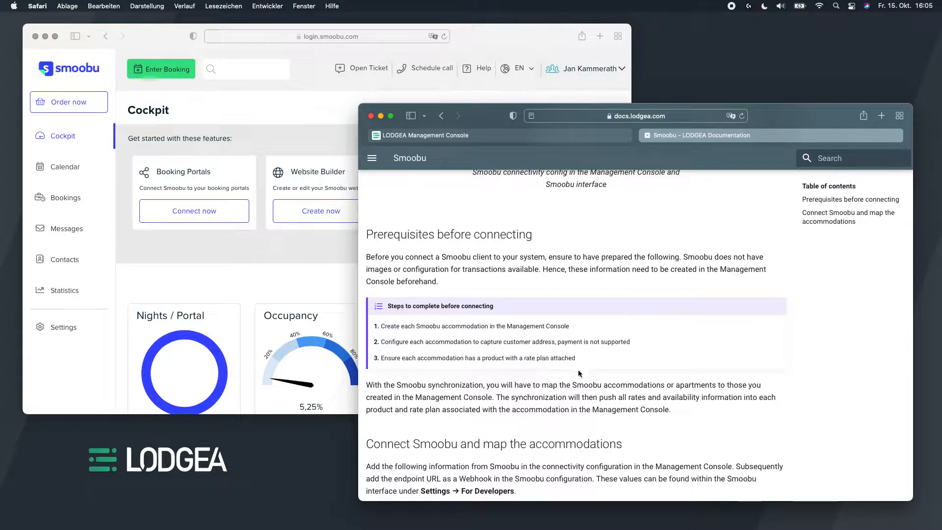
scroll(down, 3)
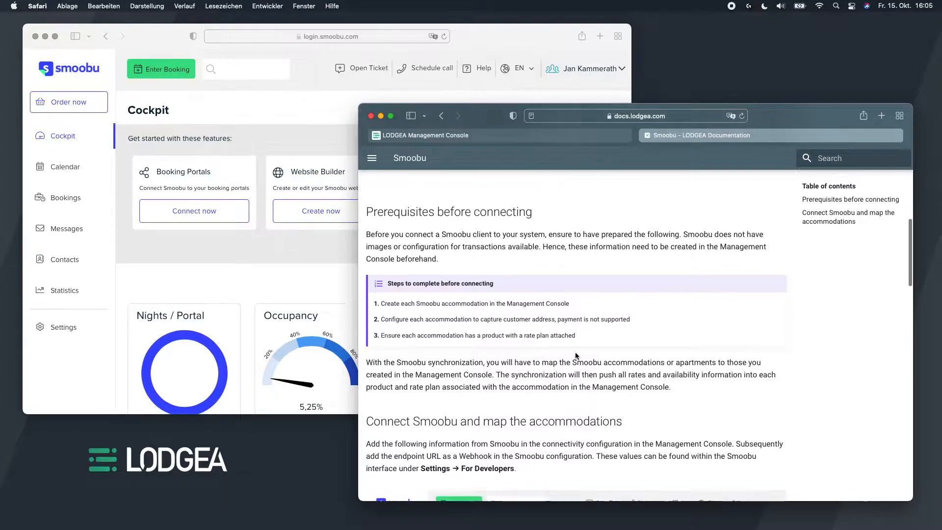
scroll(down, 3)
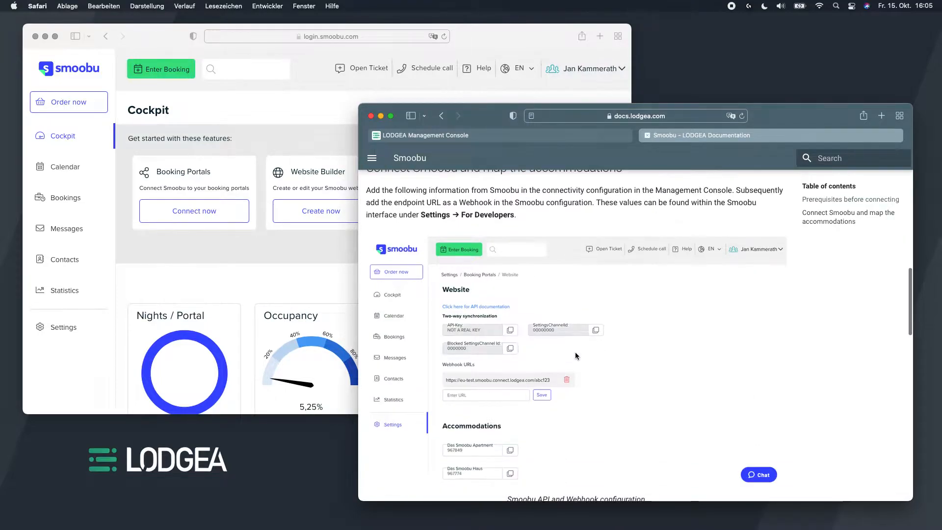
- Review the Das Smoobu Zelt property's information, services, photos and booking policies
click(426, 135)
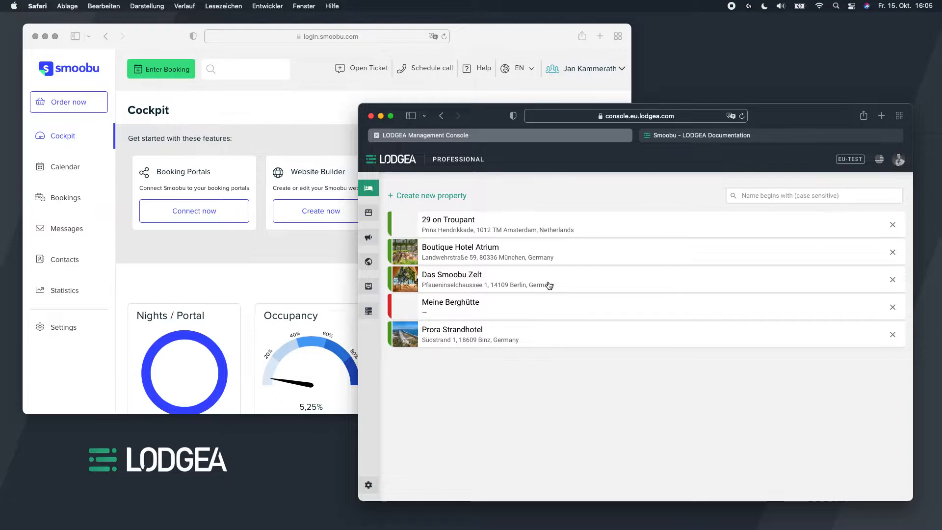
click(451, 278)
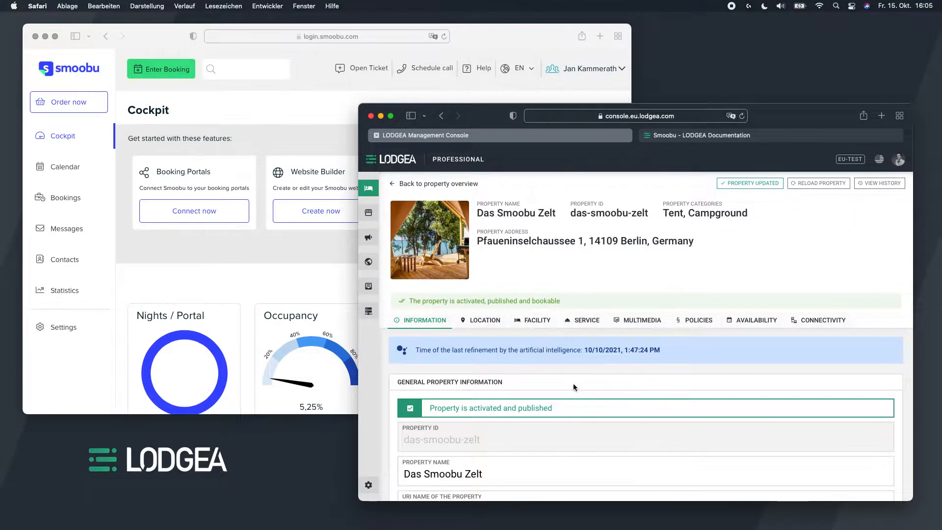
mouse_move(525, 436)
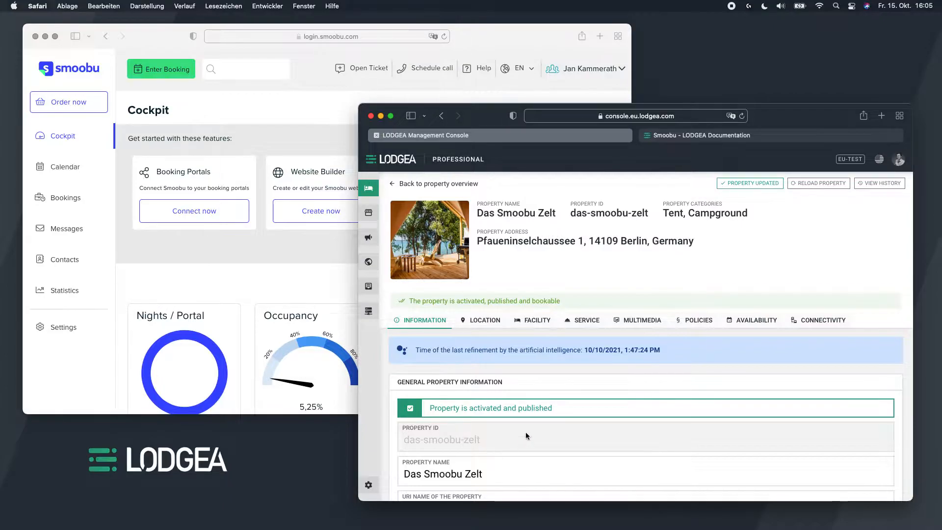
mouse_move(449, 258)
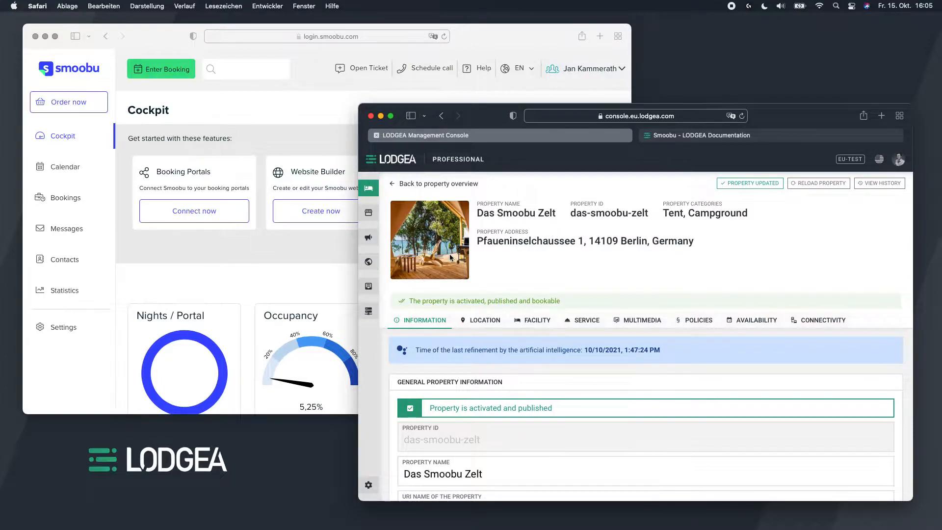
scroll(down, 3)
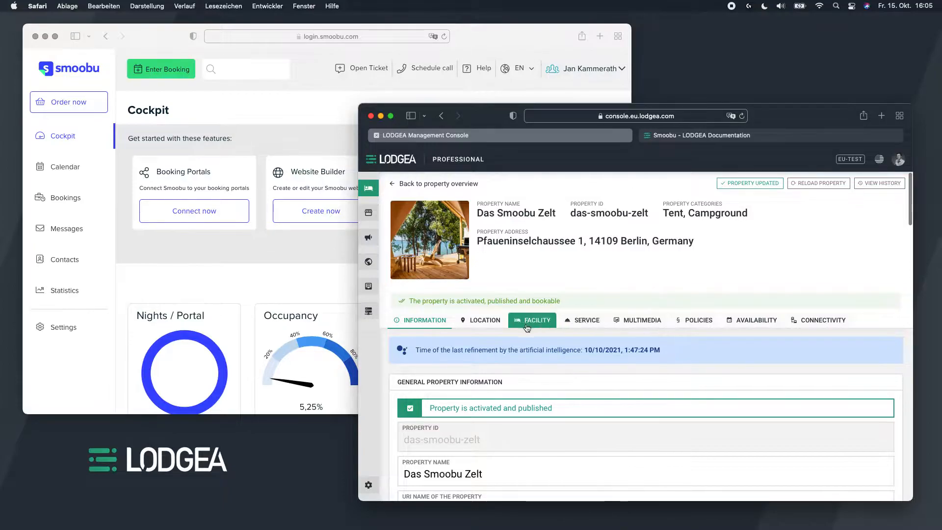
click(586, 320)
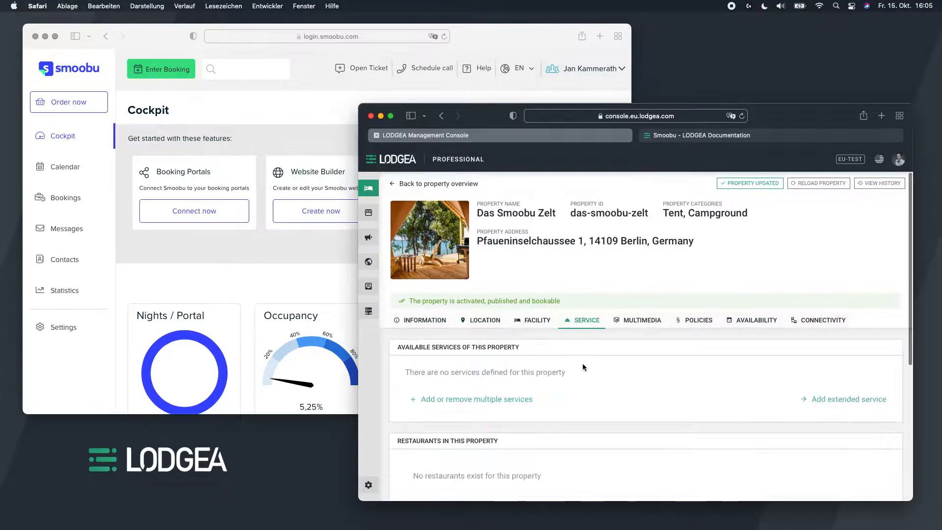
click(642, 320)
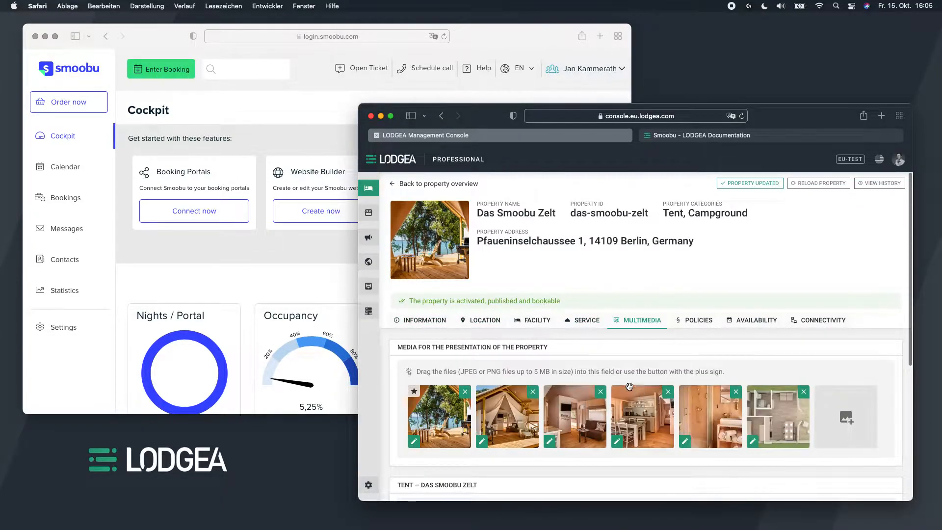
click(698, 317)
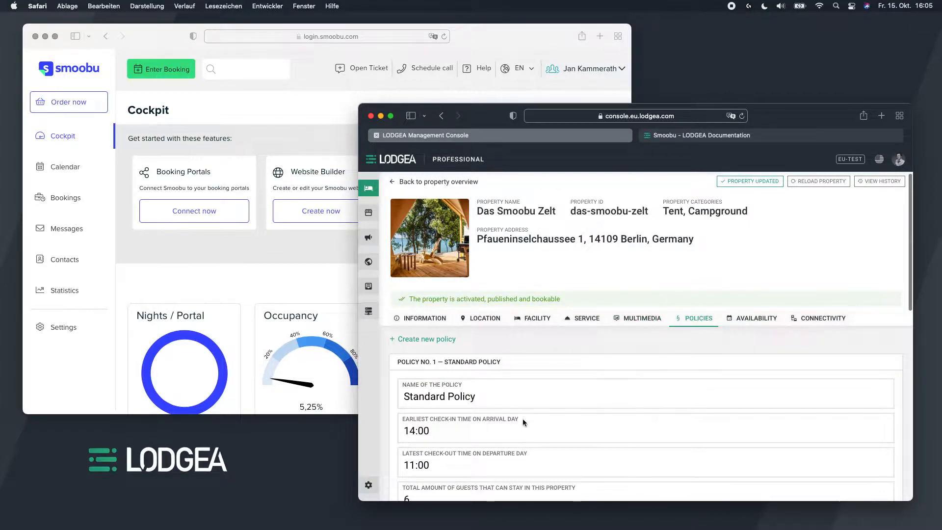
- Check the Standard product's rate calendar, then show the channel connectivity overview with Smoobu connected
click(755, 318)
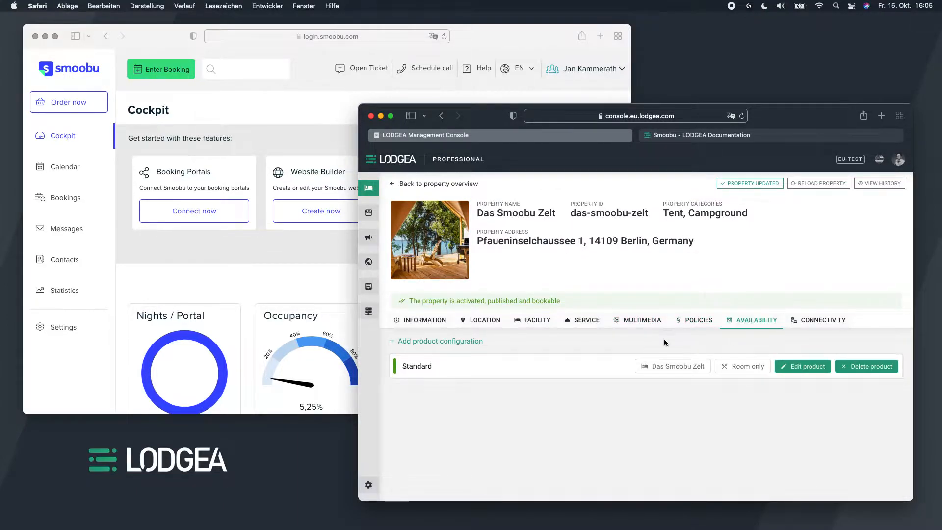
click(802, 366)
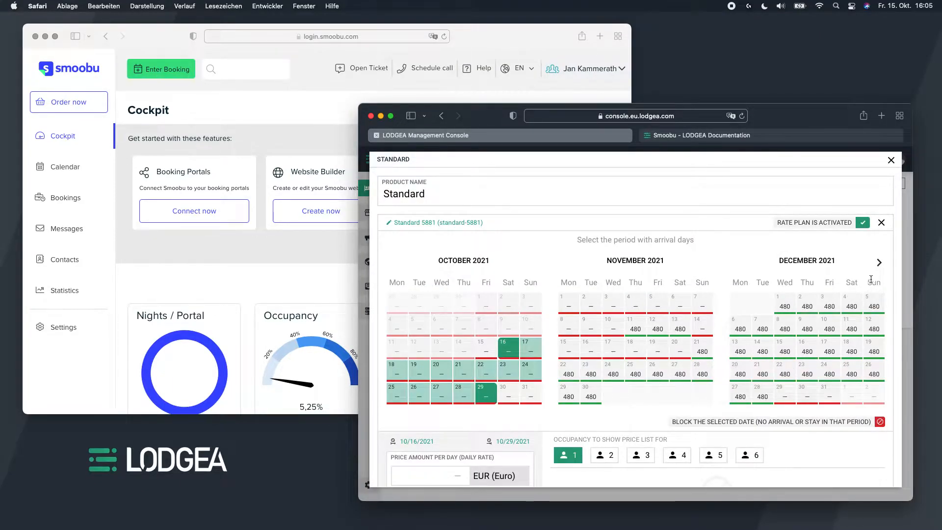
click(878, 263)
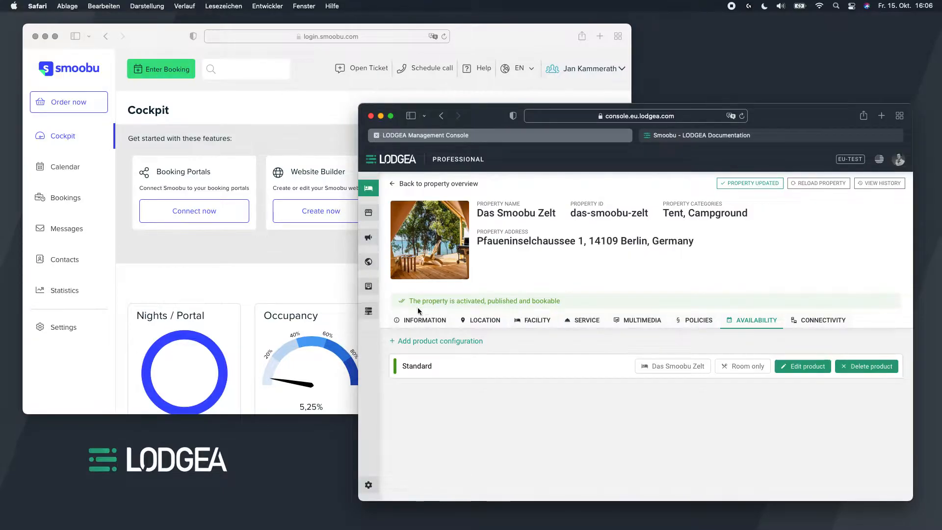
click(368, 311)
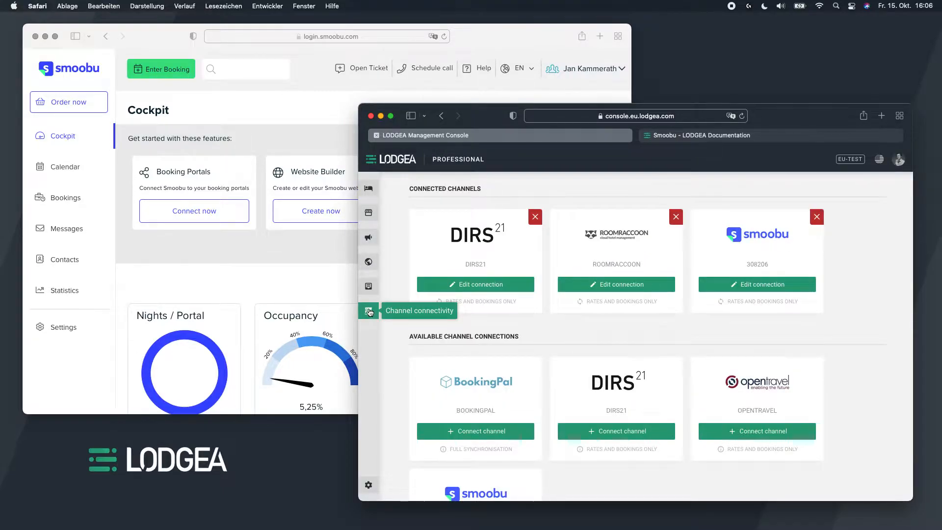
- Return to the Smoobu documentation page and move through it
click(368, 188)
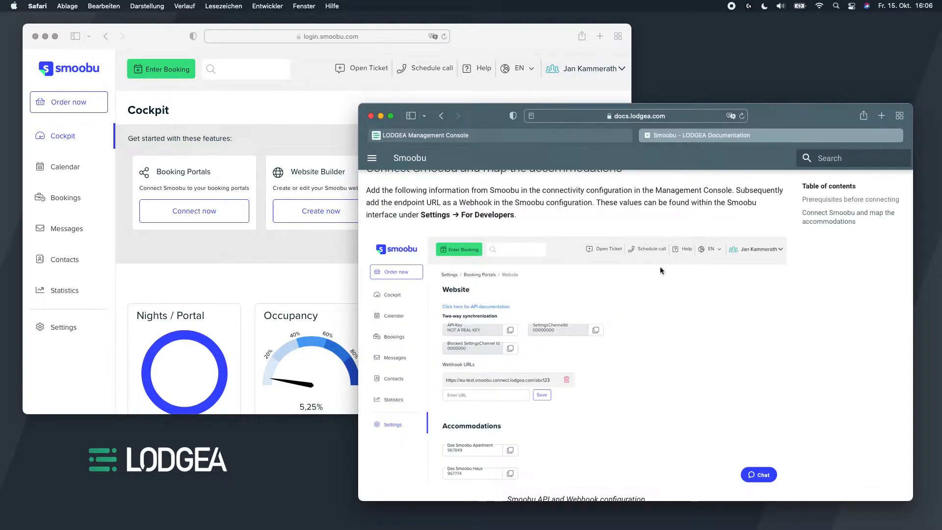
scroll(down, 3)
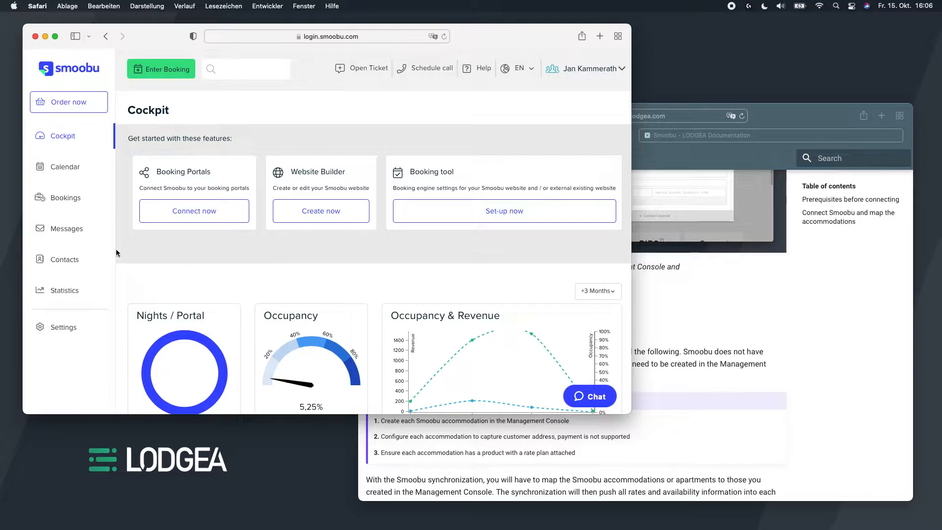
- Review the Smoobu prices calendar down to Die Smoobu Villa
click(65, 167)
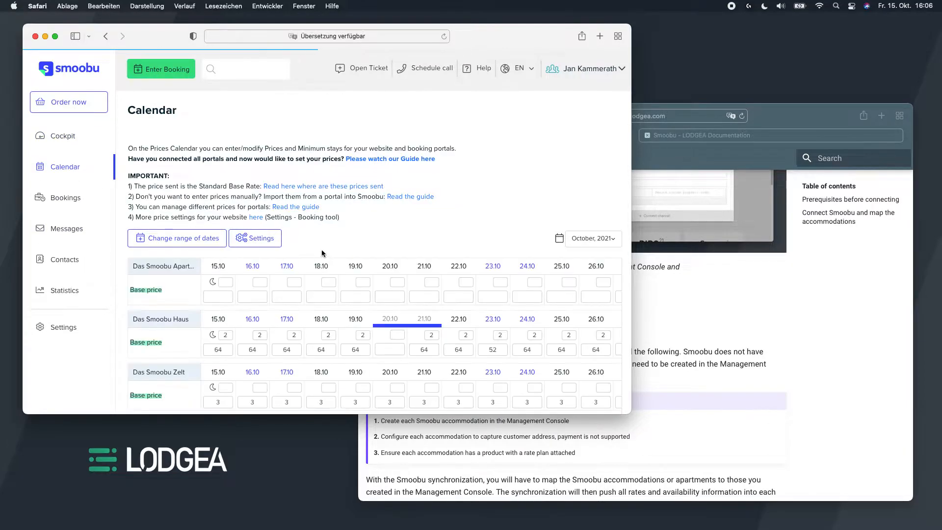
scroll(down, 3)
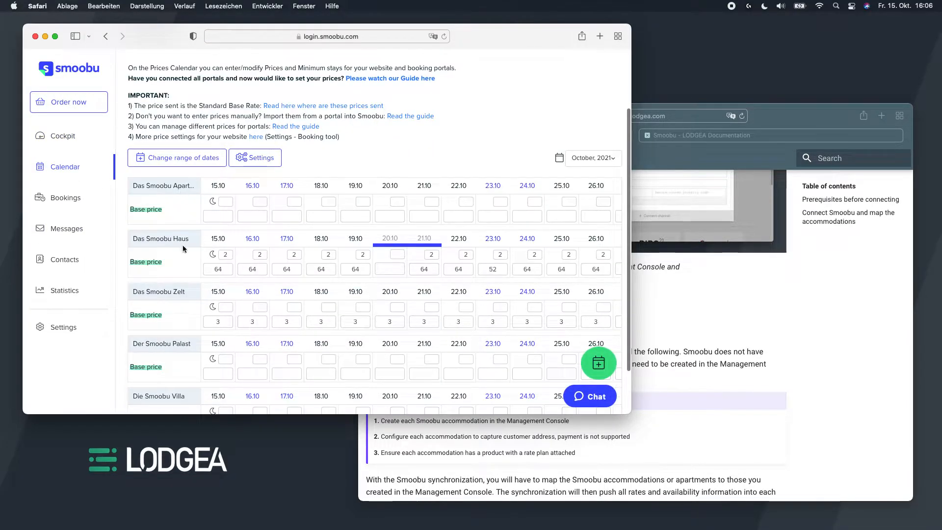
scroll(down, 3)
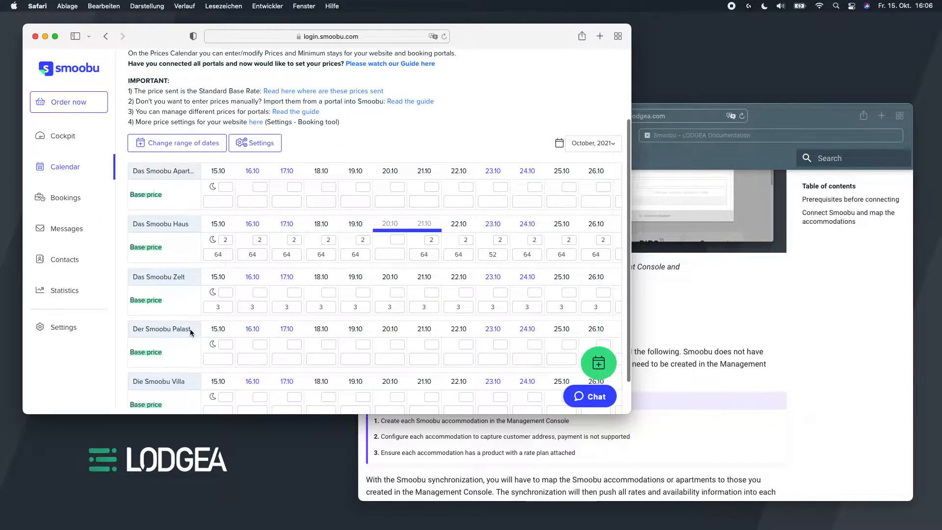
scroll(down, 3)
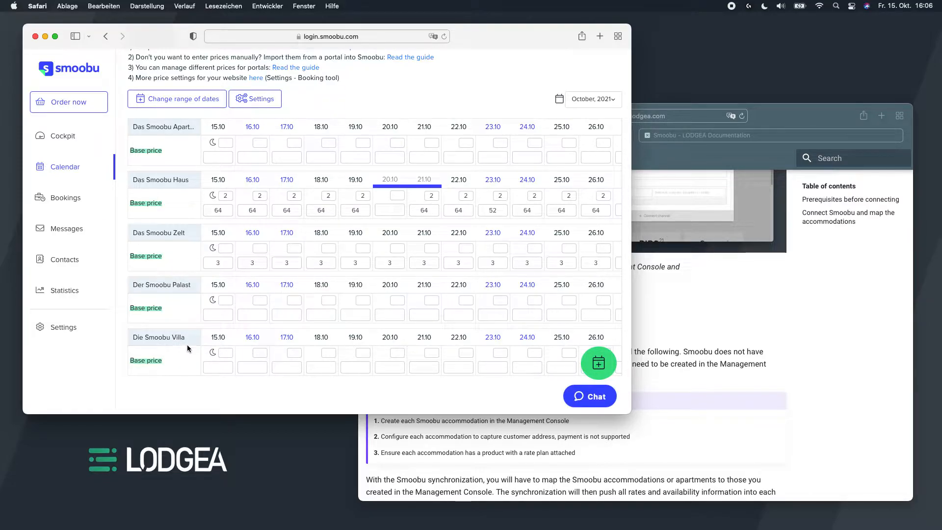
mouse_move(402, 345)
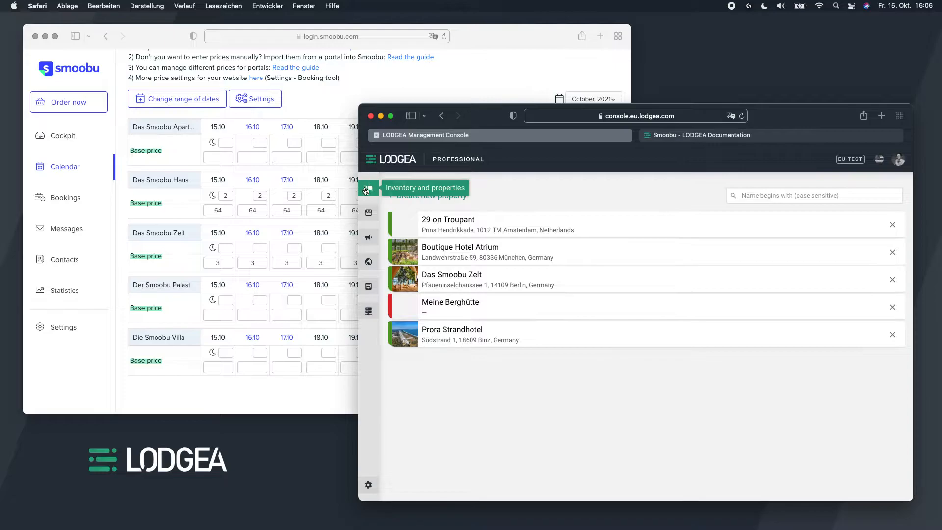
- Create a new property named 'Die Smoobu Villa' and open its property page
click(430, 195)
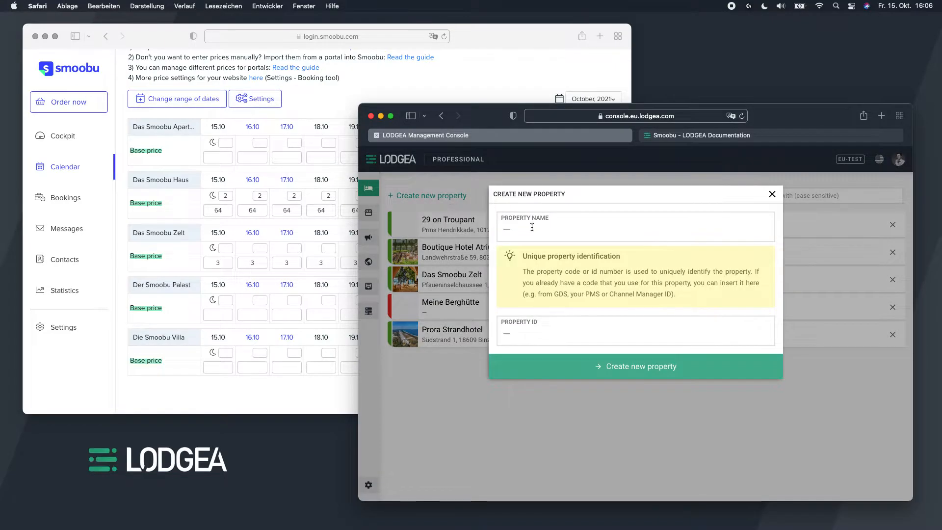
text(D)
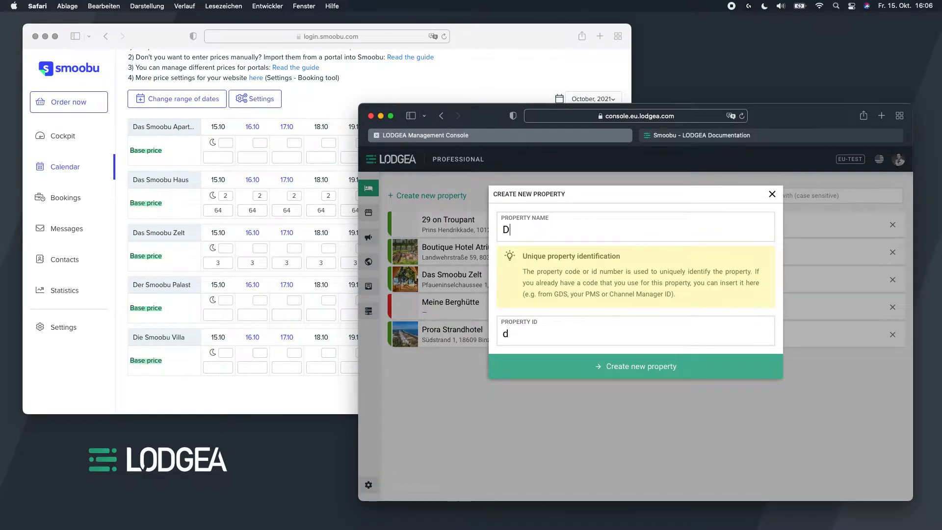
text(ie Smoobu V)
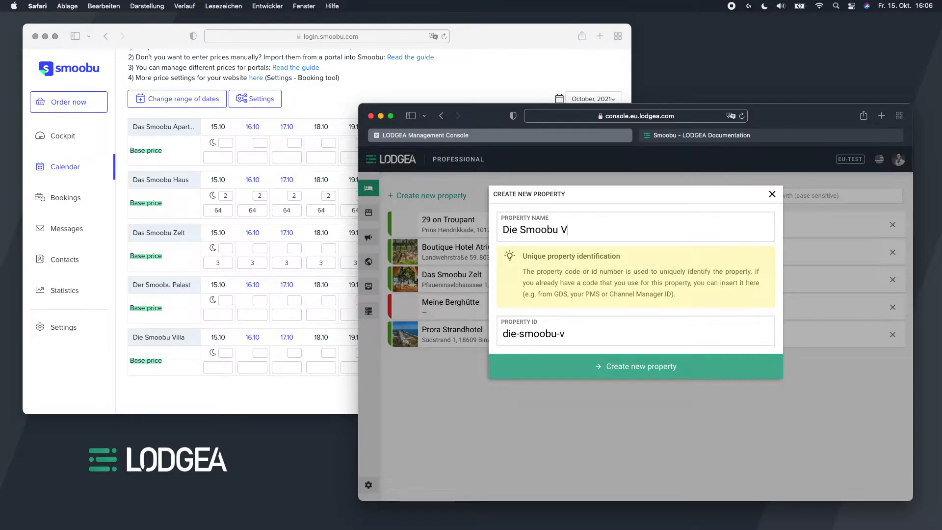
text(illa)
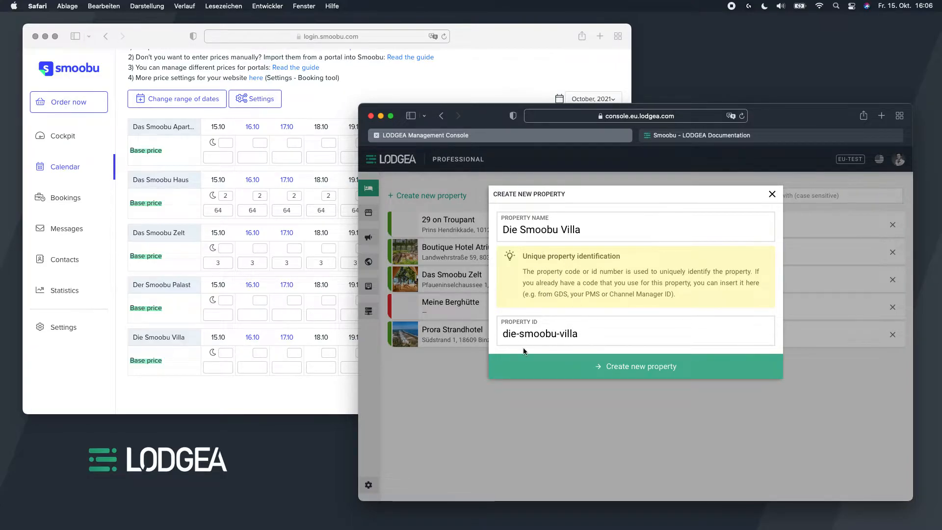
mouse_move(183, 354)
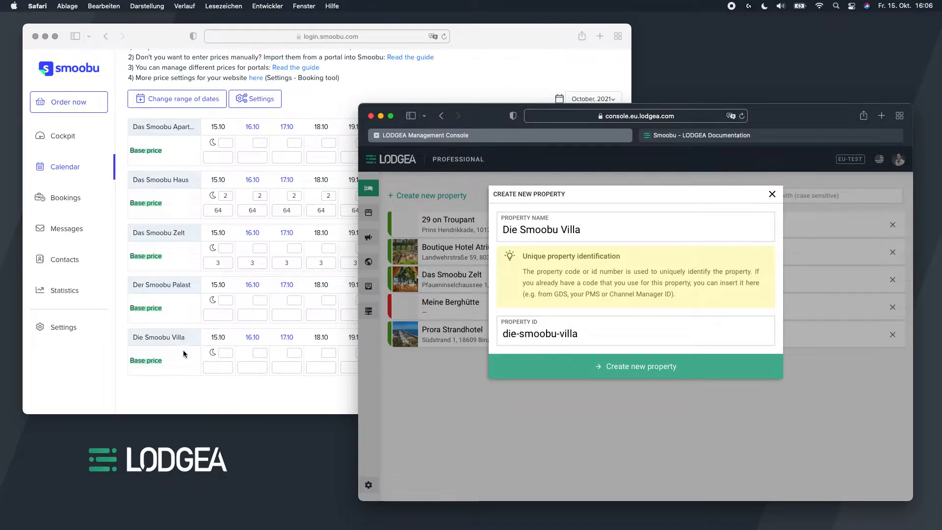
click(634, 366)
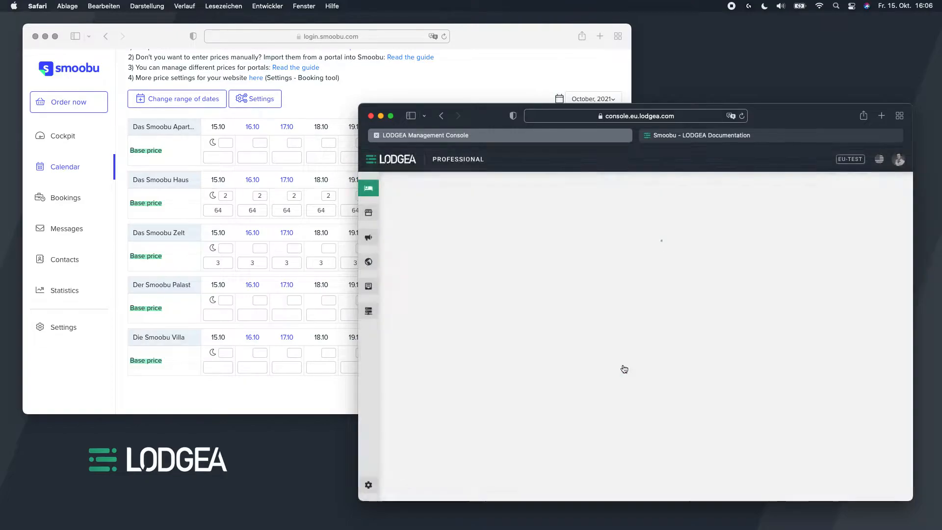
click(368, 188)
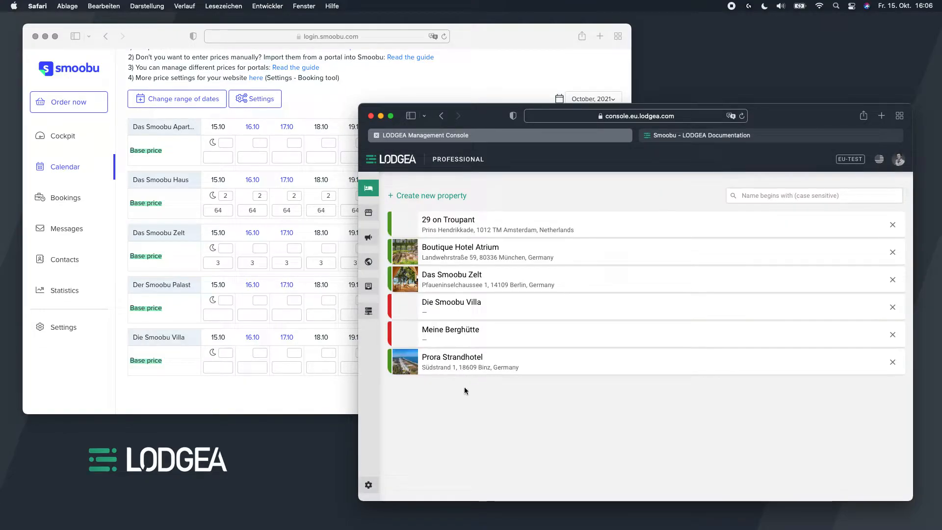
click(451, 301)
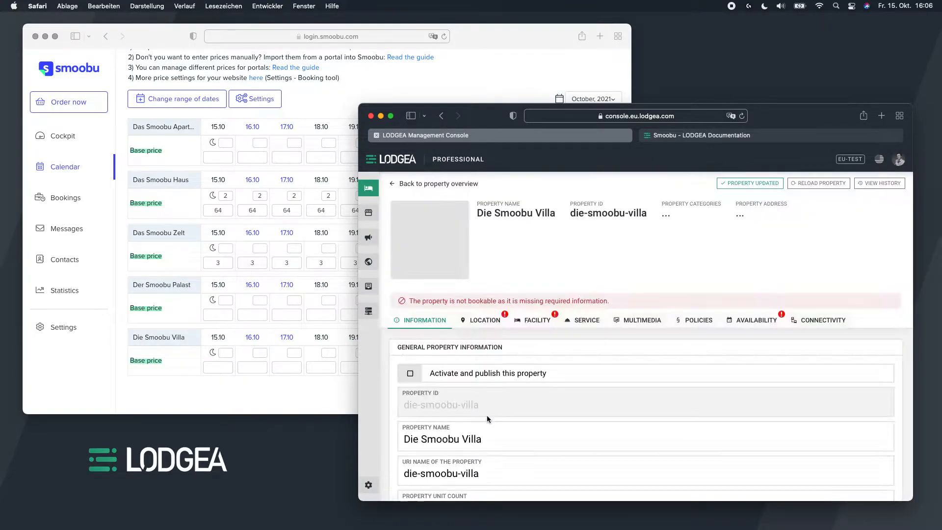
- Activate and publish the villa and translate 'This is a wonderful villa.' to all languages, checking French and German
scroll(down, 3)
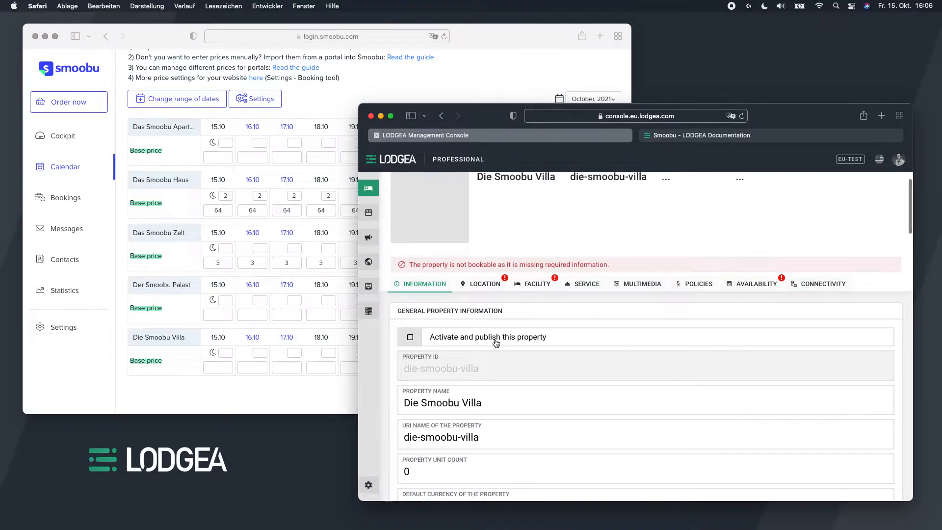
click(409, 337)
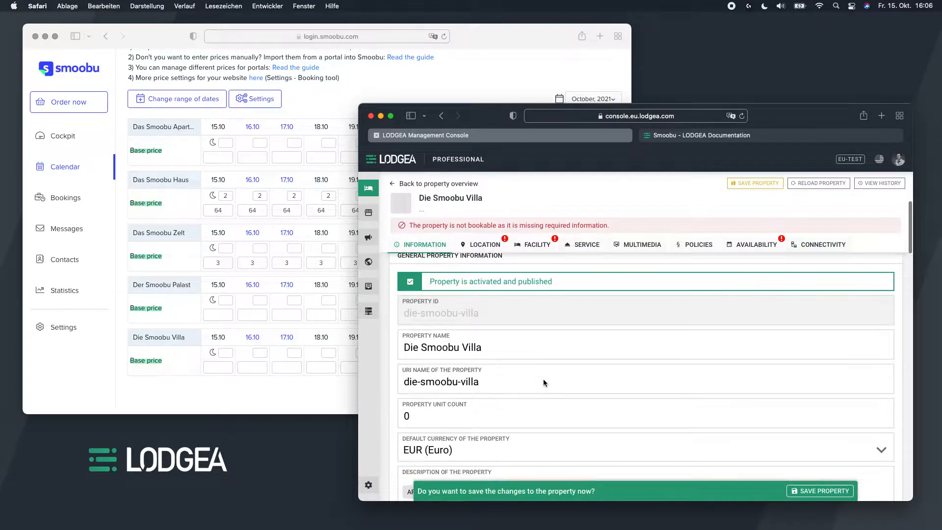
scroll(down, 3)
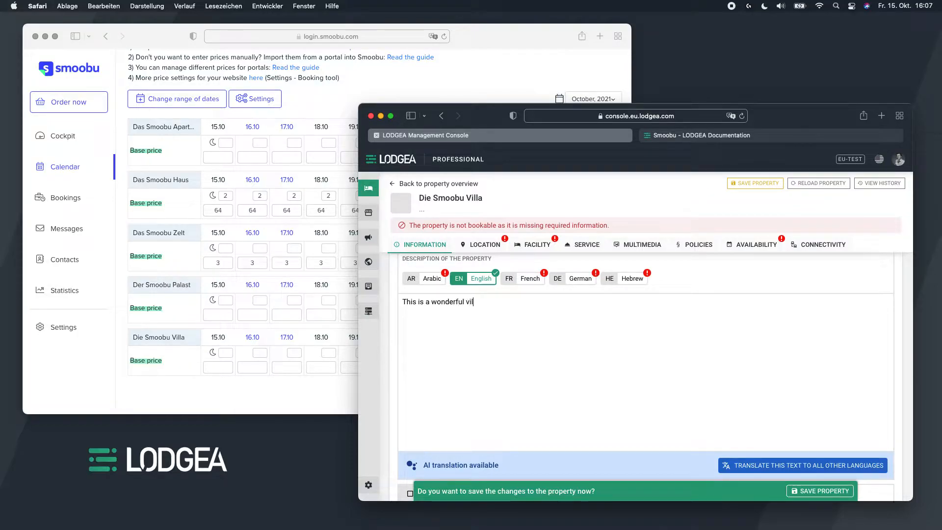
click(802, 465)
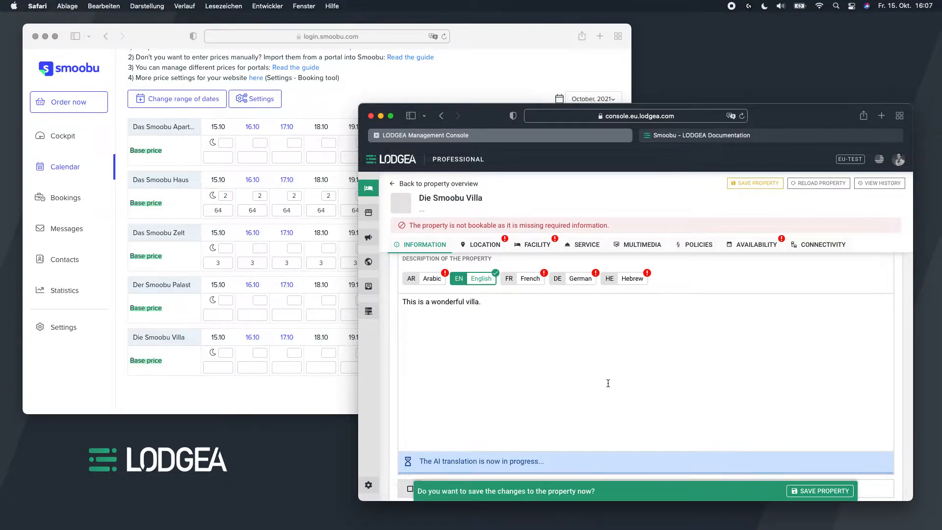
click(523, 277)
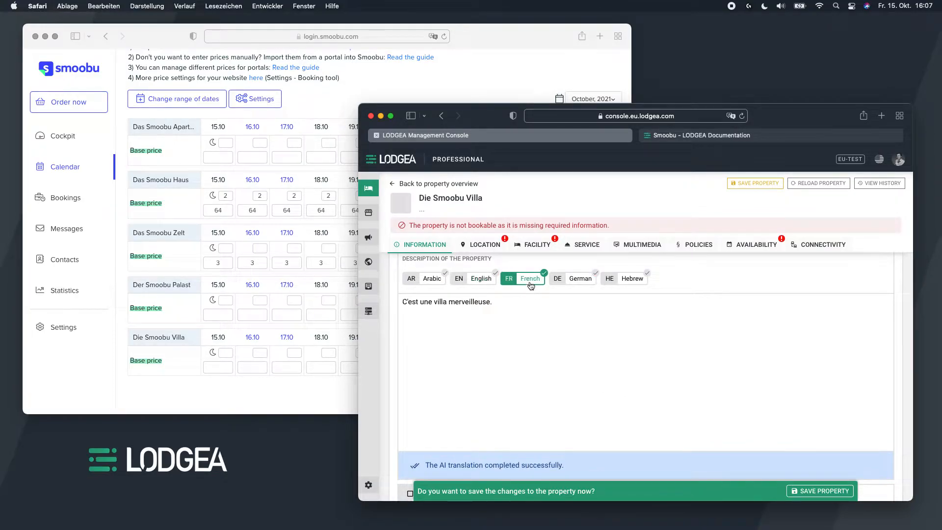
click(579, 277)
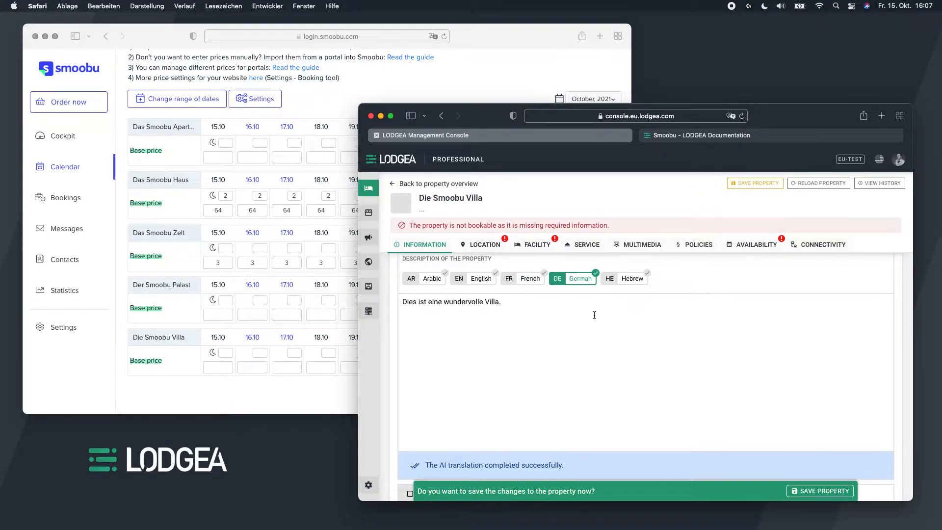
scroll(down, 3)
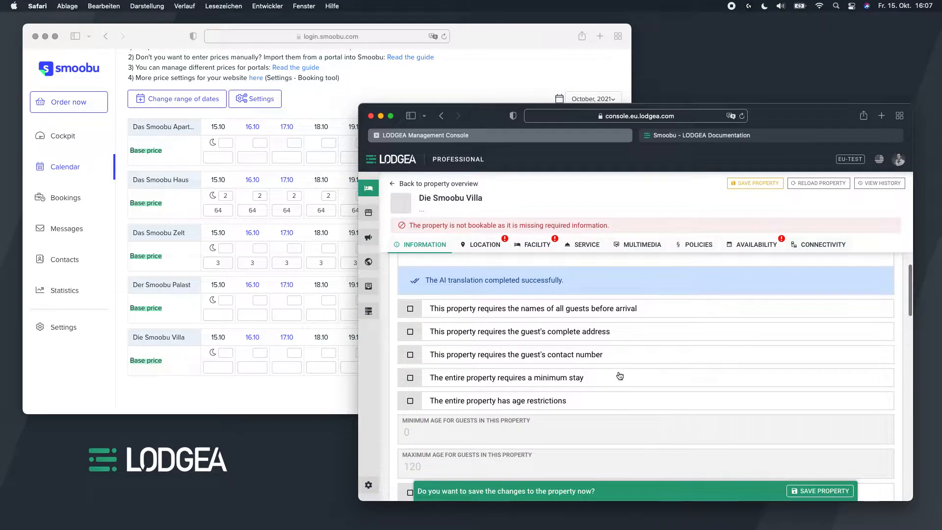
mouse_move(557, 336)
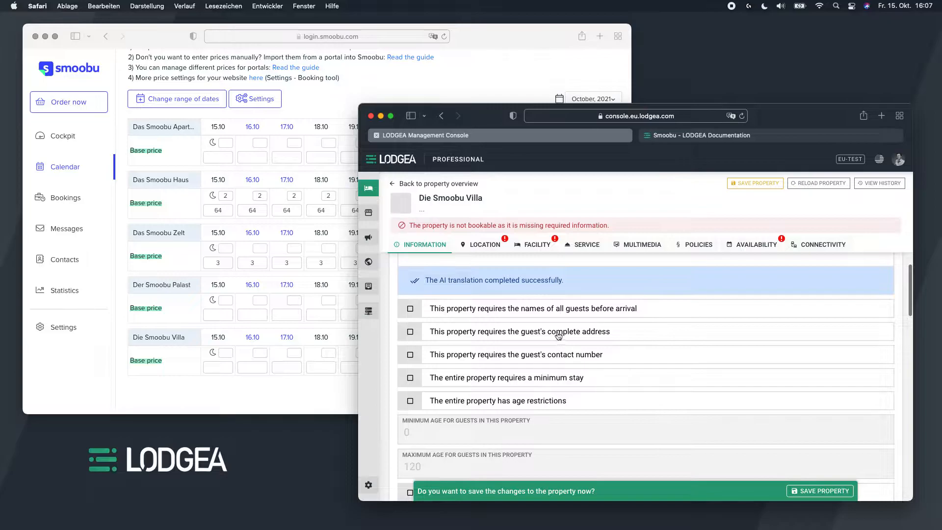
mouse_move(585, 311)
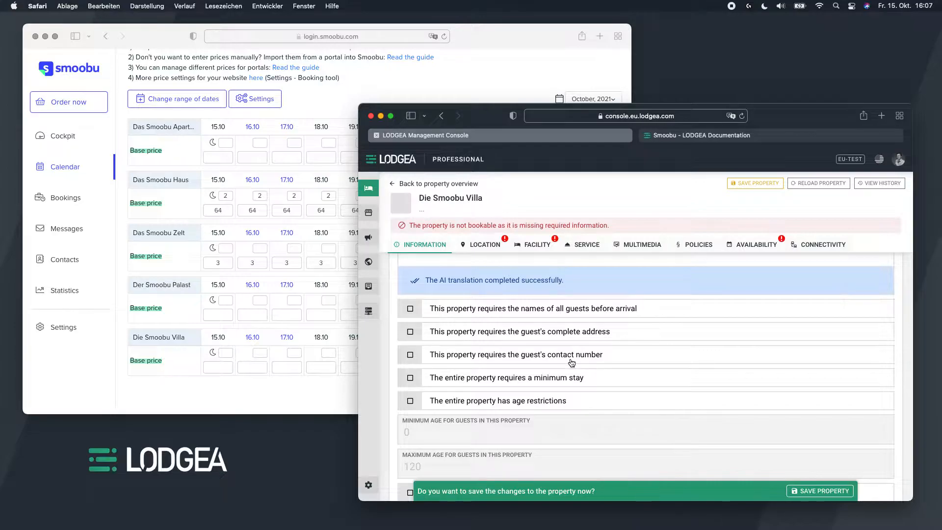
mouse_move(568, 335)
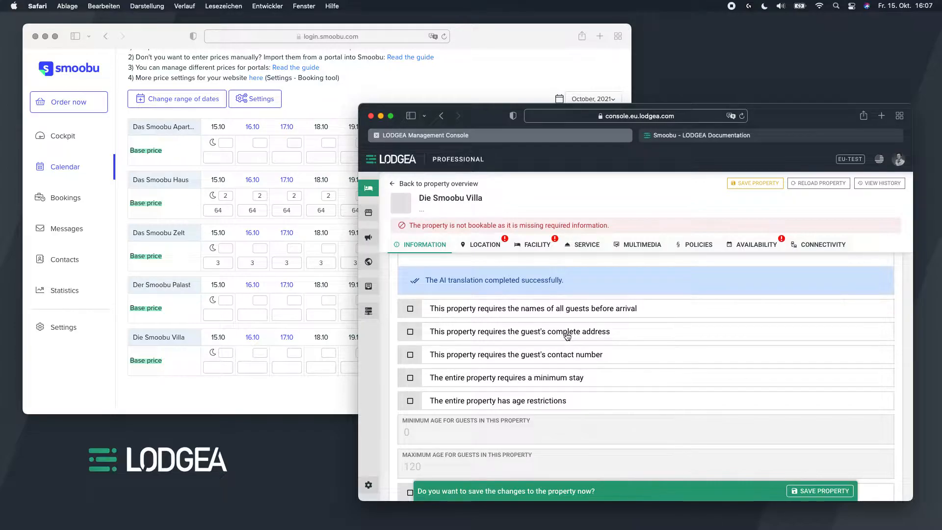
- Require the guest's complete address for bookings of the villa
click(410, 330)
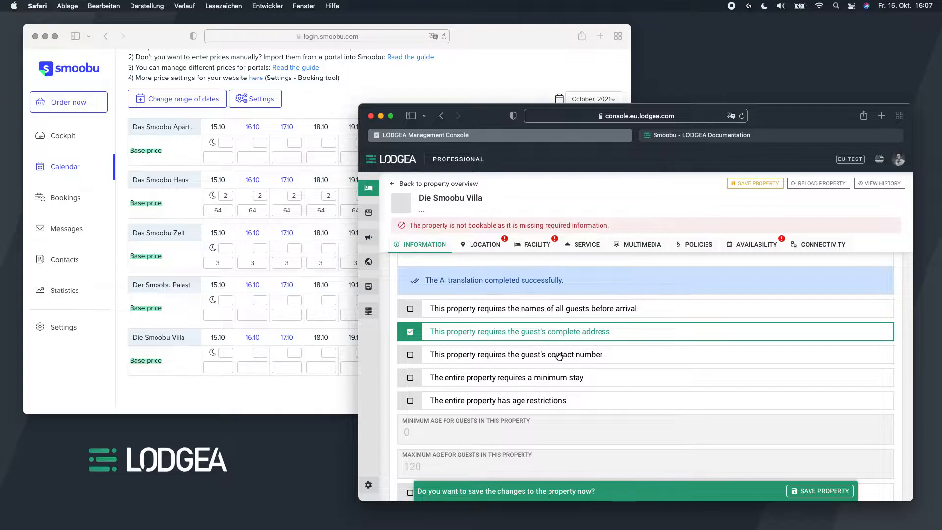
scroll(down, 3)
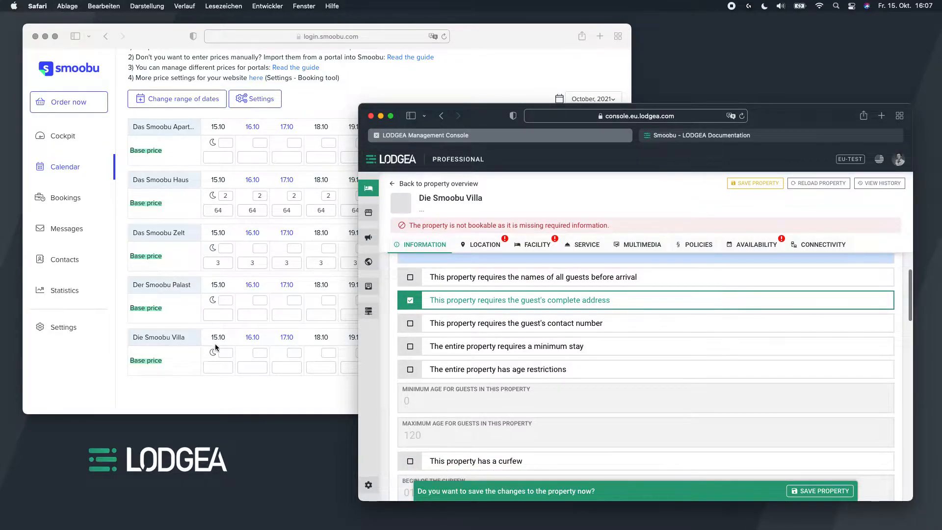
mouse_move(526, 318)
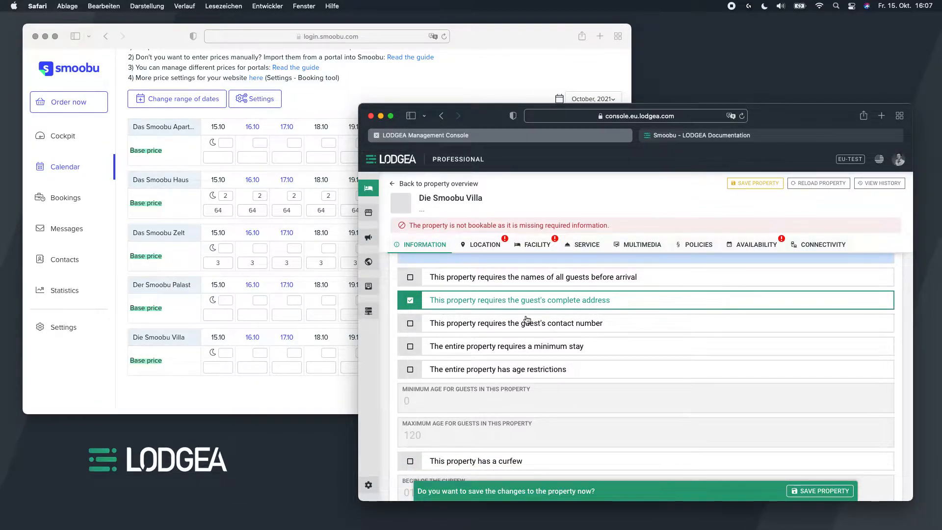
mouse_move(525, 353)
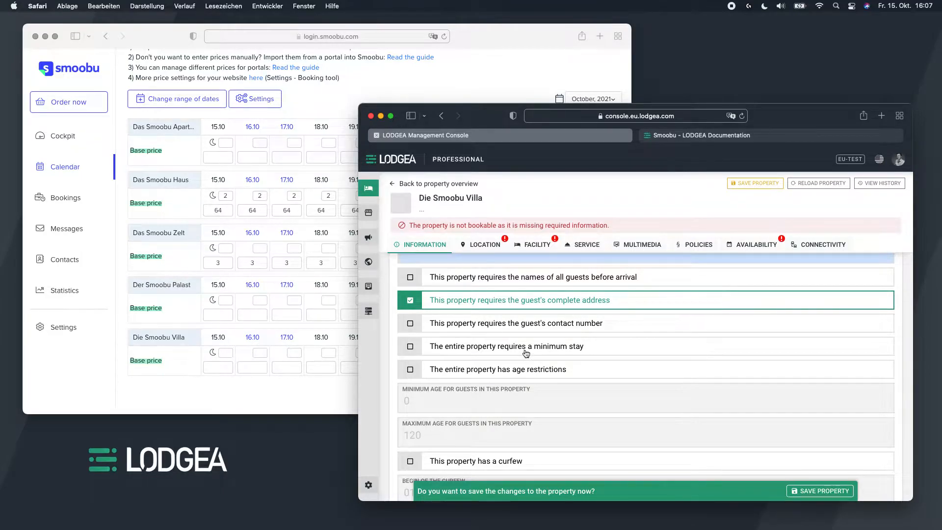
scroll(down, 3)
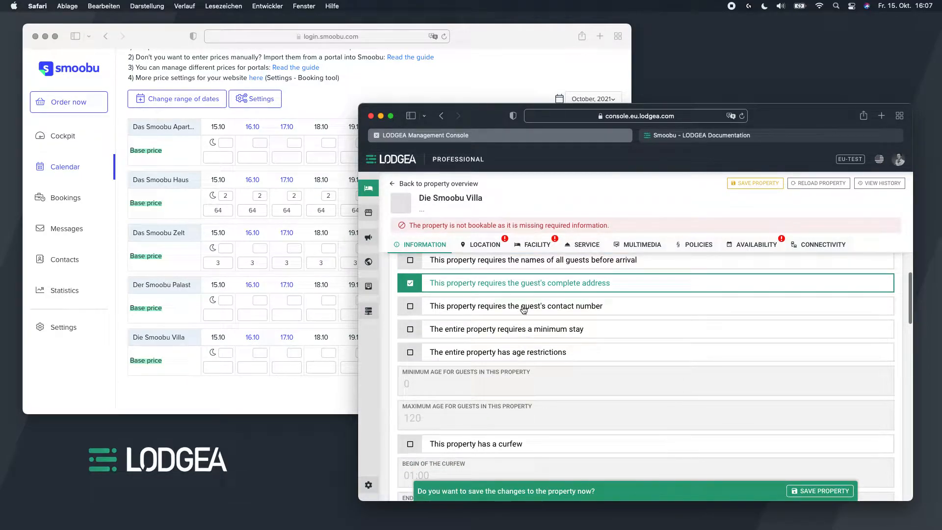
mouse_move(160, 228)
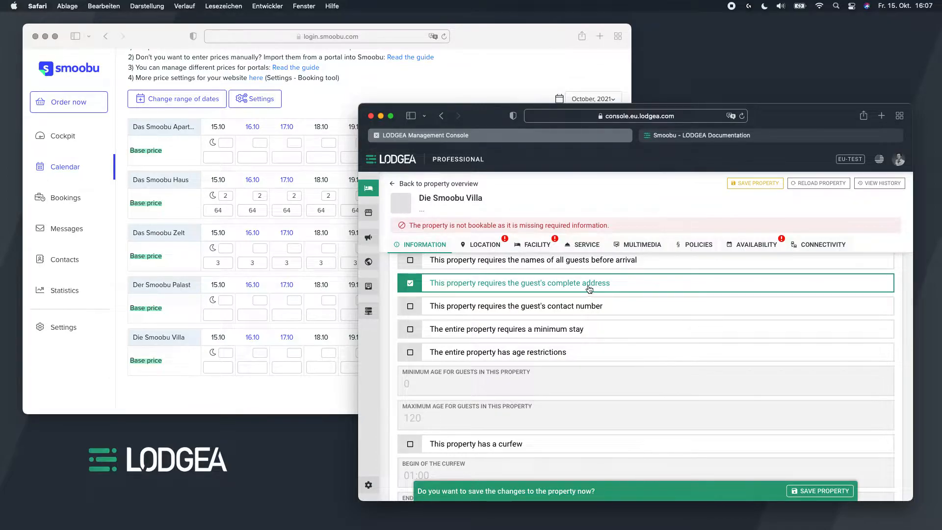
mouse_move(525, 318)
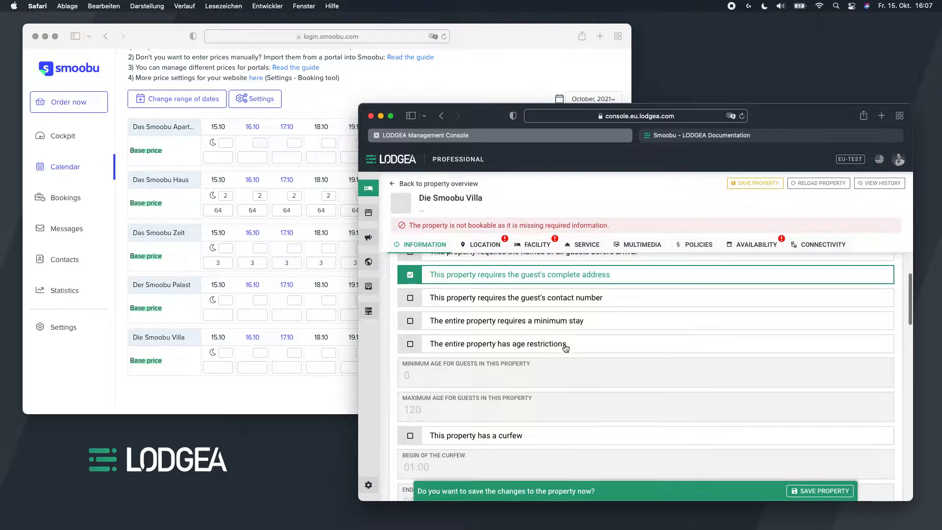
- Enter 'Die Smoobu Villa' as the property name on the Location form
click(483, 244)
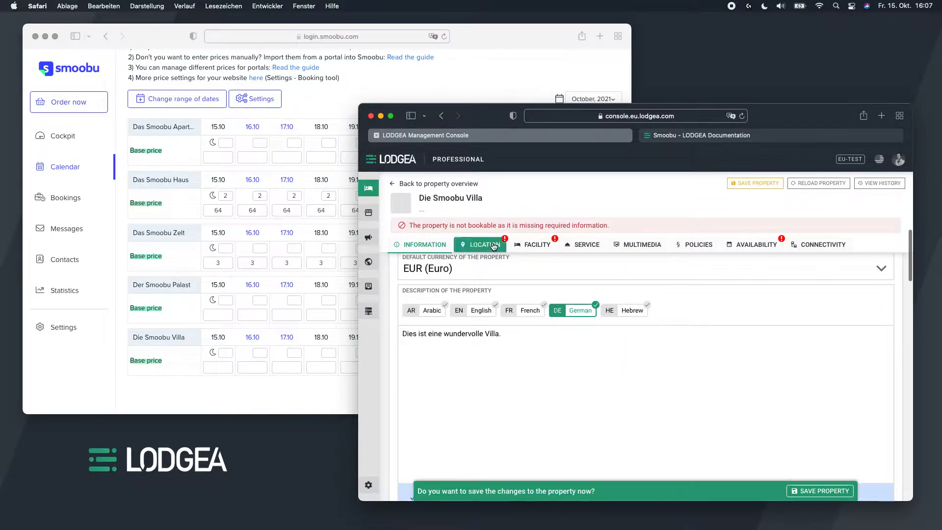
click(484, 244)
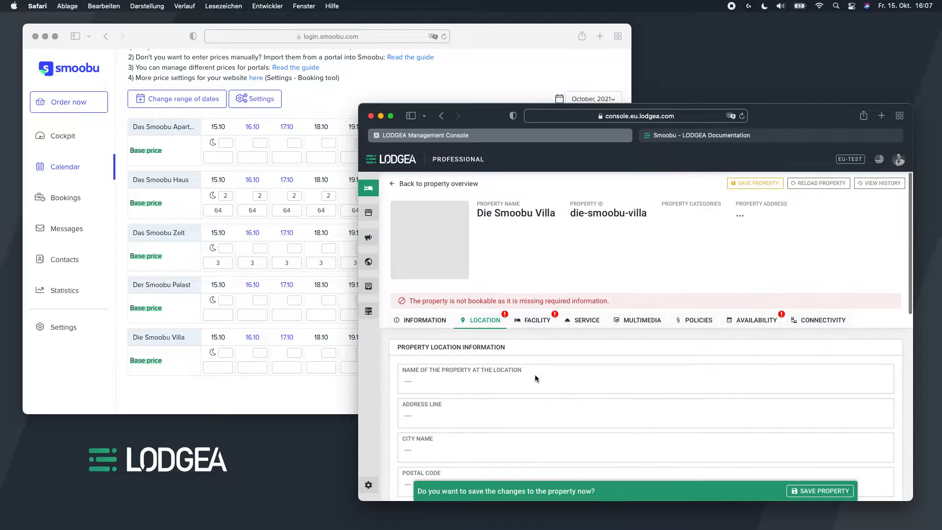
scroll(down, 3)
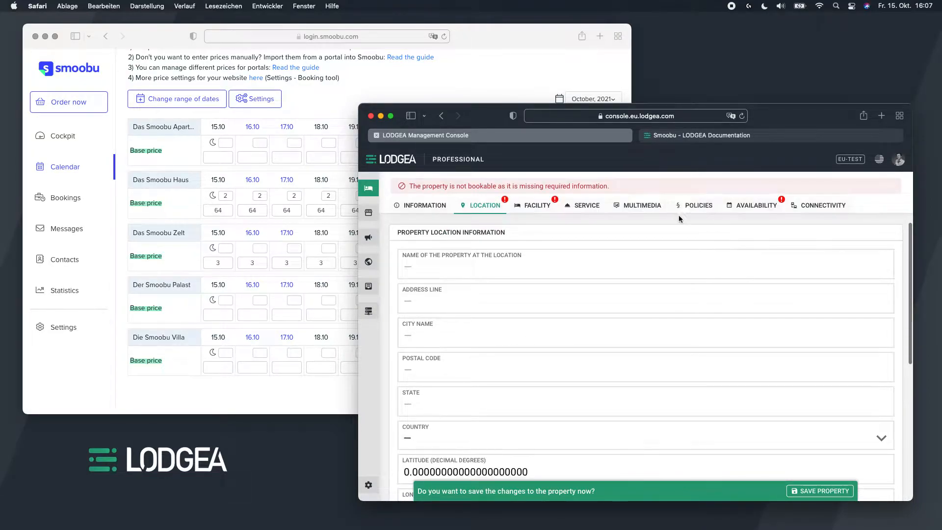
text(D)
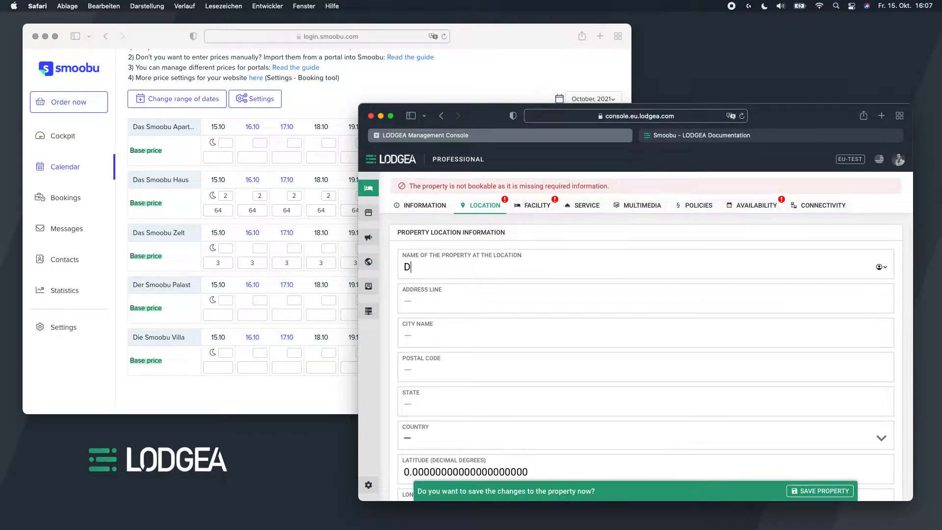
text(ie Smoobu V)
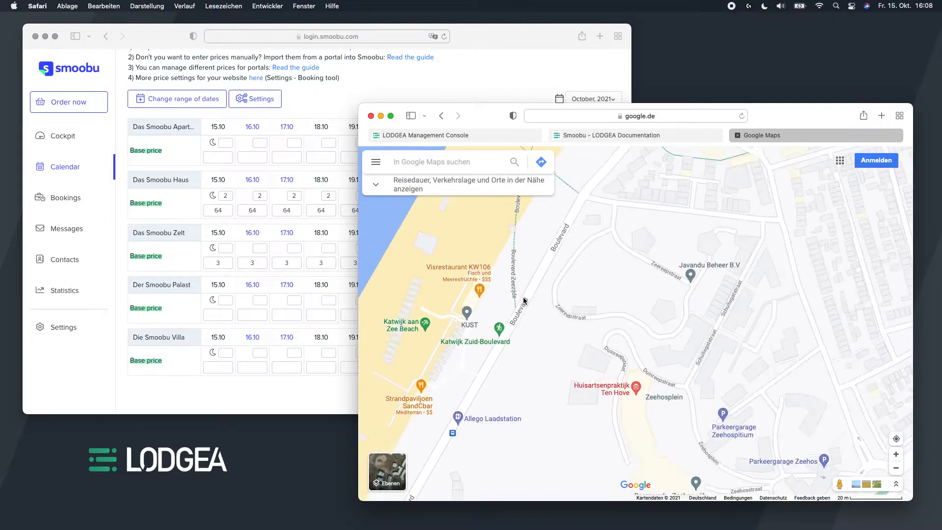
- Pick the Boulevard in Katwijk aan Zee on Google Maps to get its address
click(490, 359)
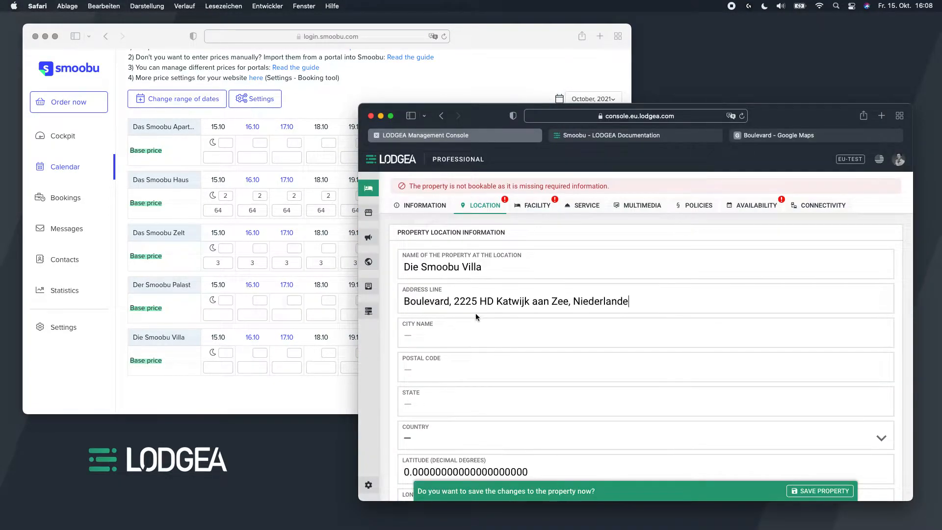
- Fill in address Boulevard, postal code 2225, city Katwijk aan Zee, country Netherlands, and save the property
double_click(464, 302)
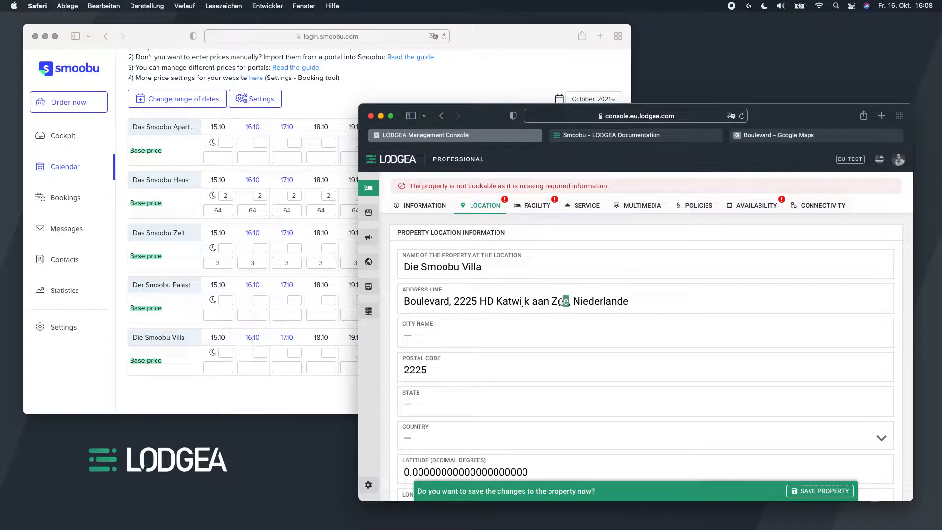
double_click(531, 301)
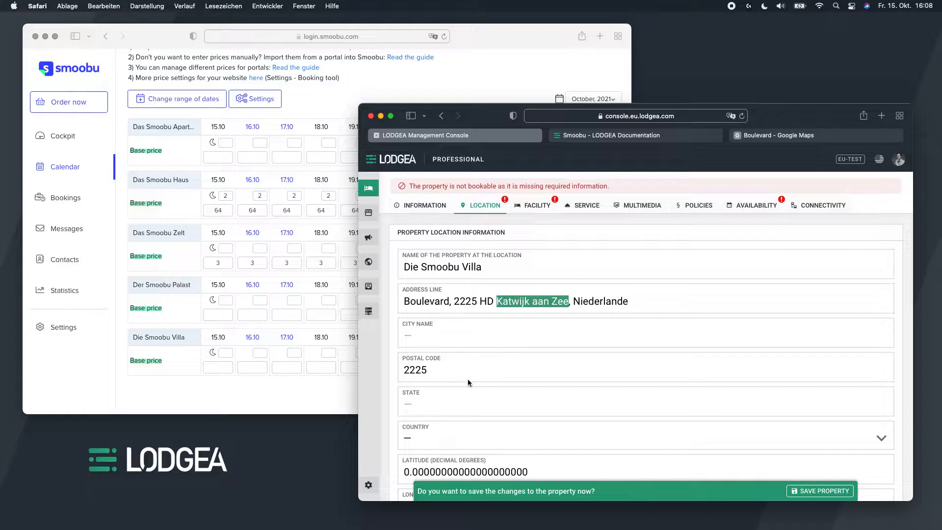
mouse_move(444, 444)
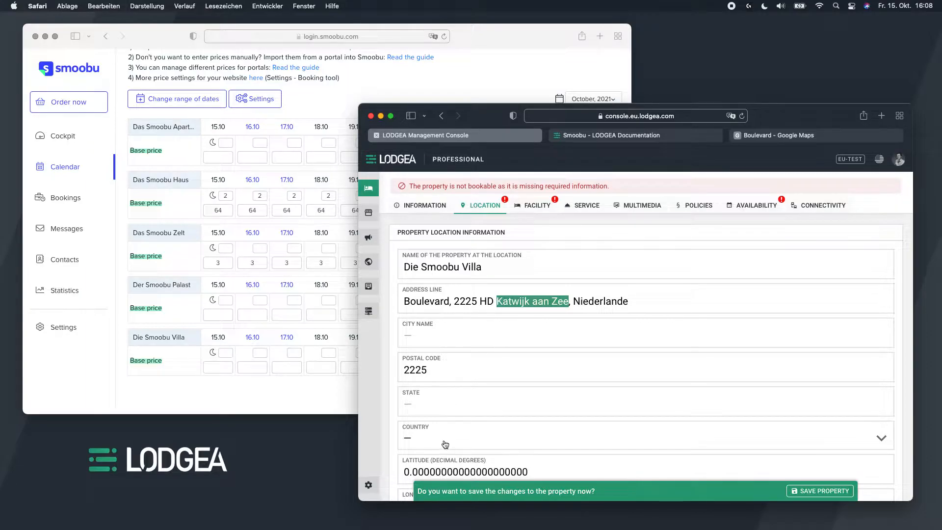
text(Katwijk aan Zee)
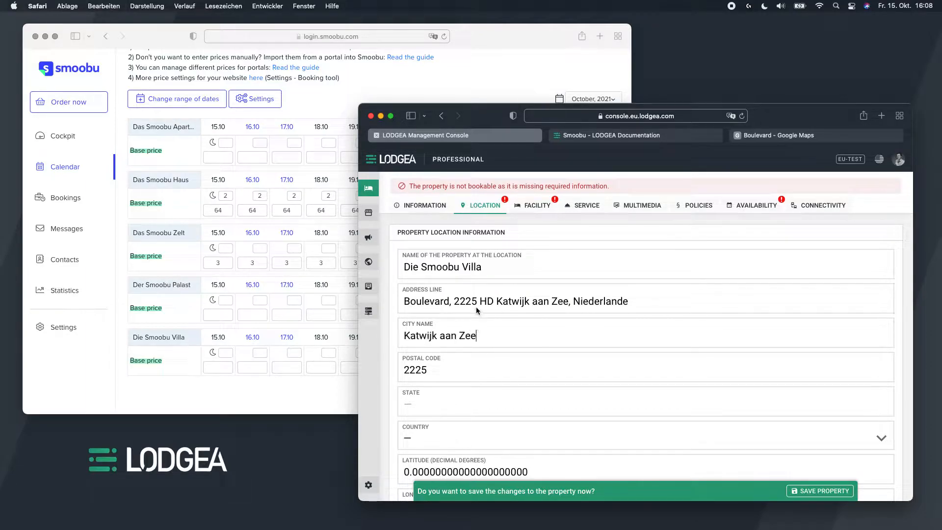
drag(450, 302, 628, 301)
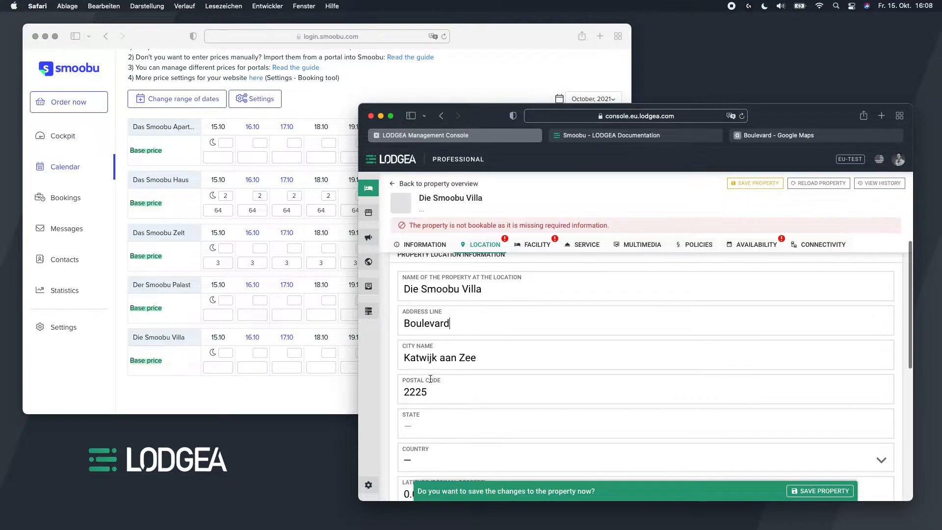
click(645, 456)
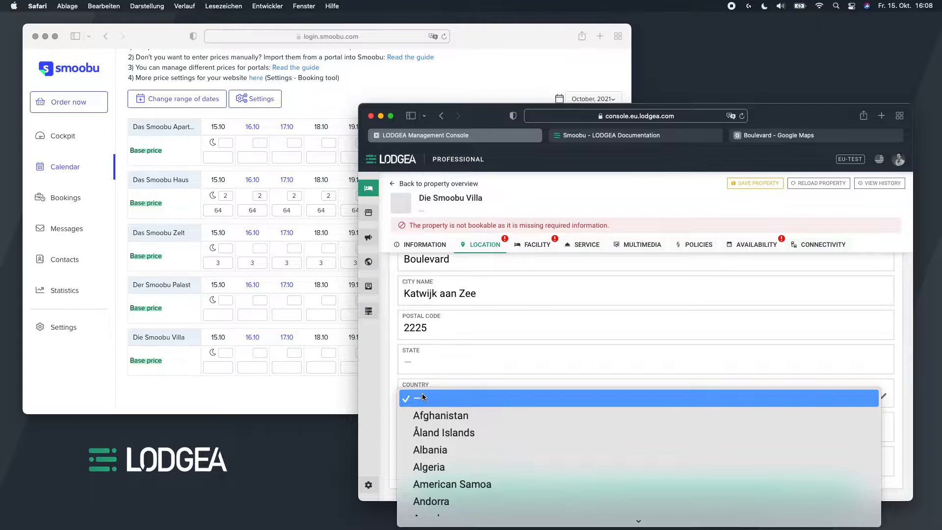
scroll(down, 3)
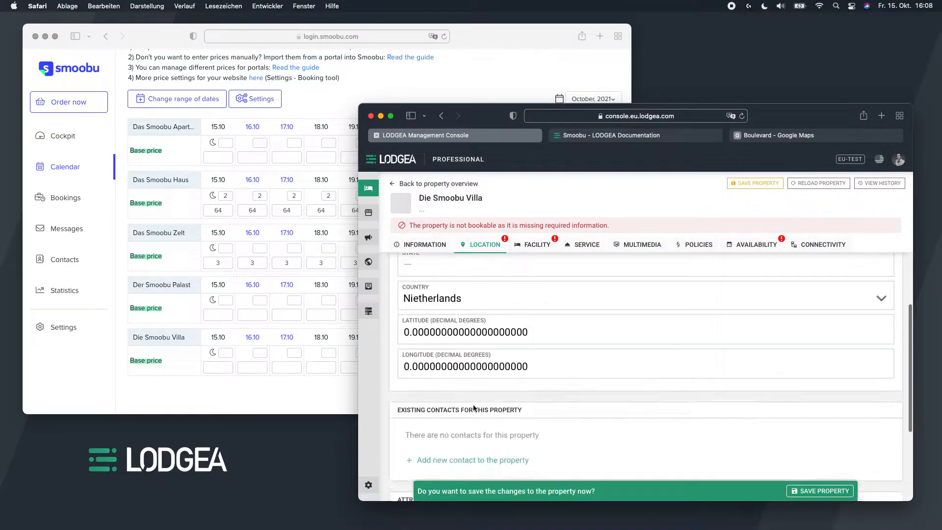
scroll(down, 3)
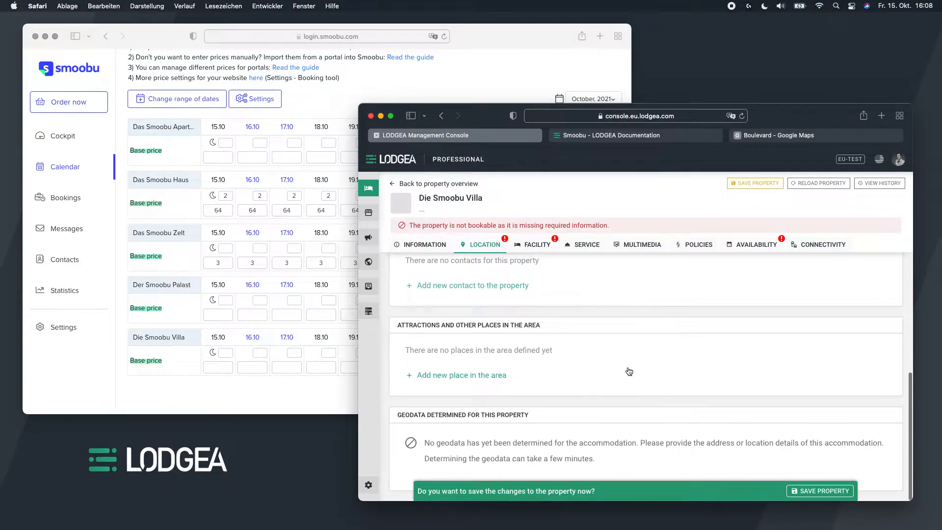
click(819, 490)
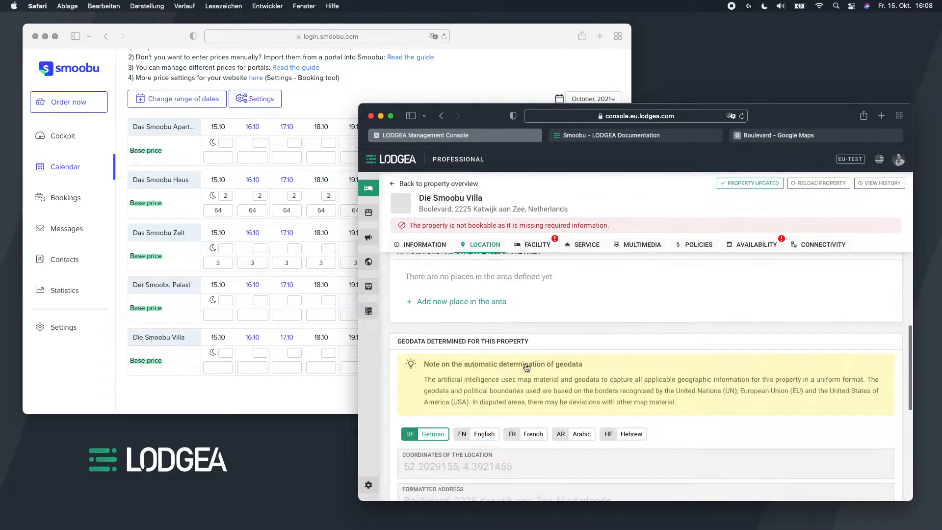
- Review the determined geodata for Boulevard, 2225 Katwijk aan Zee and move to the property's Facility section
scroll(down, 3)
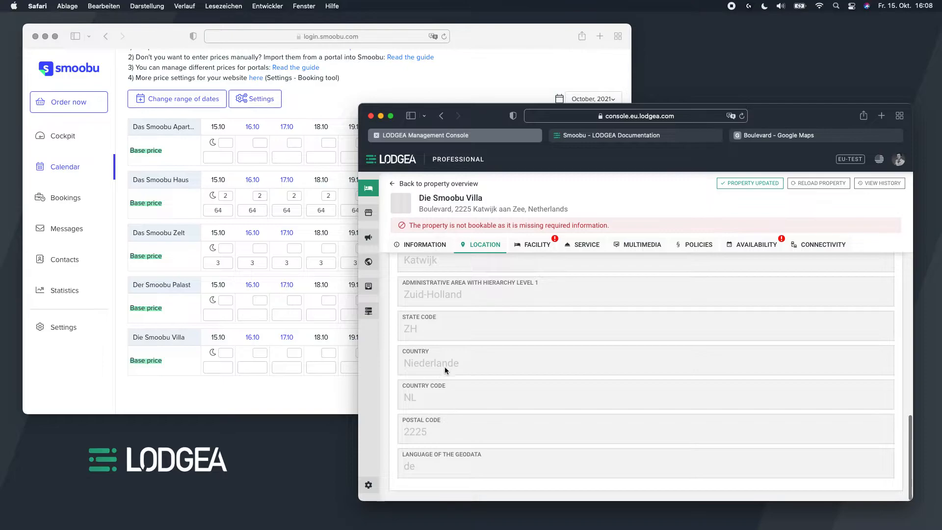
scroll(down, 3)
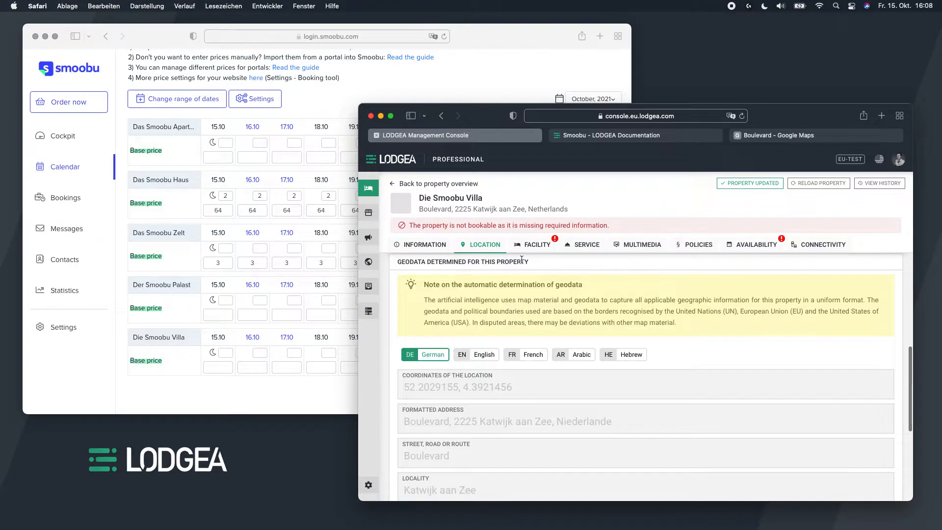
click(537, 245)
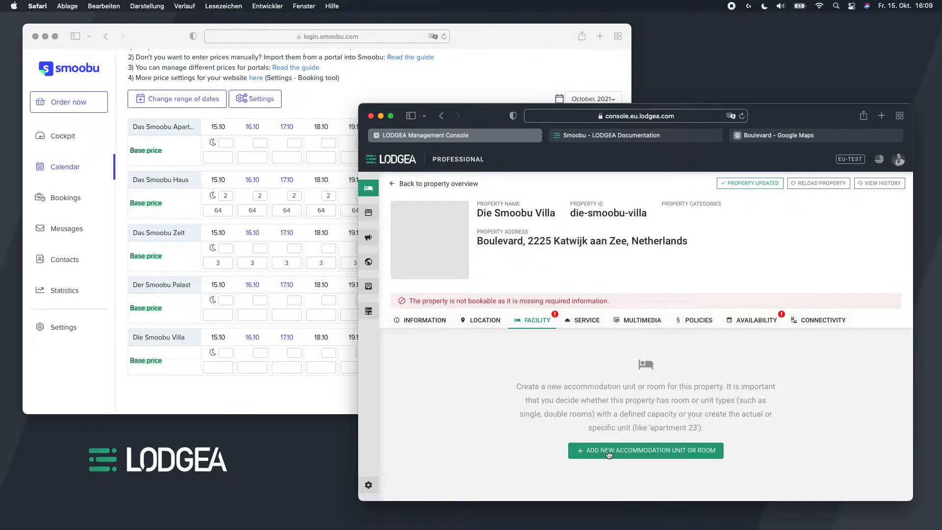
- Add an accommodation unit with ID Die Smoobu Villa and name die-smoobu-villa to the property
click(645, 450)
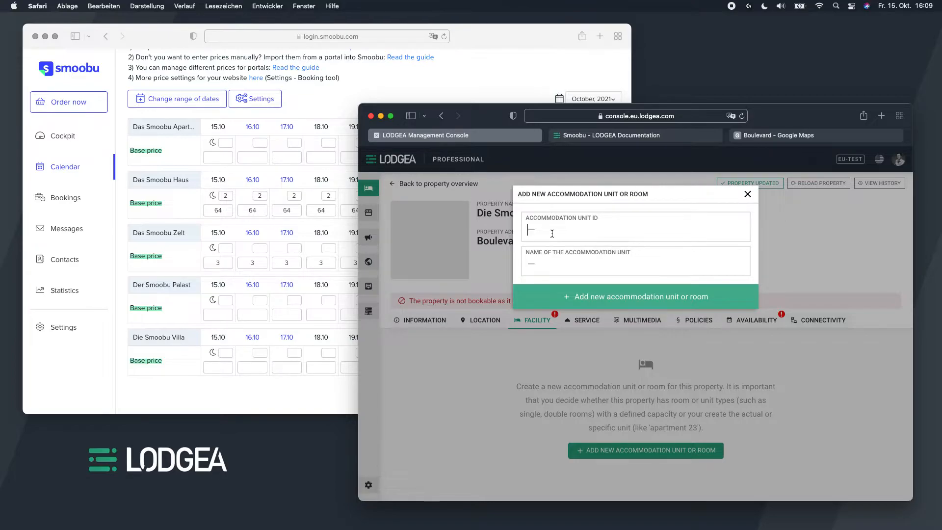
text(Die)
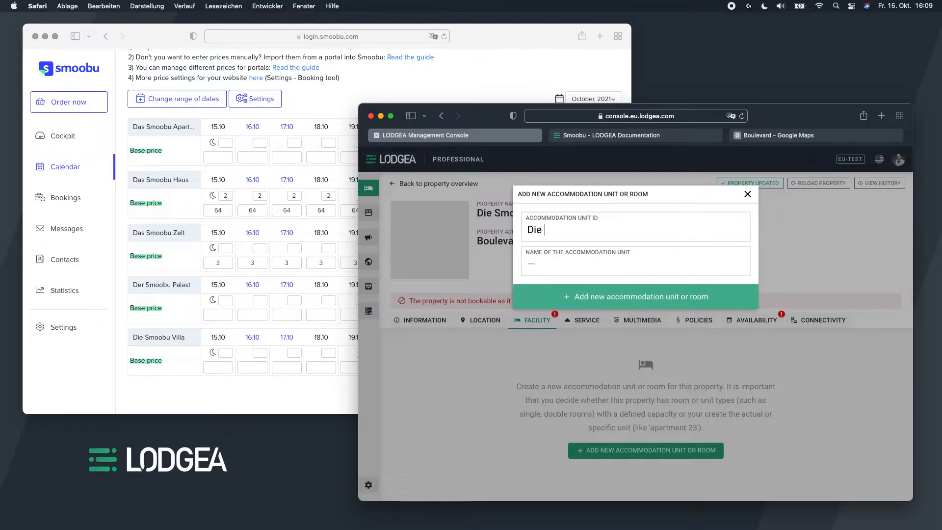
mouse_move(180, 352)
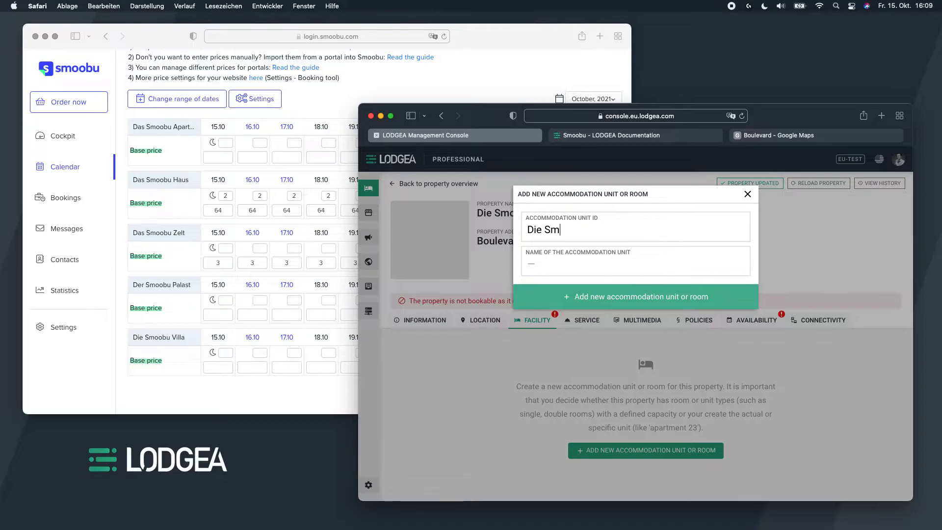
text(die-smoobu-villa)
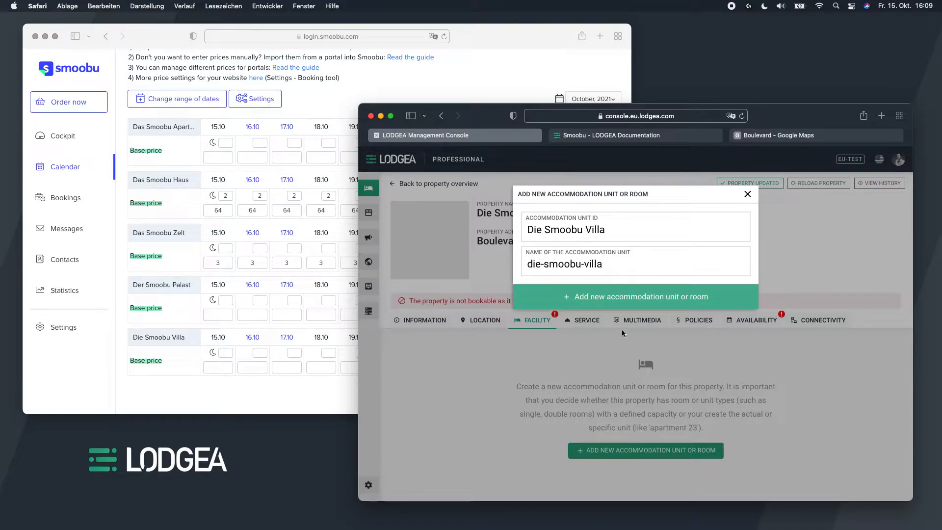
click(639, 296)
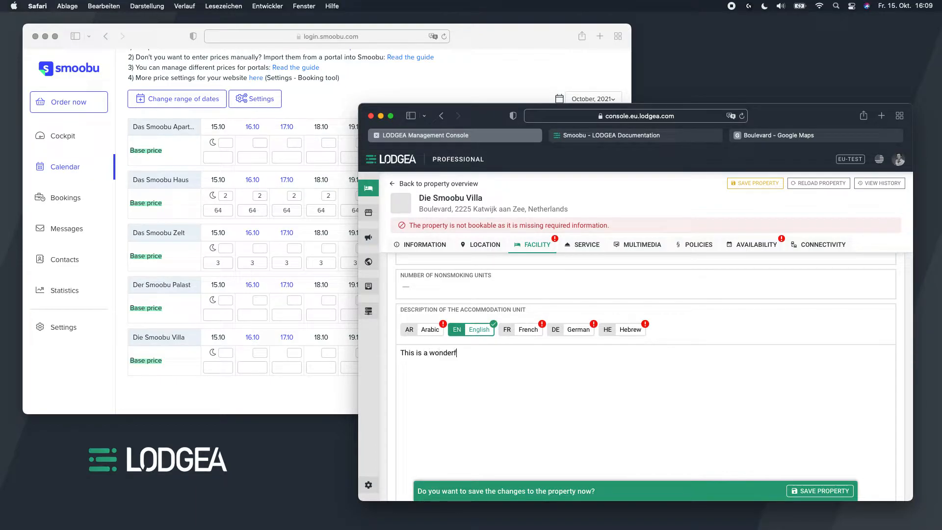
- Describe the unit in English as a place with a kitchen and a fridge and translate it to all other languages
text(ul place with a kitch)
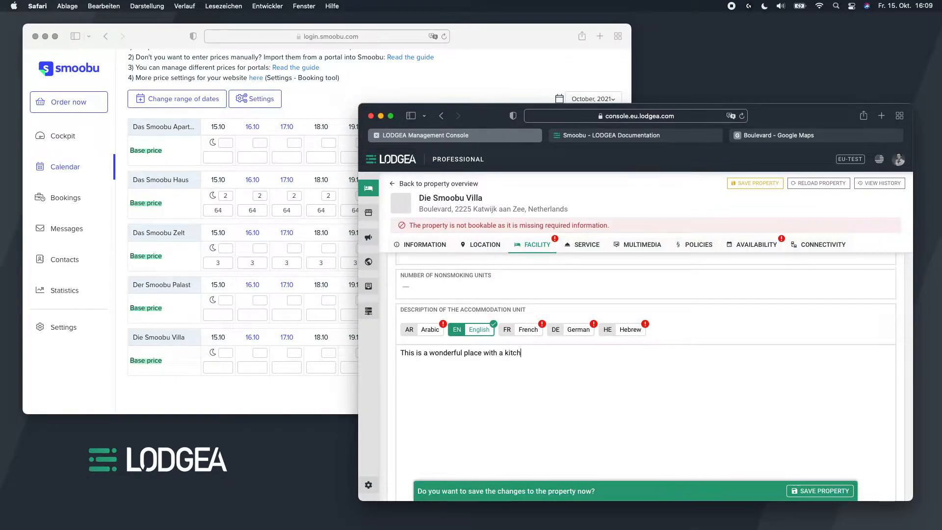
text(en and a)
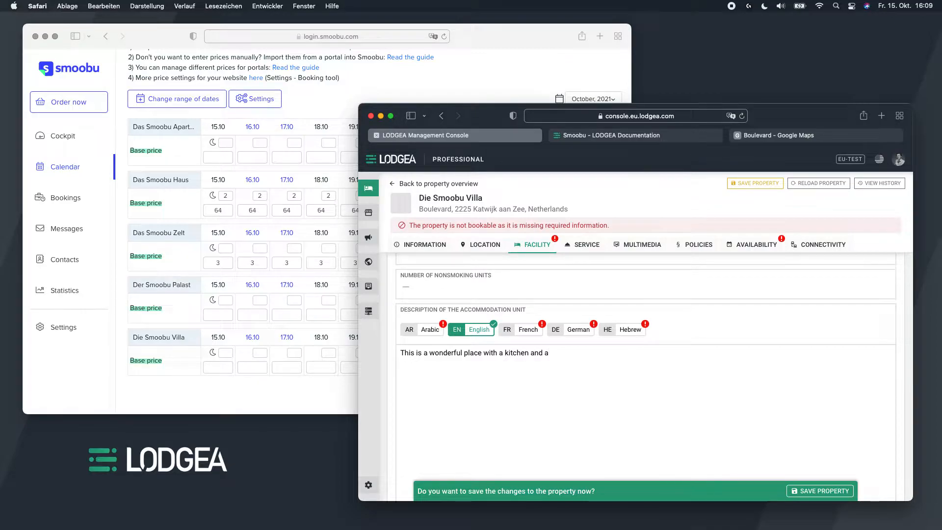
text(fridge)
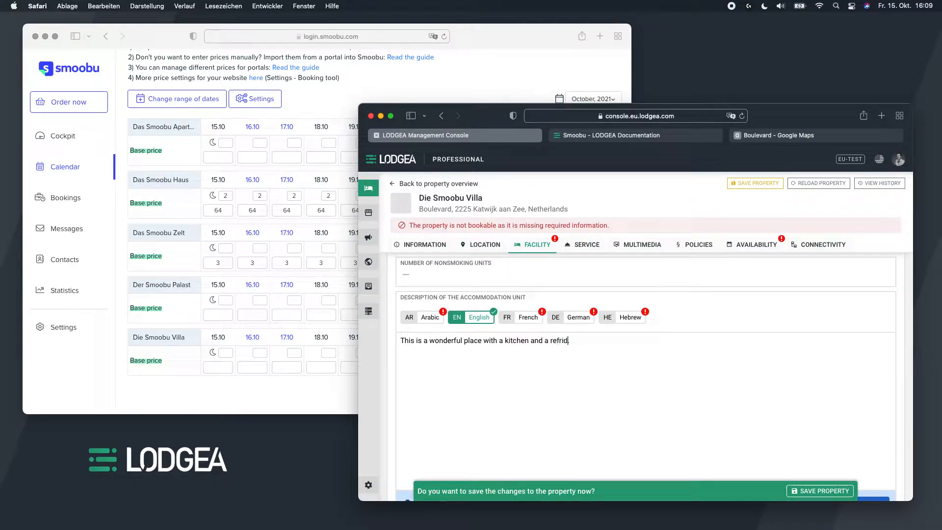
scroll(down, 3)
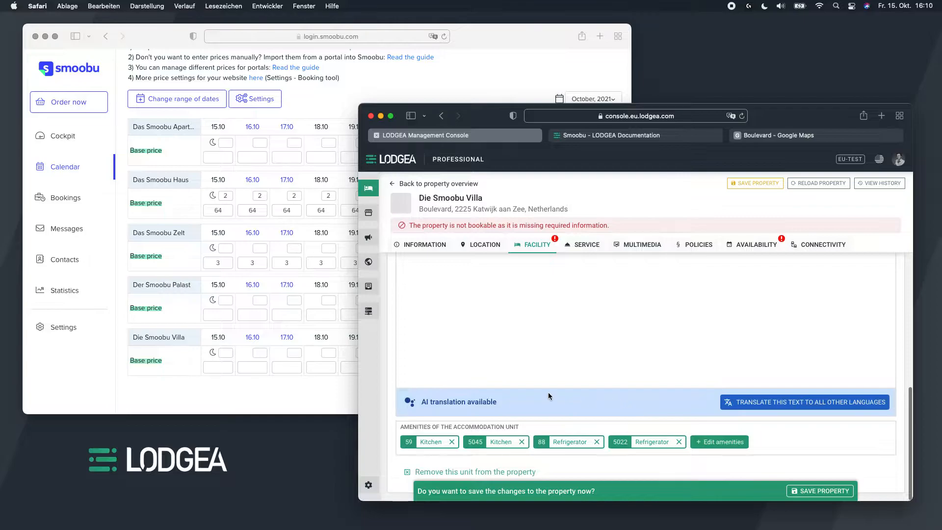
scroll(down, 3)
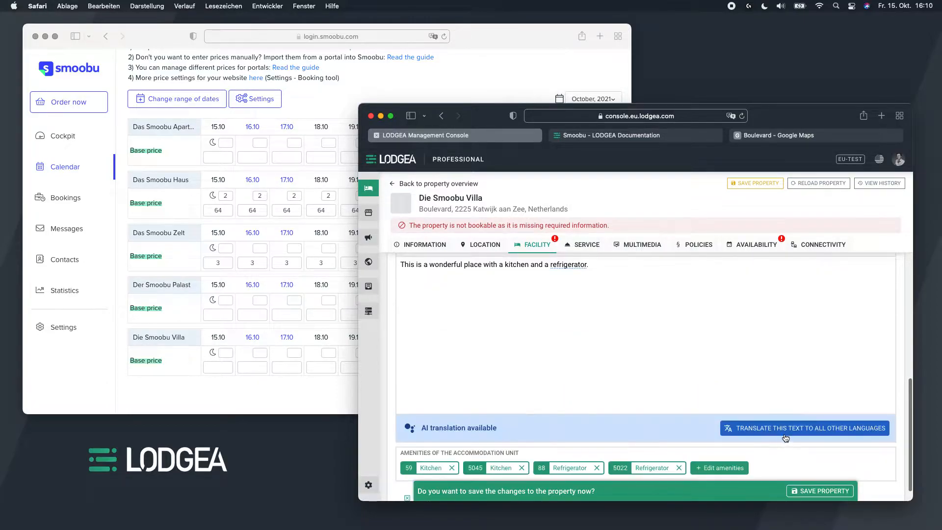
click(803, 428)
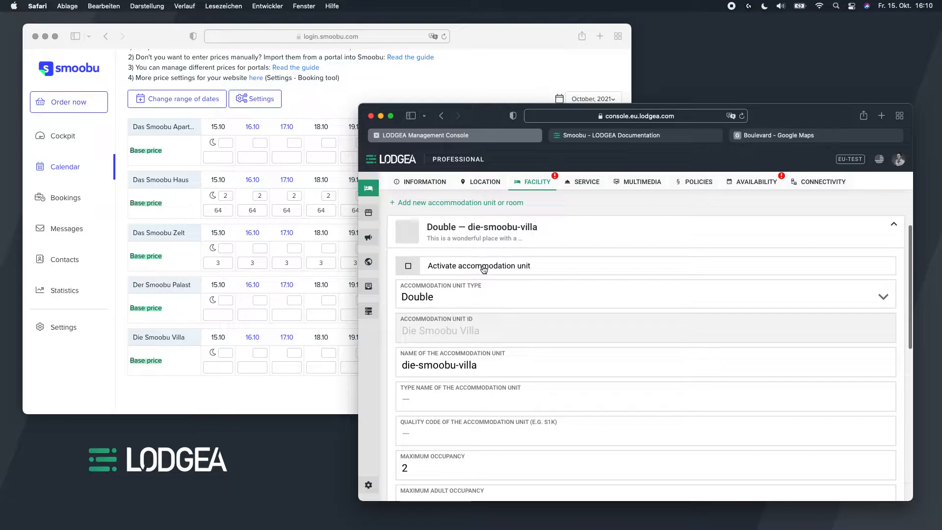
- Activate the Double accommodation unit and start a new product configuration under Availability
click(408, 265)
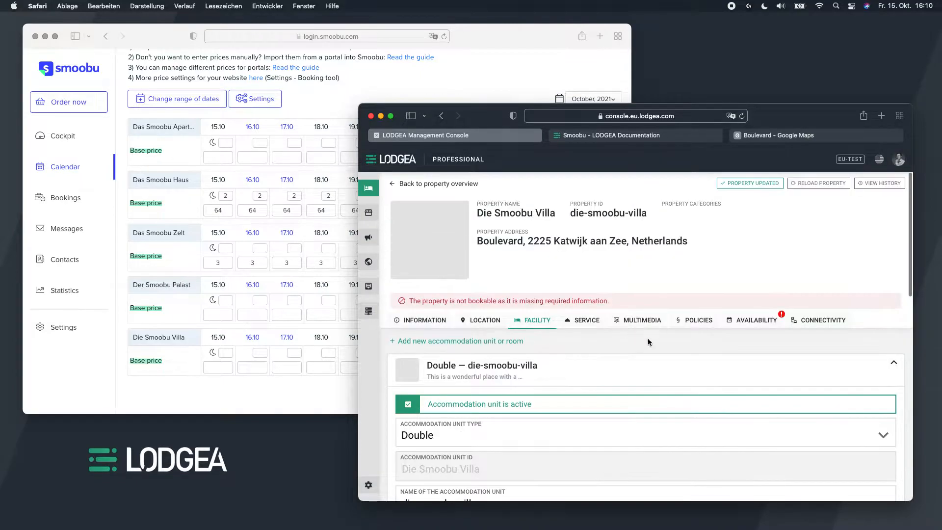
click(645, 450)
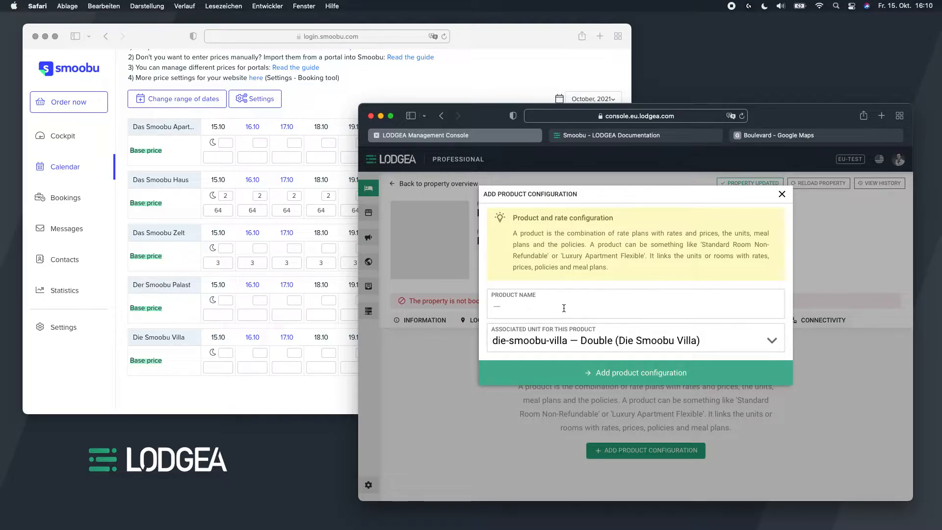
- Create a Standard product with an activated Standard rate plan and a Room only meal plan
text(Standa)
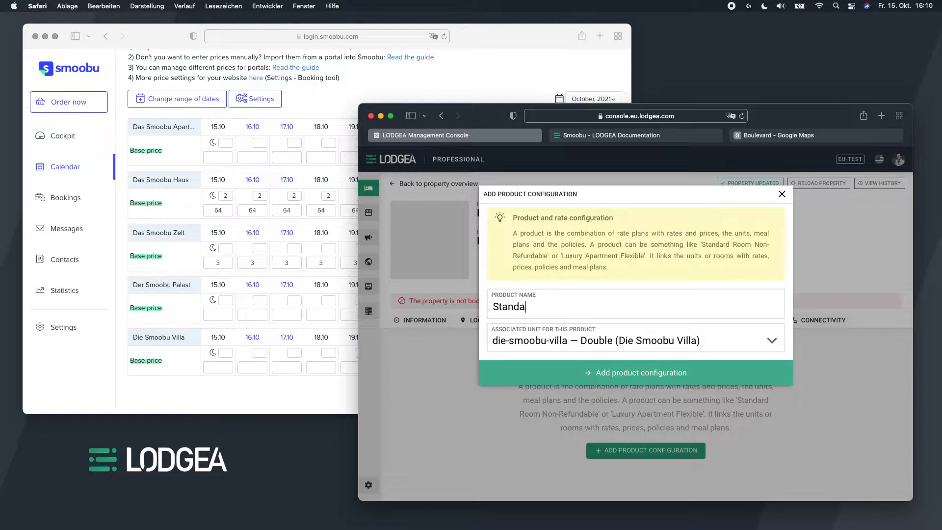
click(635, 373)
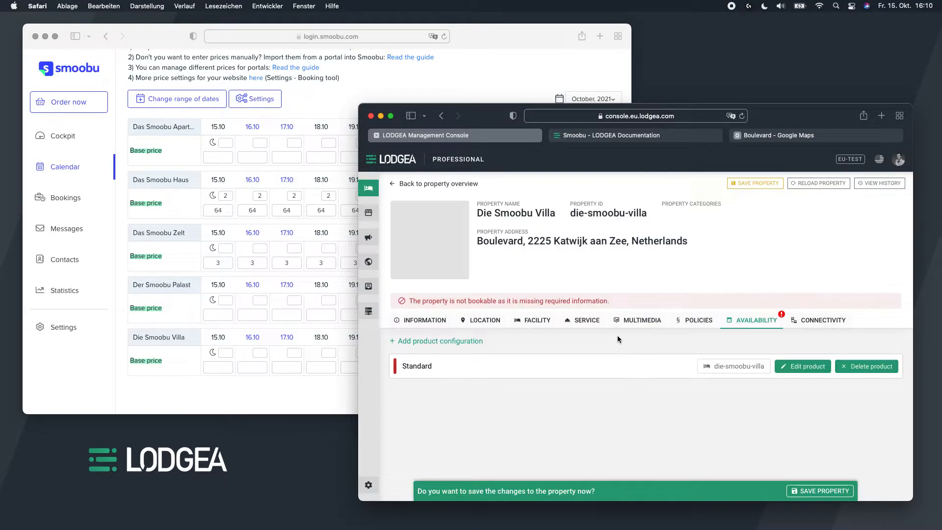
click(802, 366)
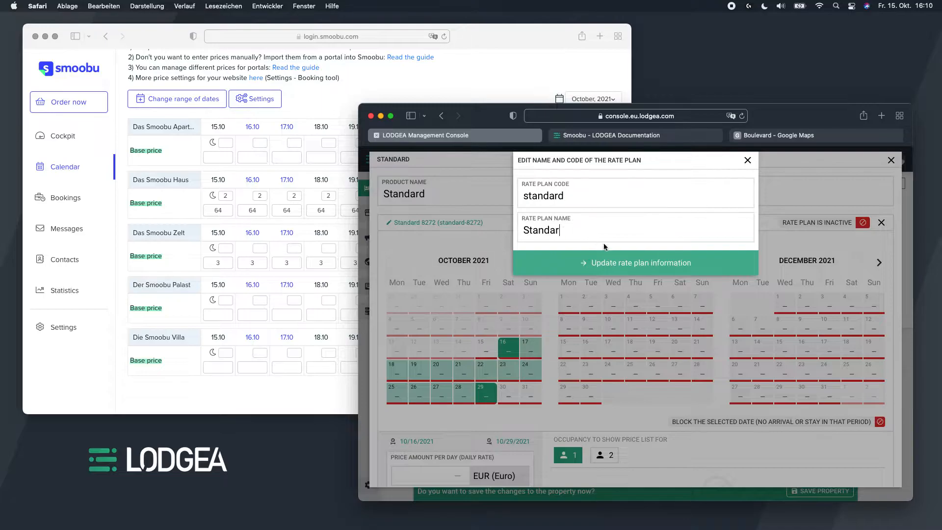
text(d)
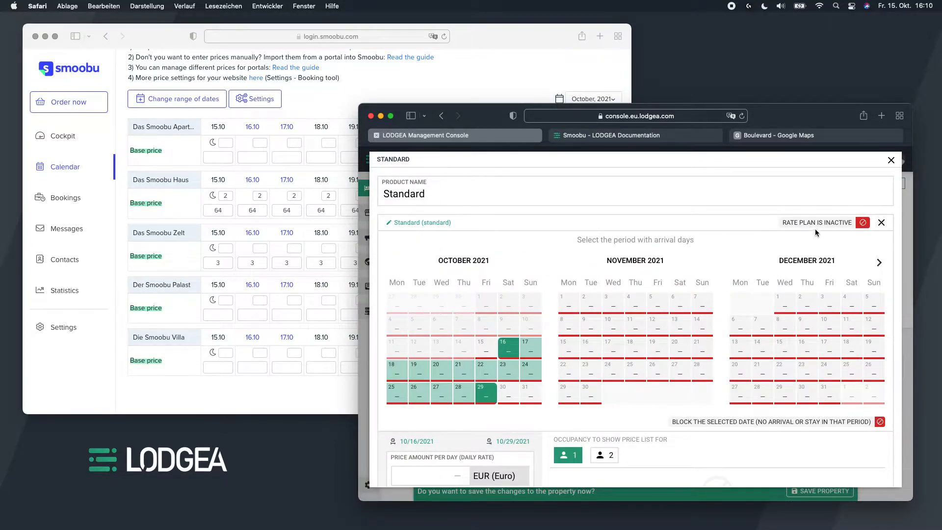
click(862, 222)
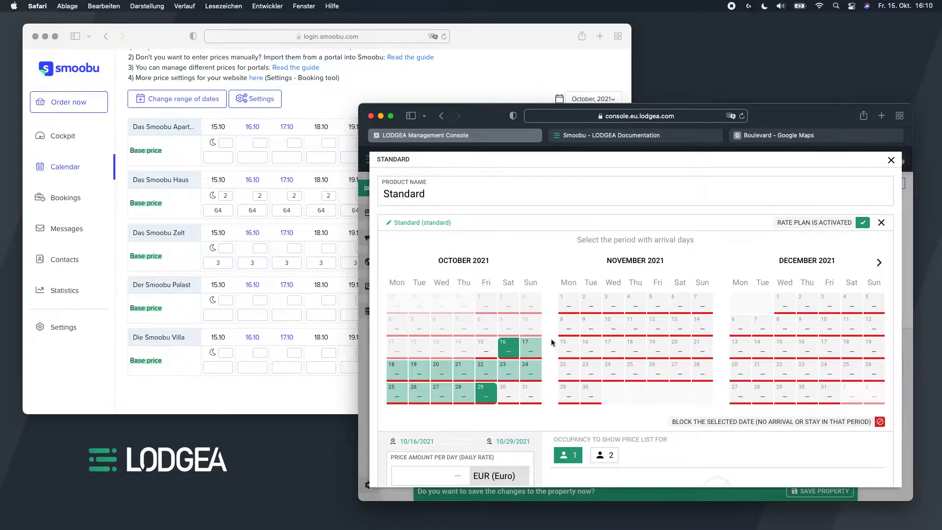
scroll(down, 3)
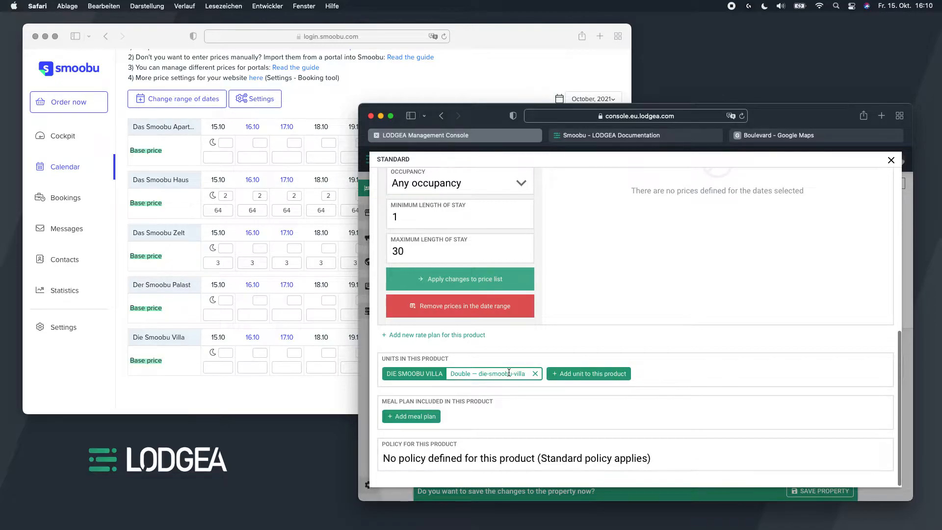
click(411, 416)
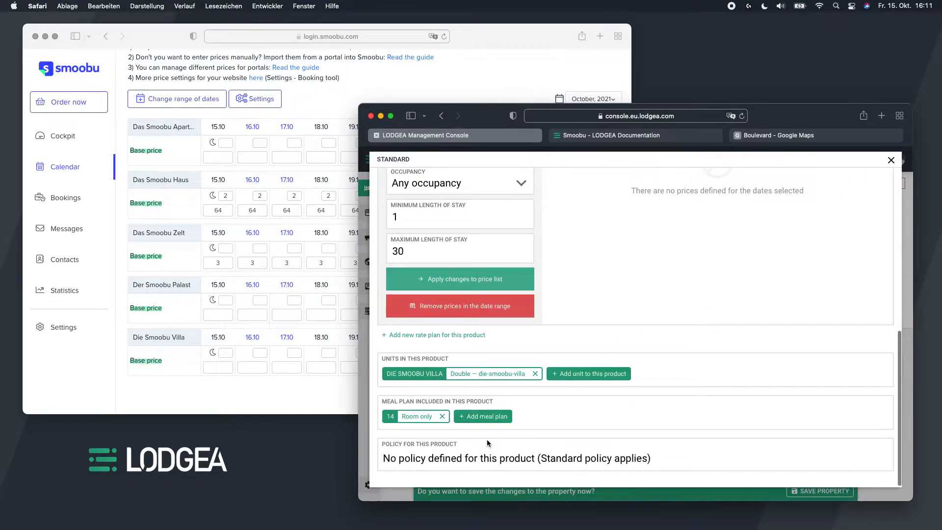
mouse_move(860, 243)
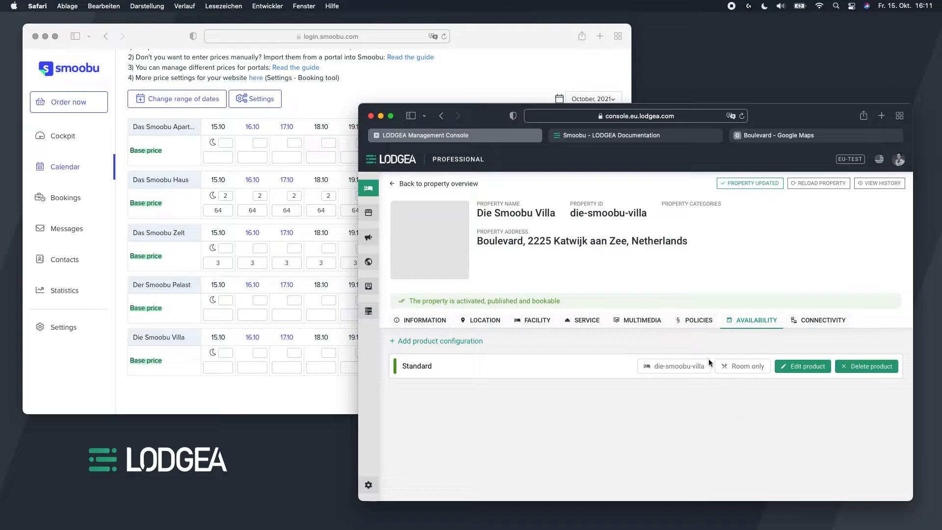
- Name the villa's policy Standard Policy with 11:00 check-in and 15:00 check-out
click(697, 320)
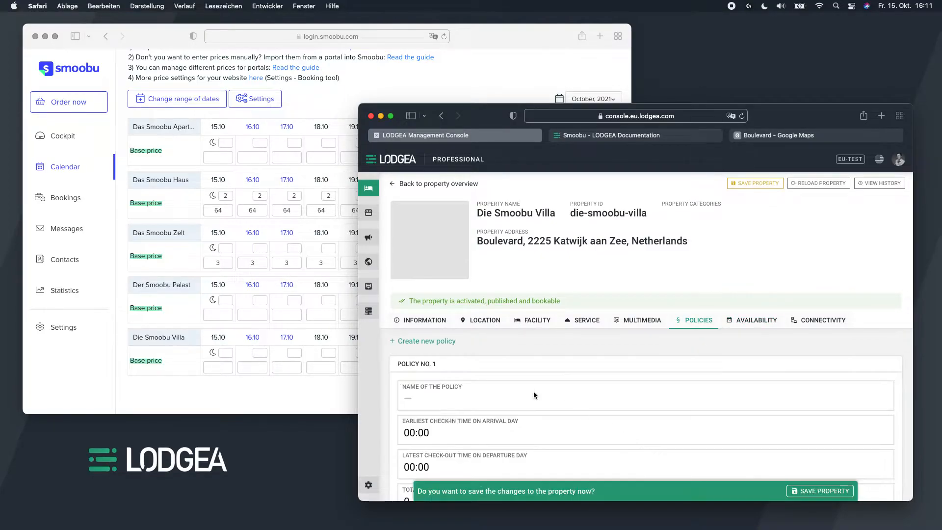
text(St)
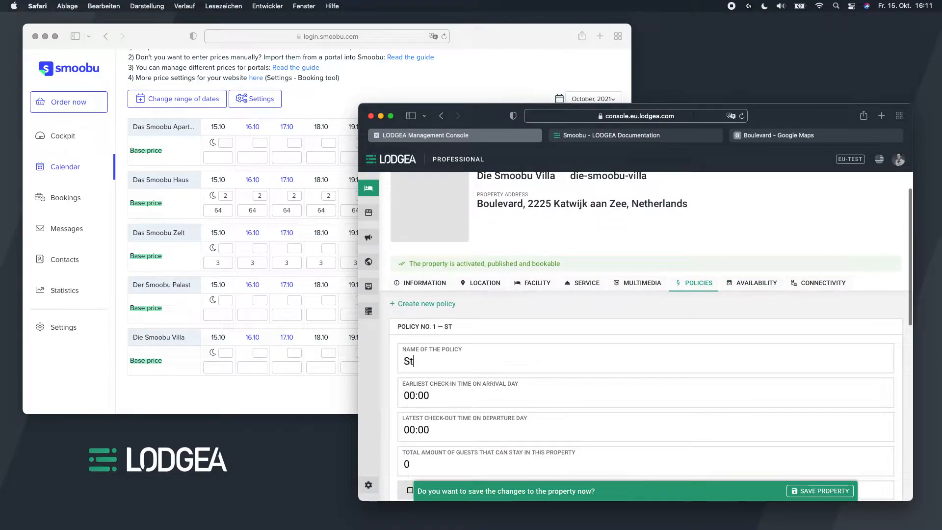
text(andard Policy)
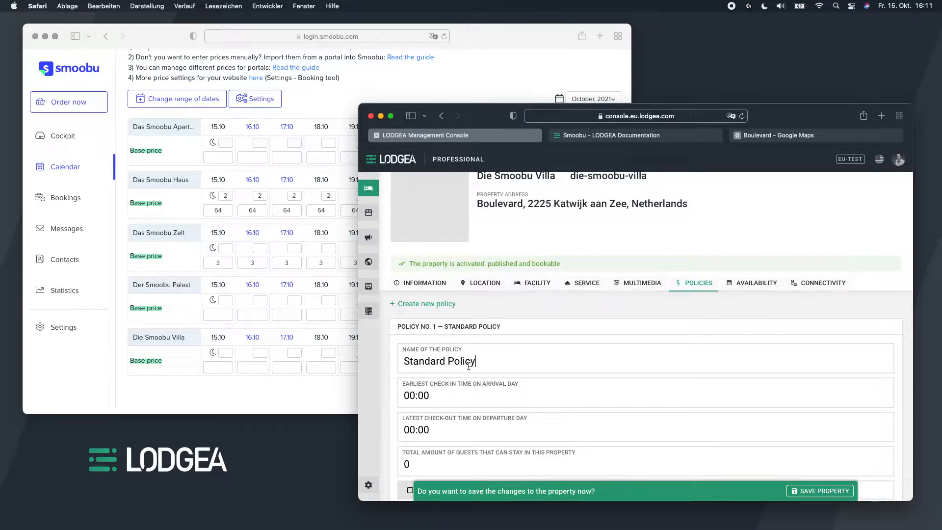
text(111)
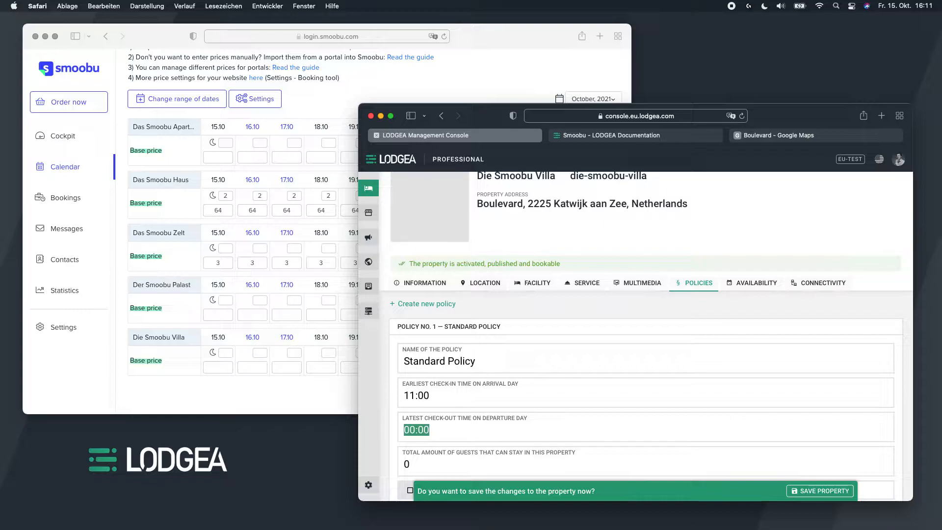
text(15:)
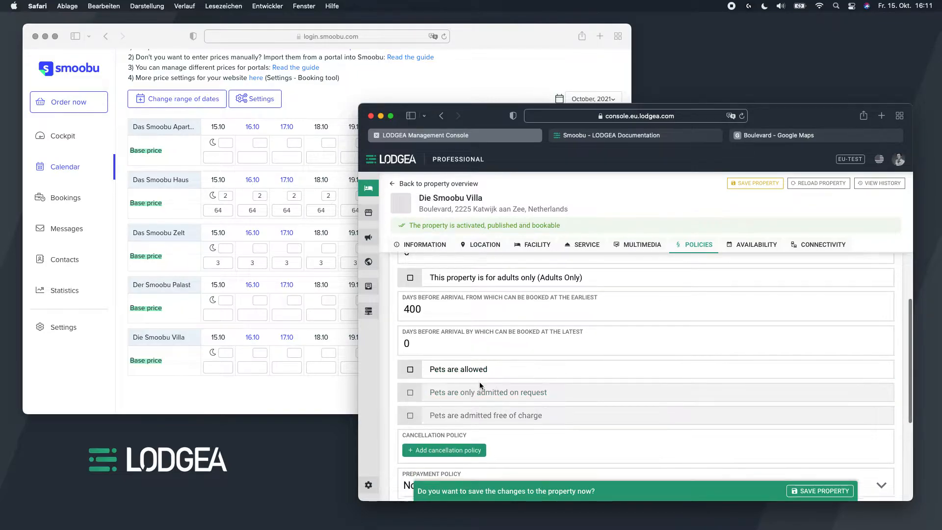
- Add free cancellation at any time, save the property and return to its products and availability
scroll(down, 3)
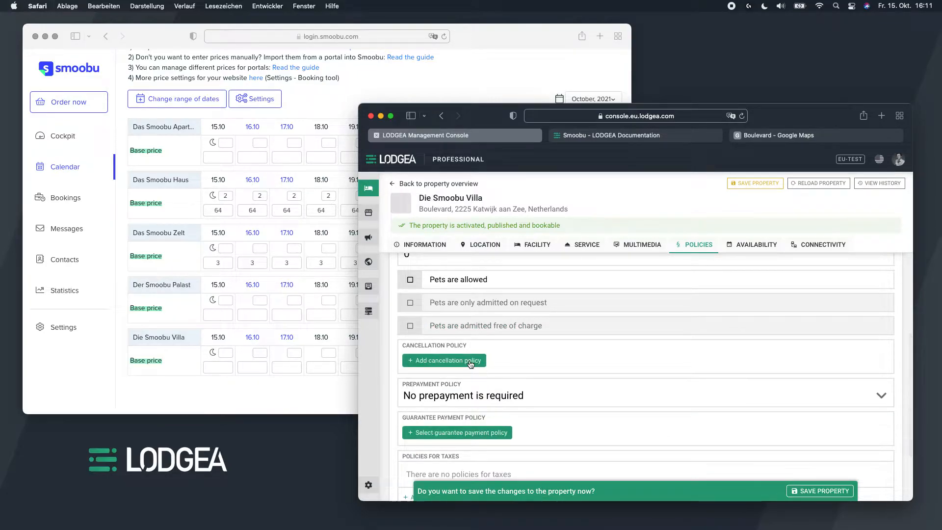
click(443, 360)
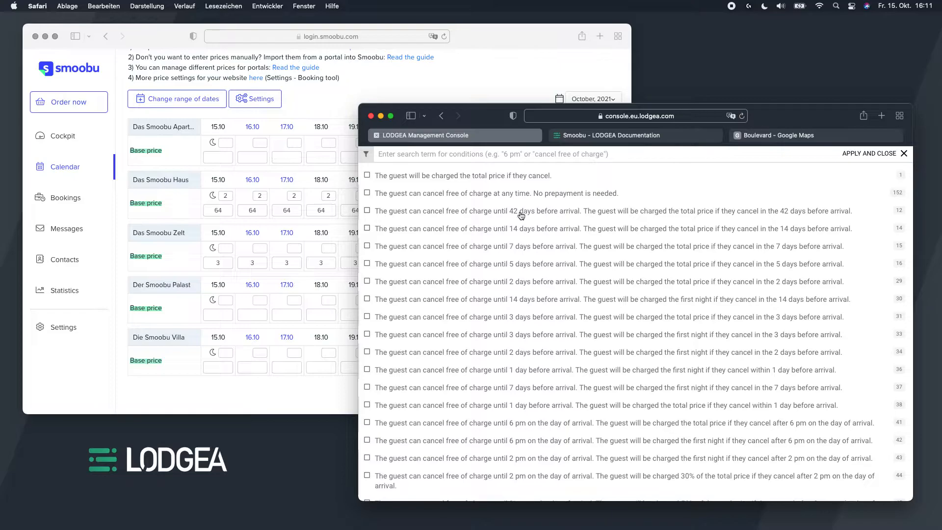
click(493, 193)
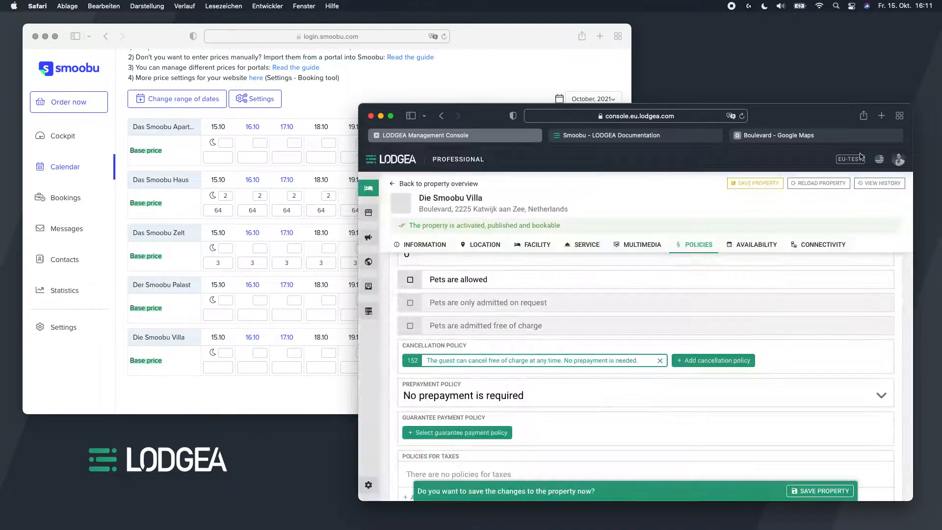
scroll(down, 3)
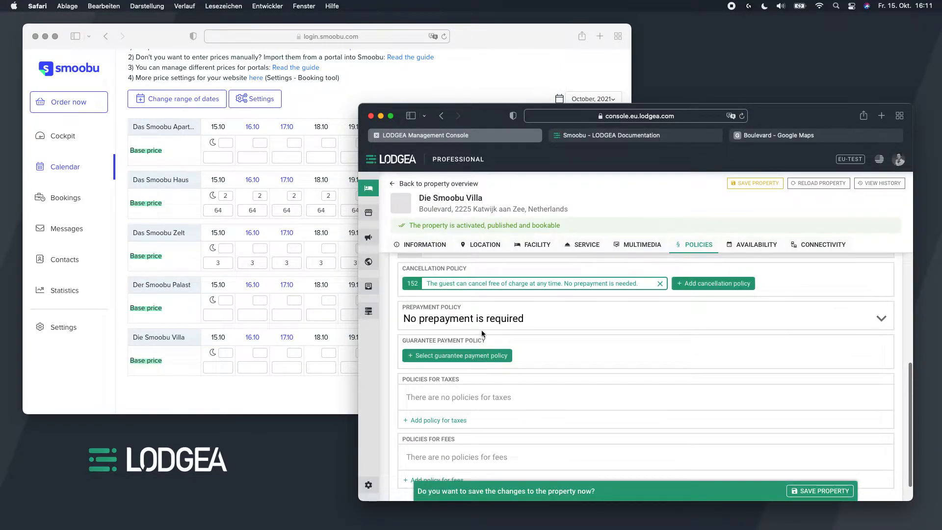
scroll(down, 3)
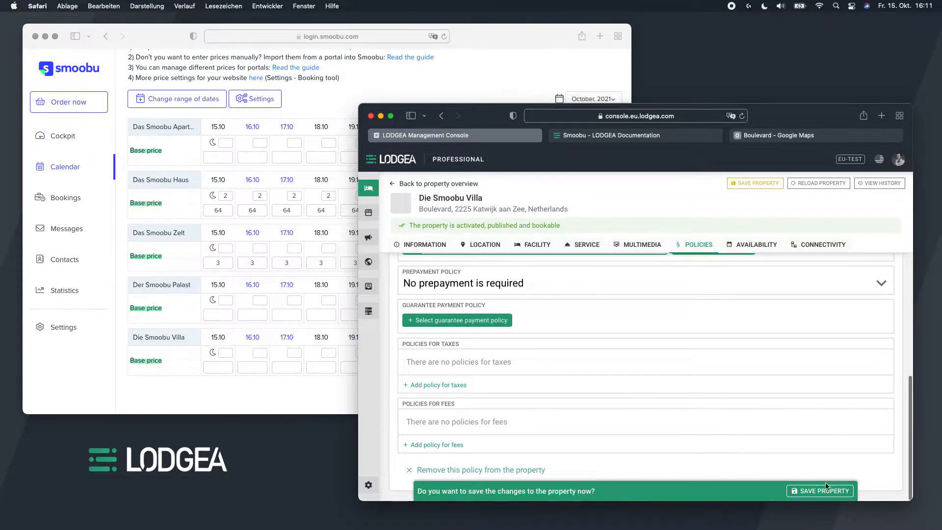
click(818, 490)
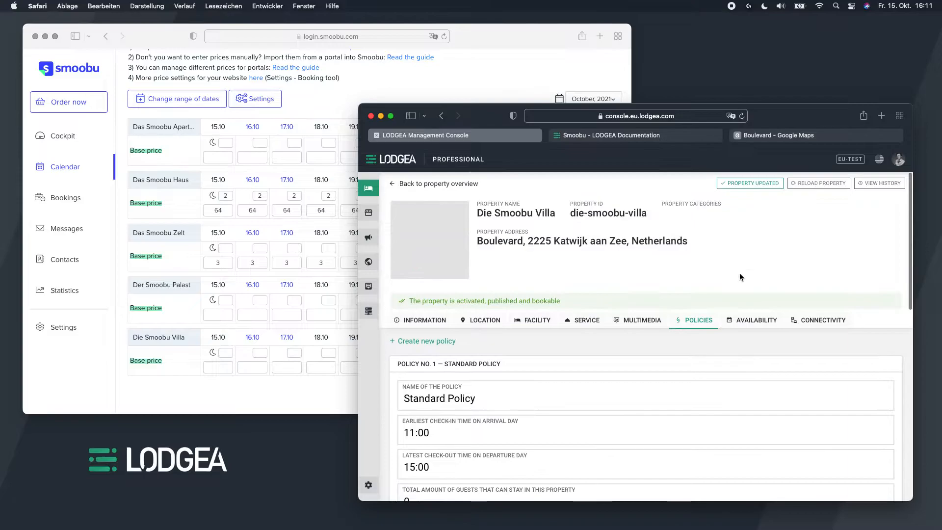
click(755, 319)
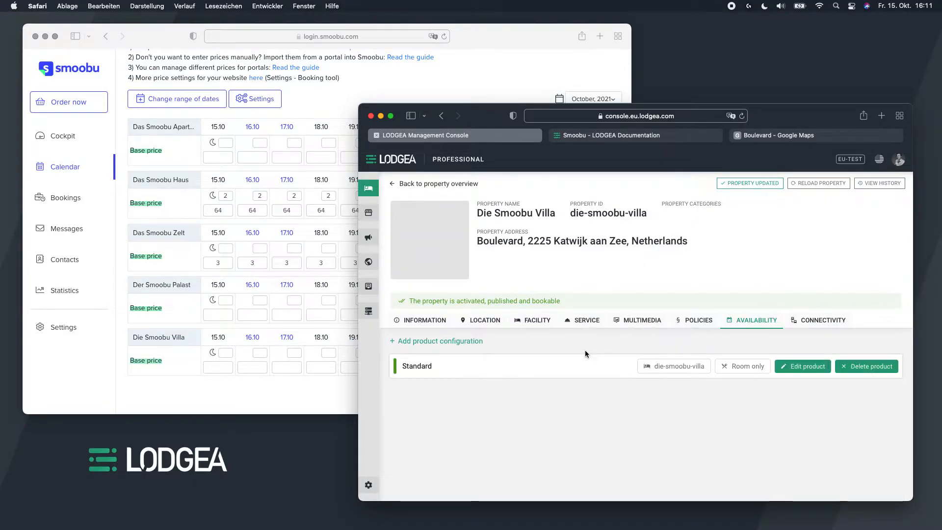
- Confirm the Standard product's rate plan is active, select the property ID die-smoobu-villa and close the Google Maps tab
click(801, 366)
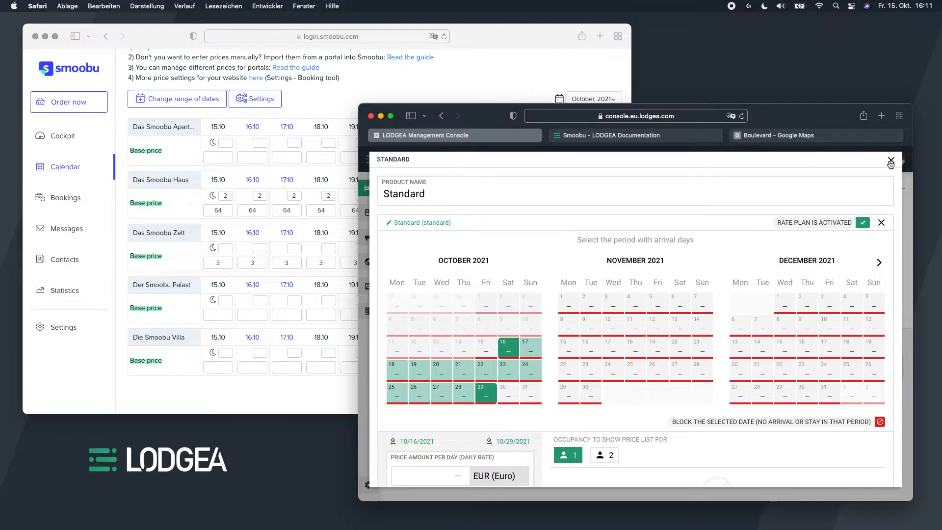
click(891, 162)
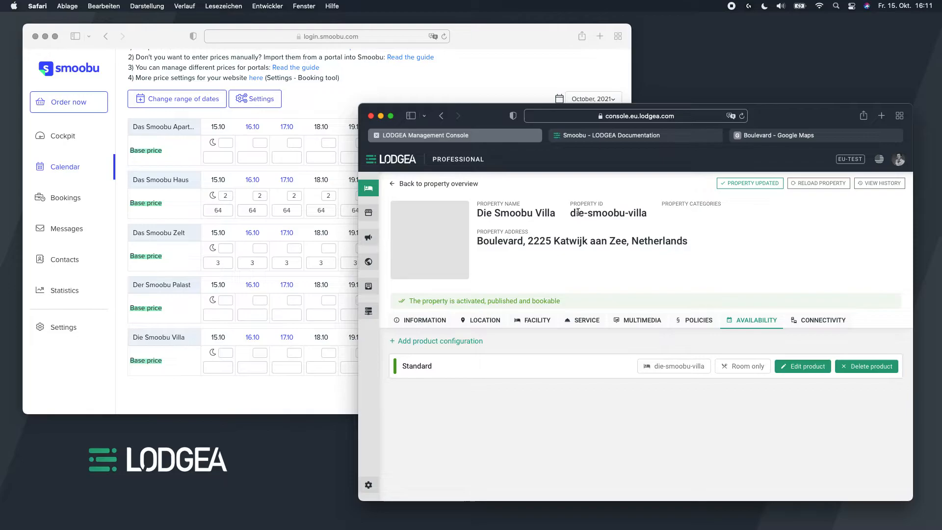
double_click(607, 213)
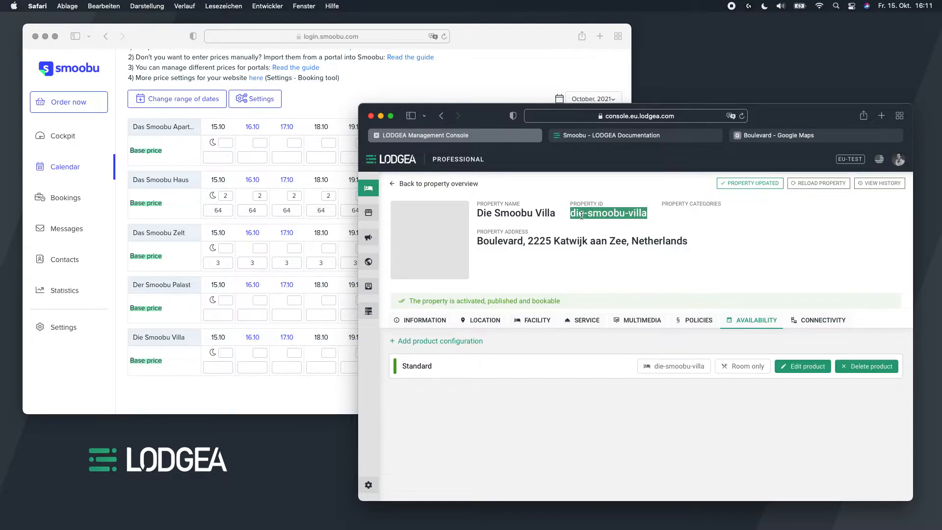
click(436, 299)
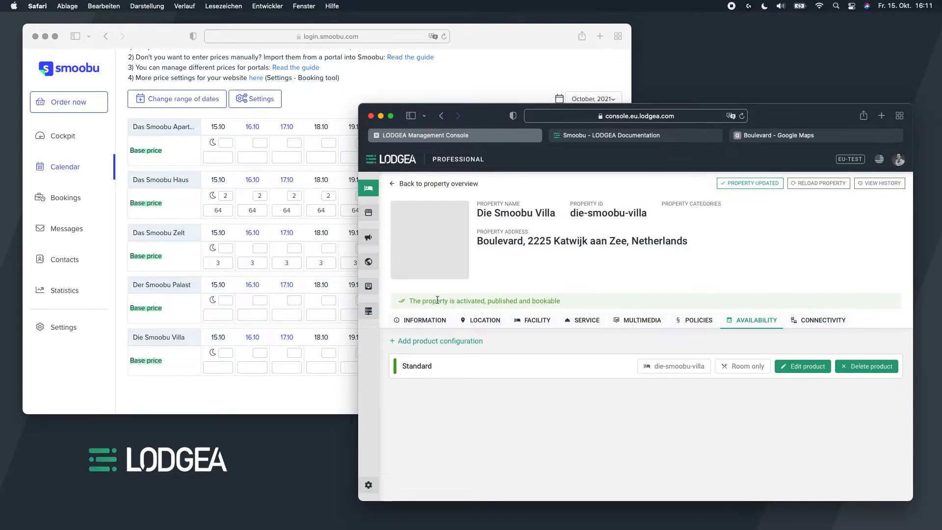
mouse_move(368, 310)
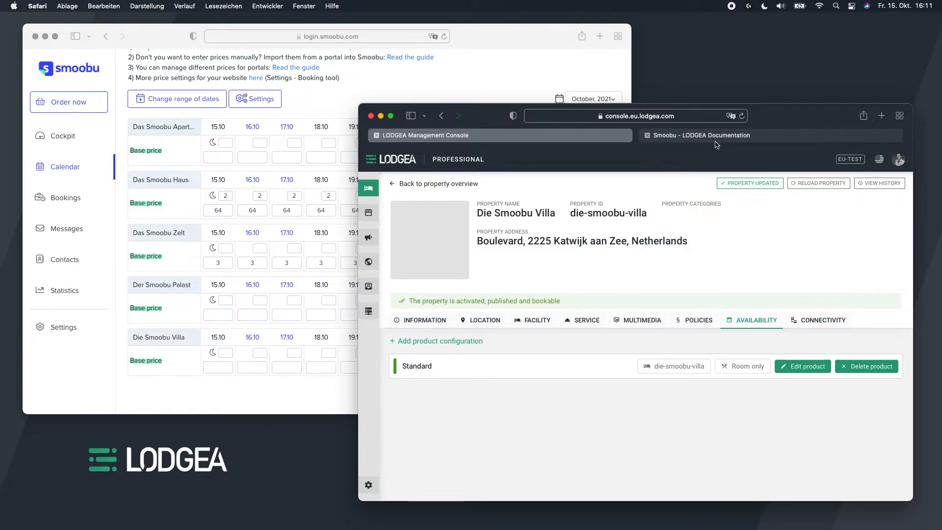
- Read the Smoobu guide's prerequisites-before-connecting checklist in LODGEA Documentation
click(701, 135)
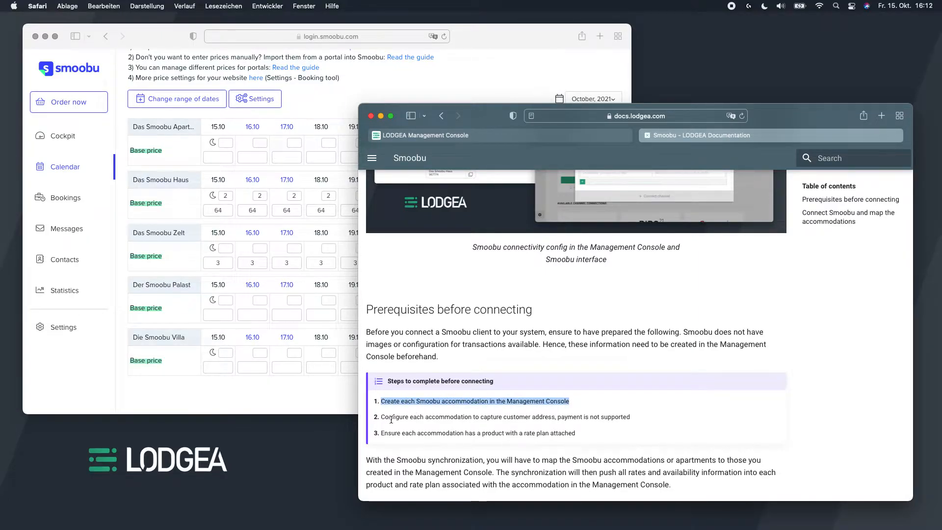
double_click(394, 416)
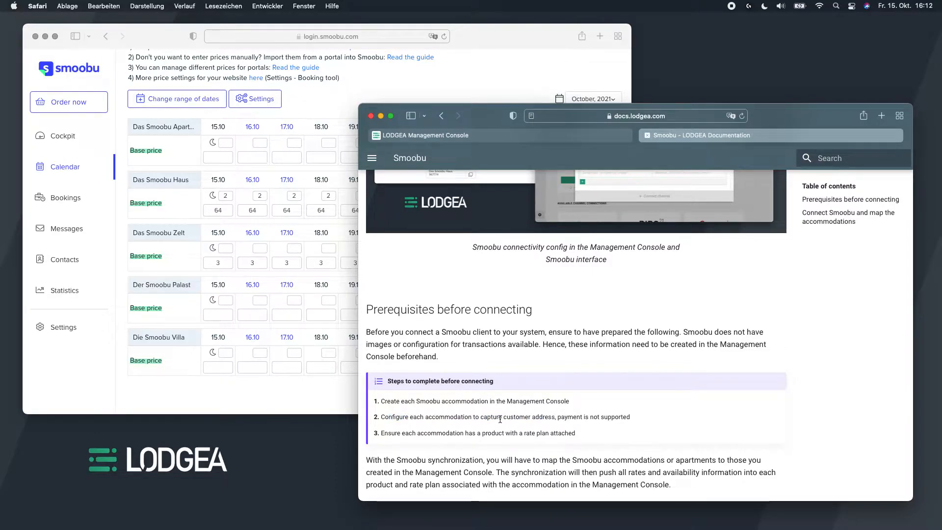
mouse_move(458, 393)
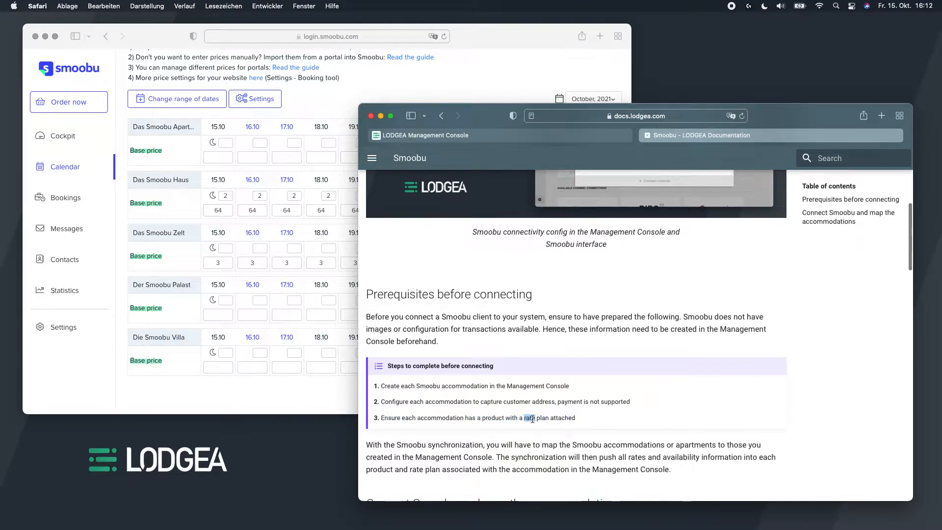
scroll(down, 3)
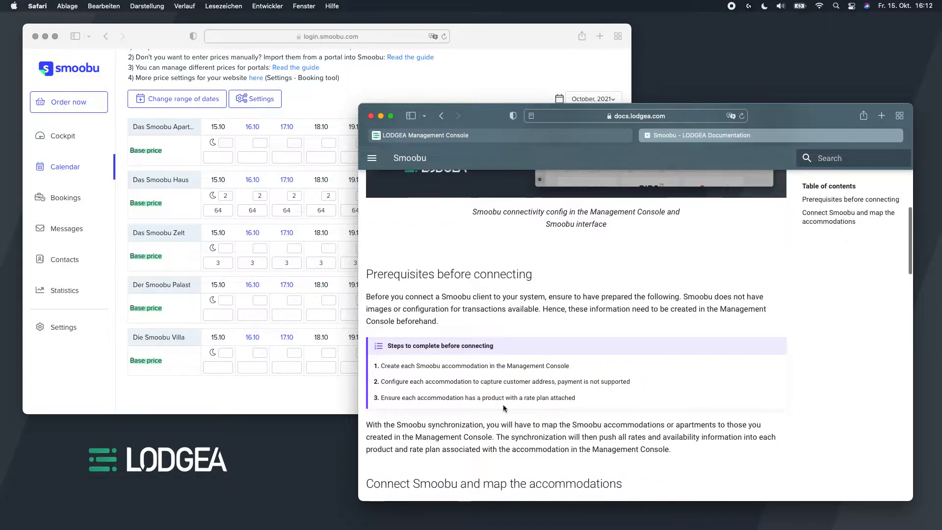
scroll(down, 3)
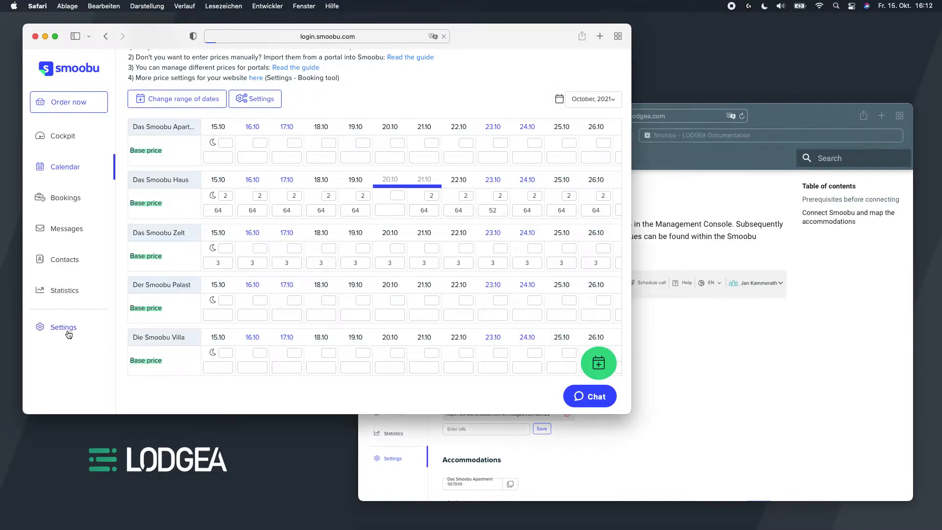
- Show Smoobu's Website booking portal settings with the API key, channel IDs and webhook URLs
click(63, 327)
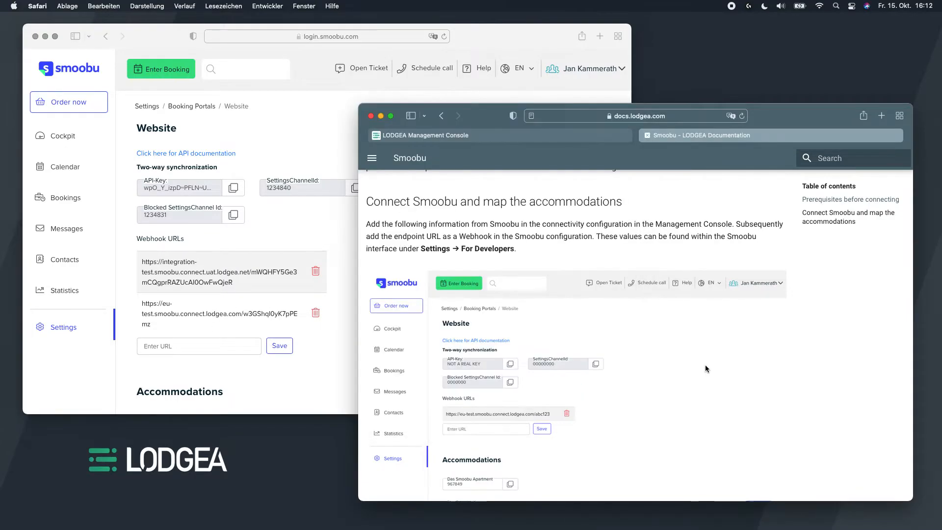
scroll(down, 3)
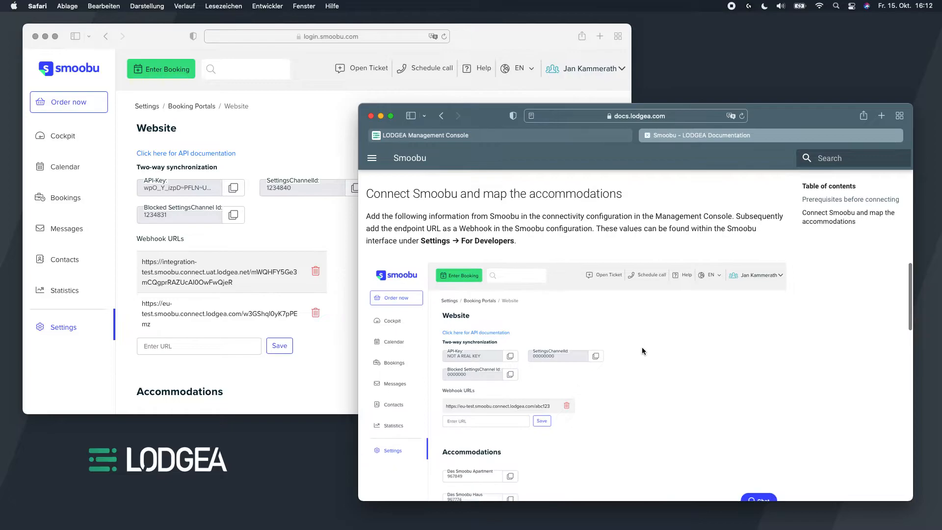
scroll(down, 3)
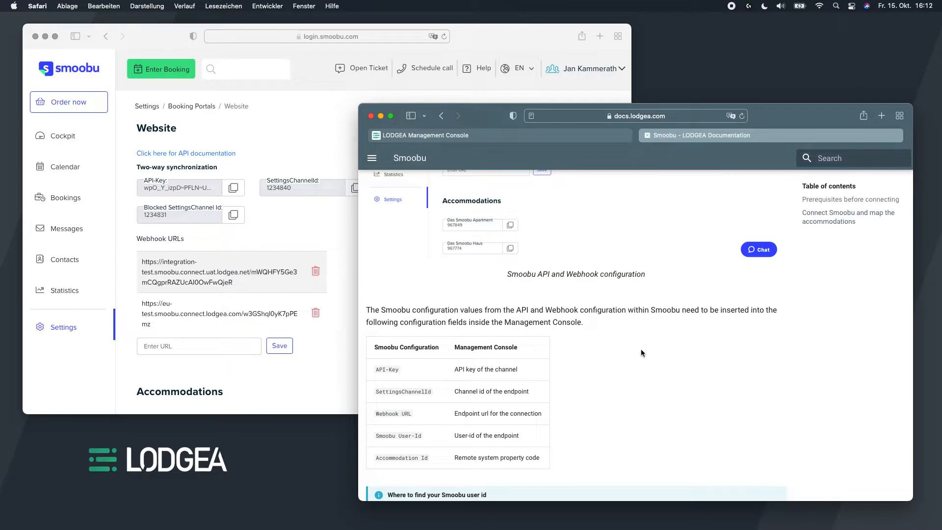
scroll(down, 3)
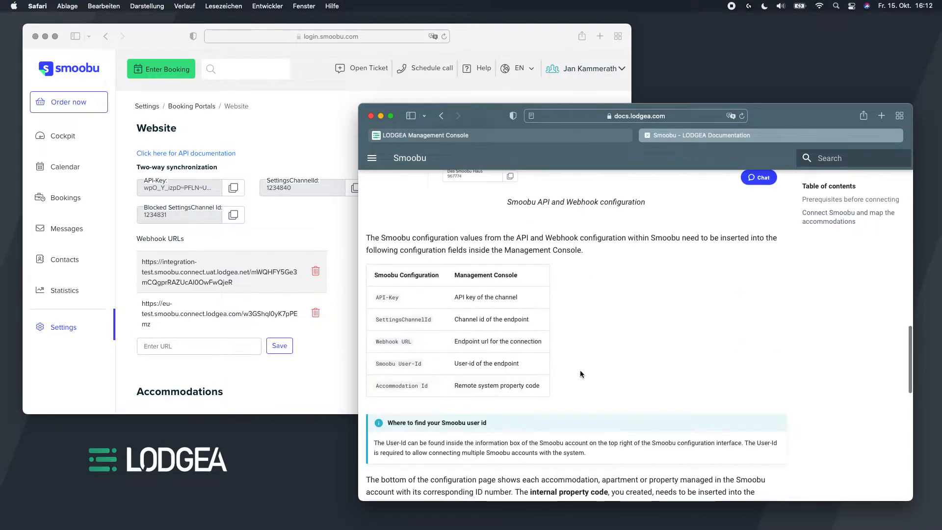
scroll(down, 3)
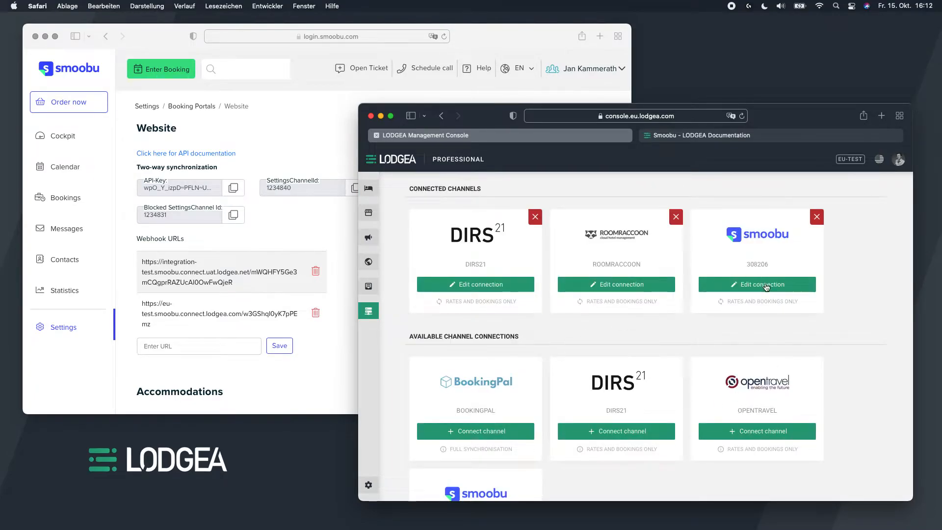
- In the Smoobu connection editor, add an empty property mapping row below das-smoobu-zelt
click(756, 285)
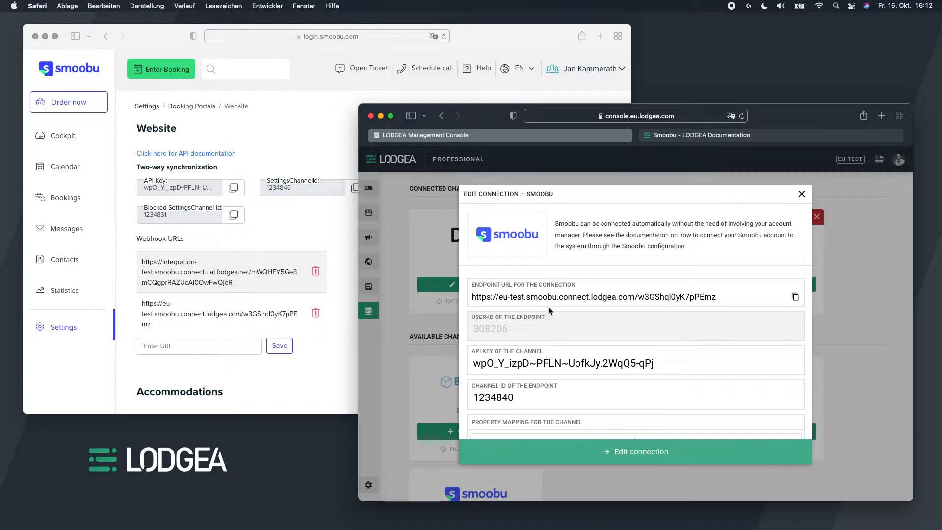
mouse_move(603, 305)
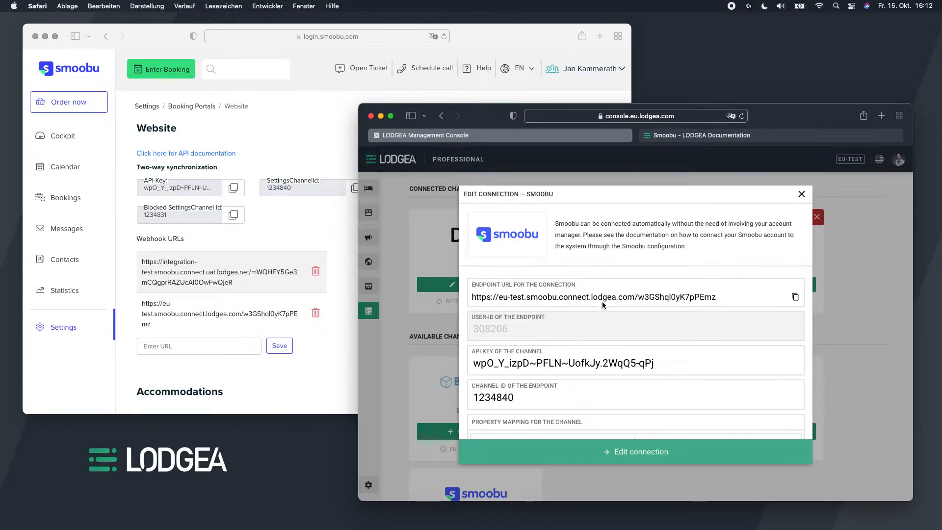
mouse_move(650, 289)
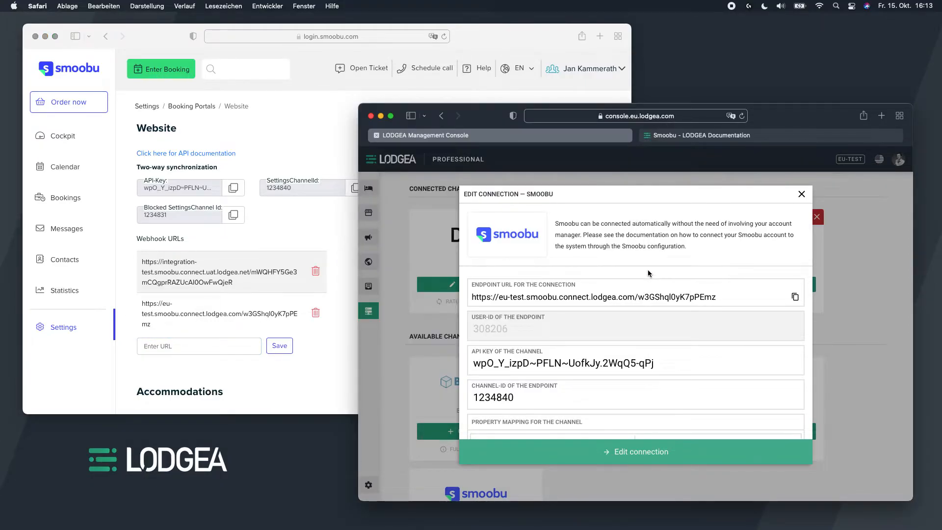
double_click(619, 363)
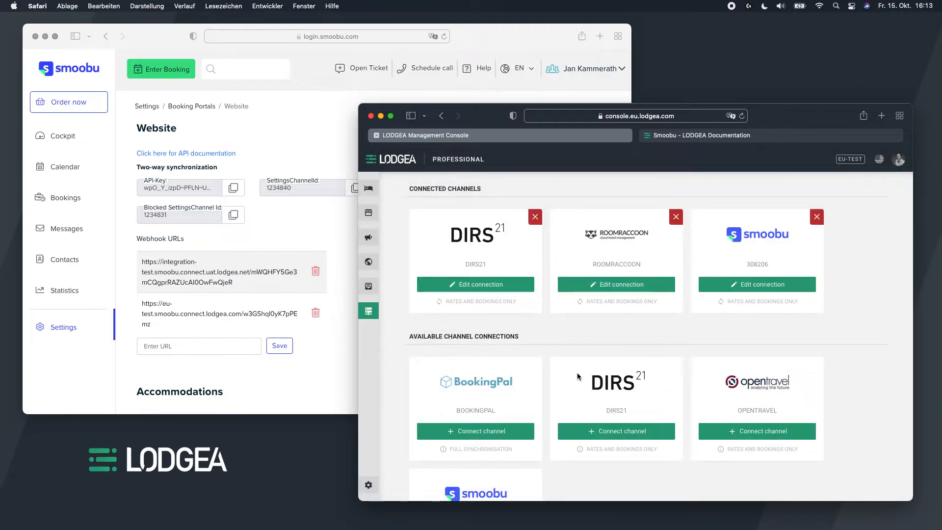
click(756, 284)
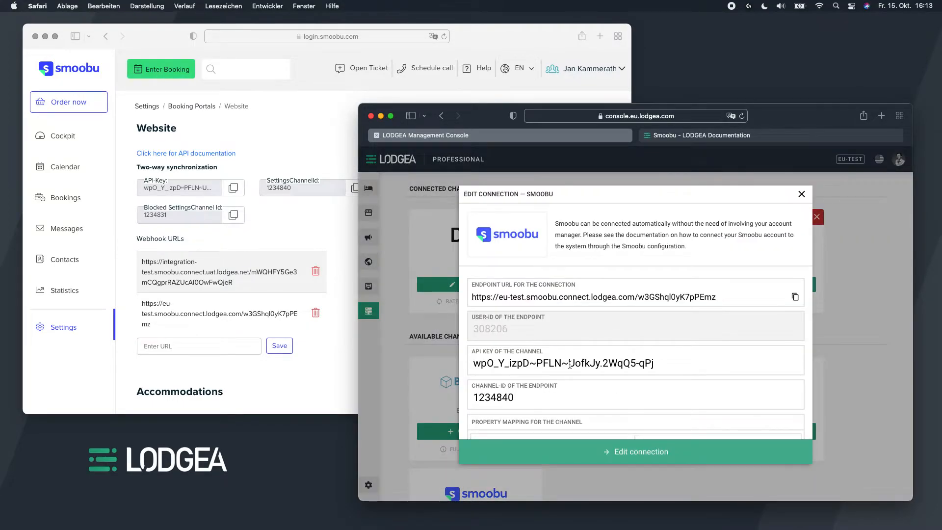
scroll(down, 3)
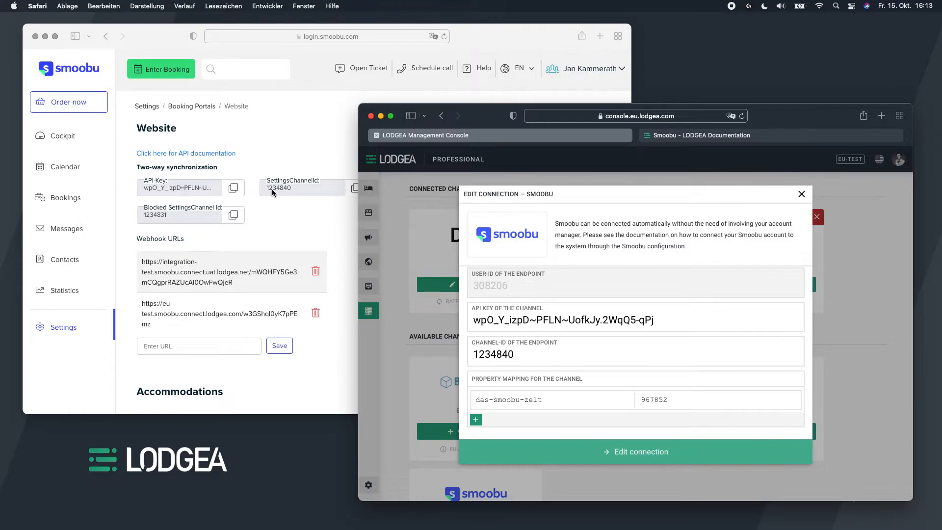
mouse_move(330, 195)
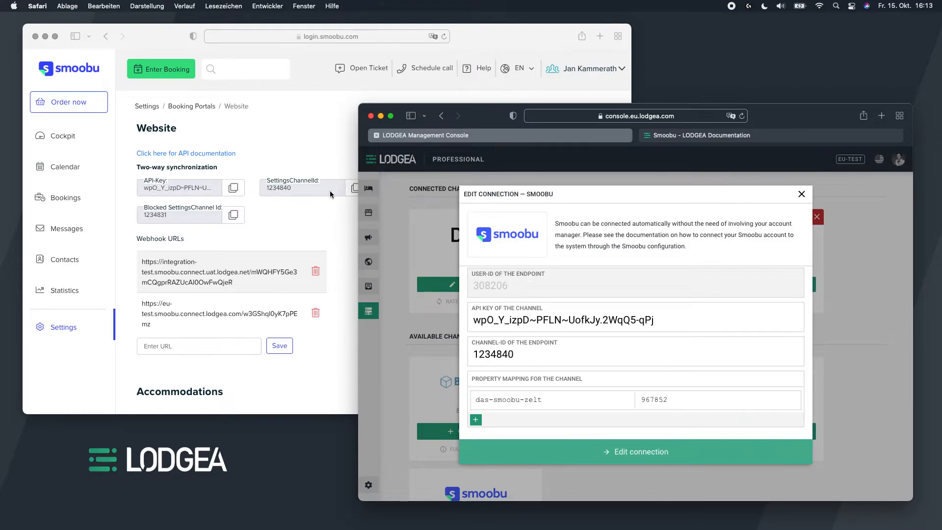
mouse_move(698, 135)
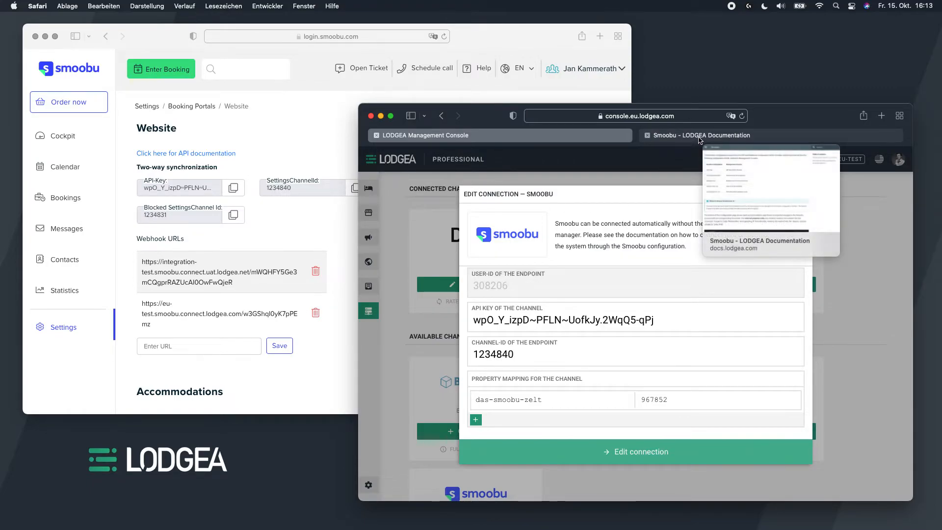
click(699, 135)
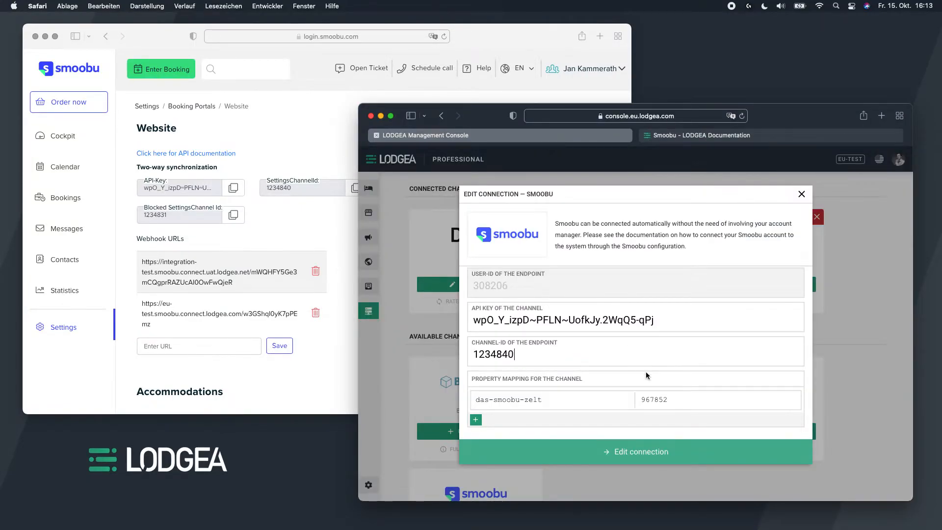
mouse_move(637, 366)
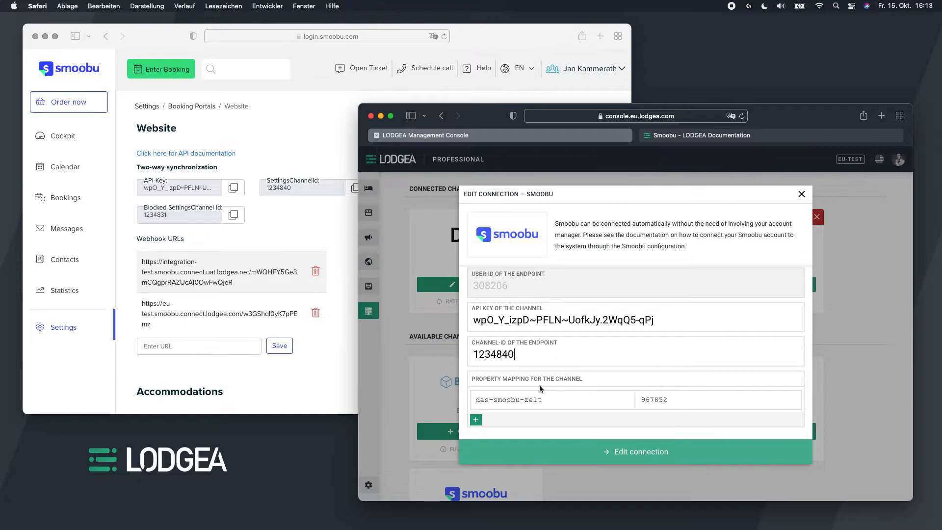
click(474, 418)
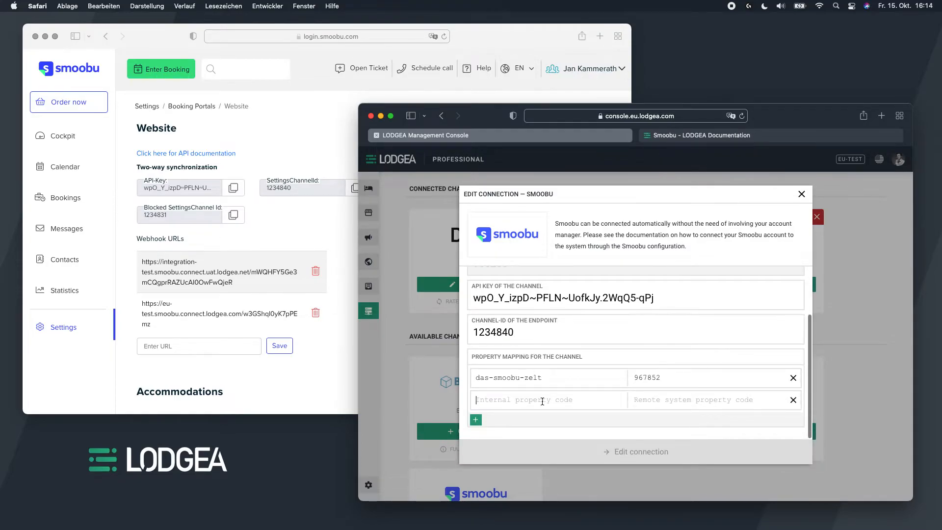
- Map internal code die-smoobu-villa to Smoobu property ID 967846 and save the connection
text(die-smoobu-villa)
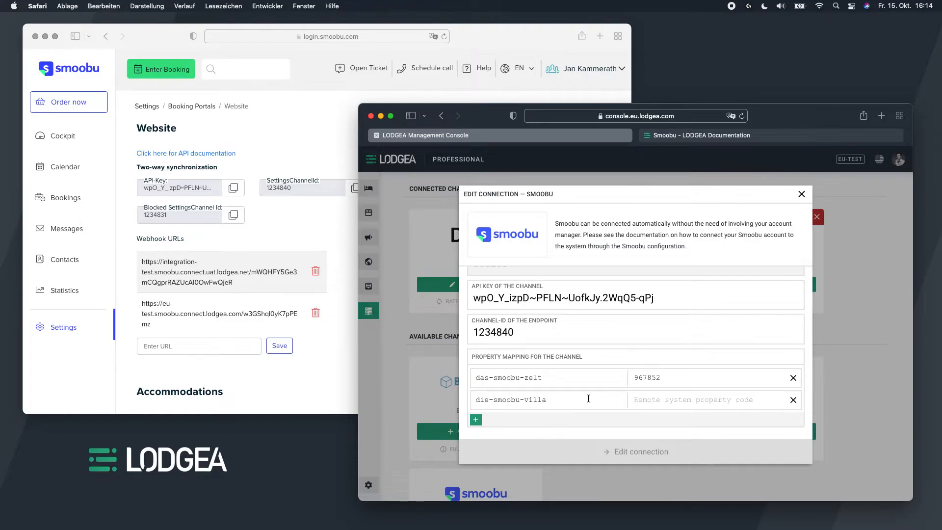
mouse_move(537, 423)
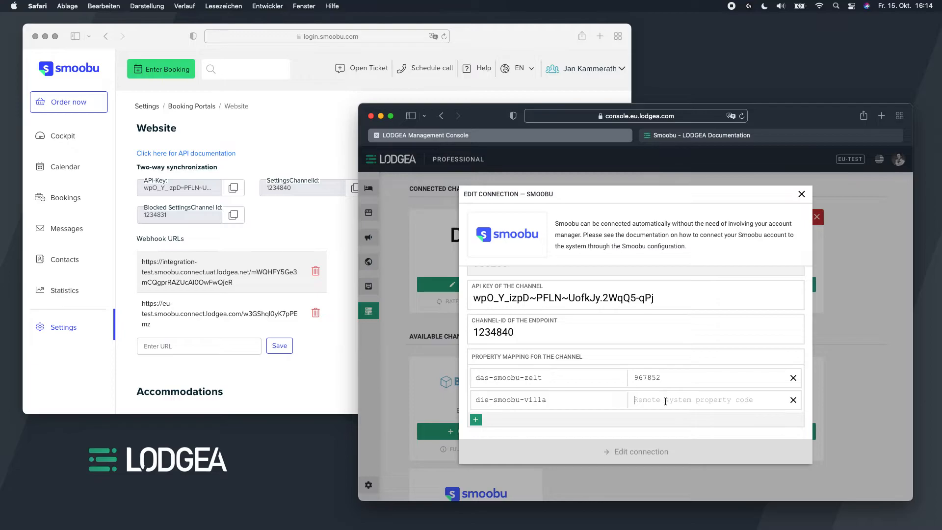
mouse_move(735, 399)
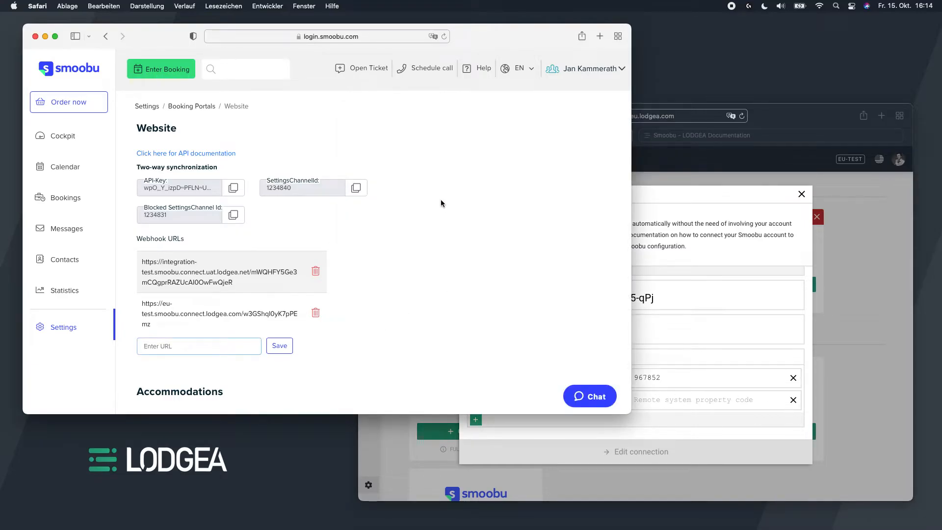
scroll(down, 3)
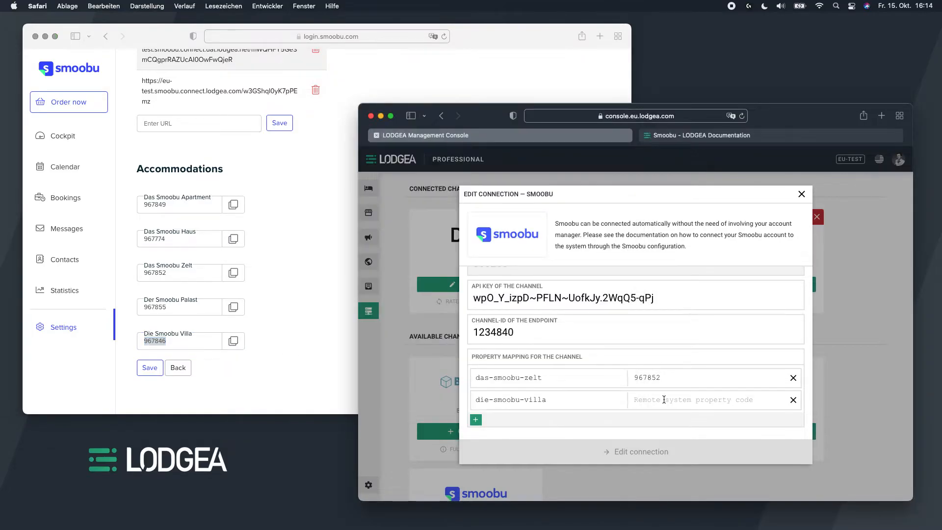
text(967846)
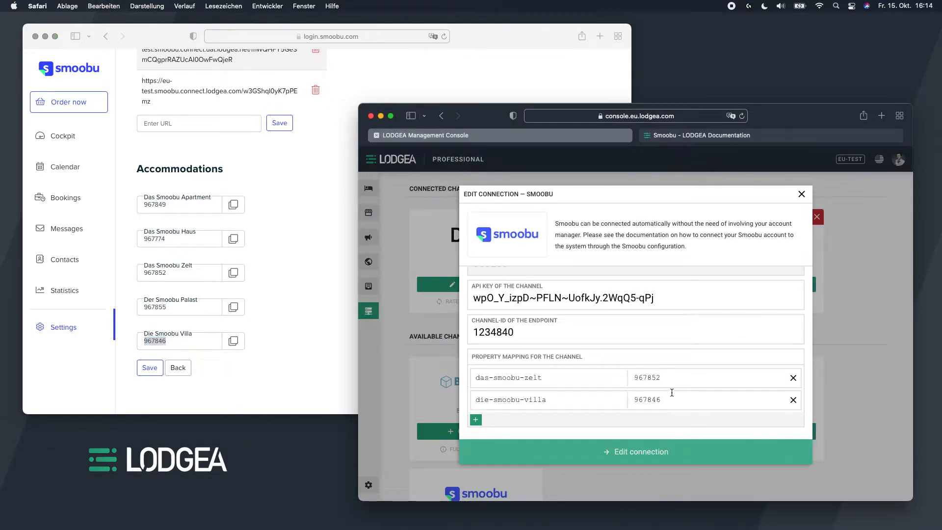
click(800, 193)
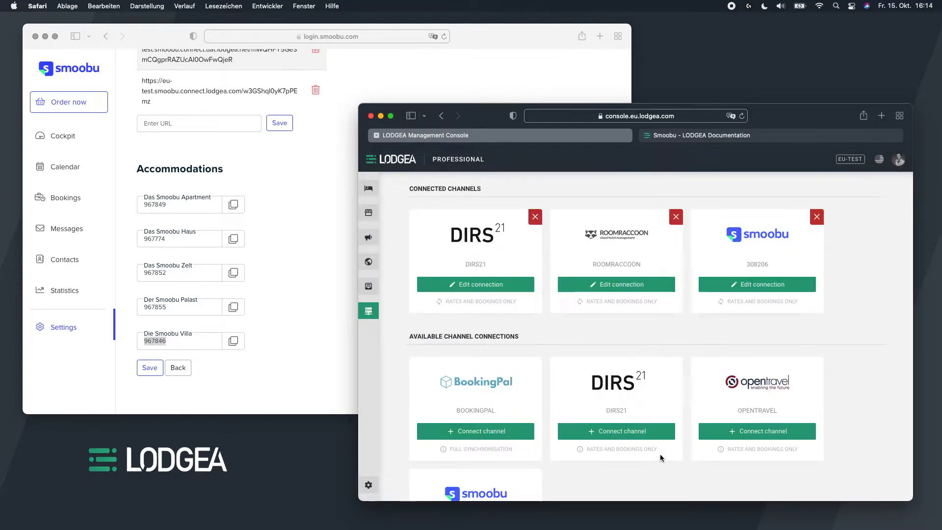
mouse_move(747, 291)
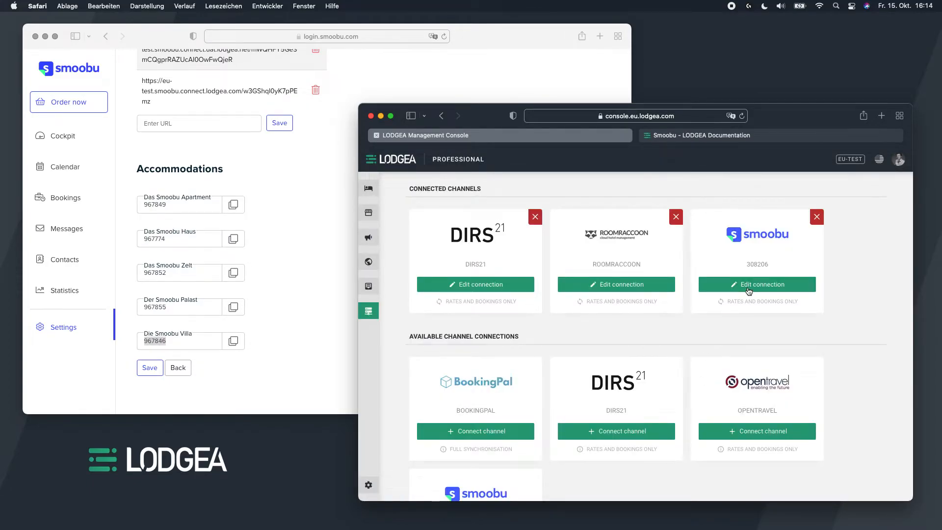
click(756, 284)
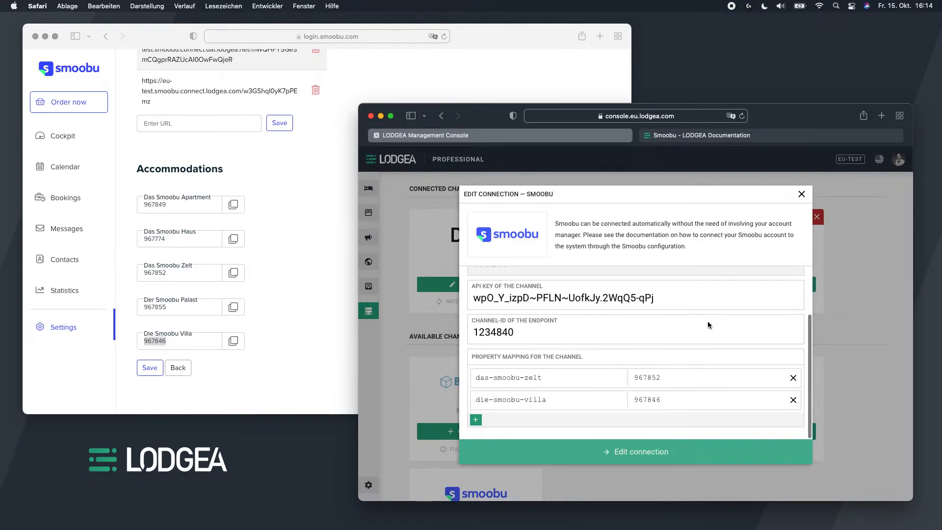
click(801, 193)
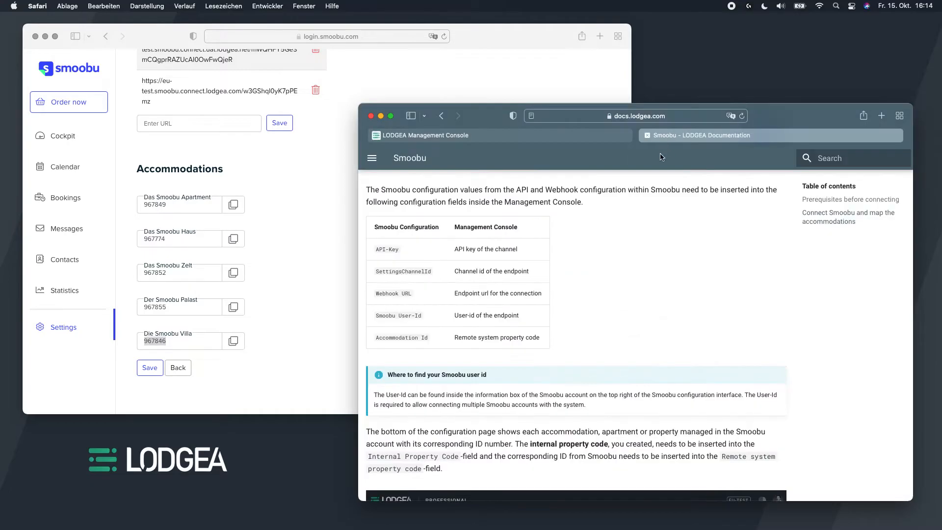
scroll(down, 3)
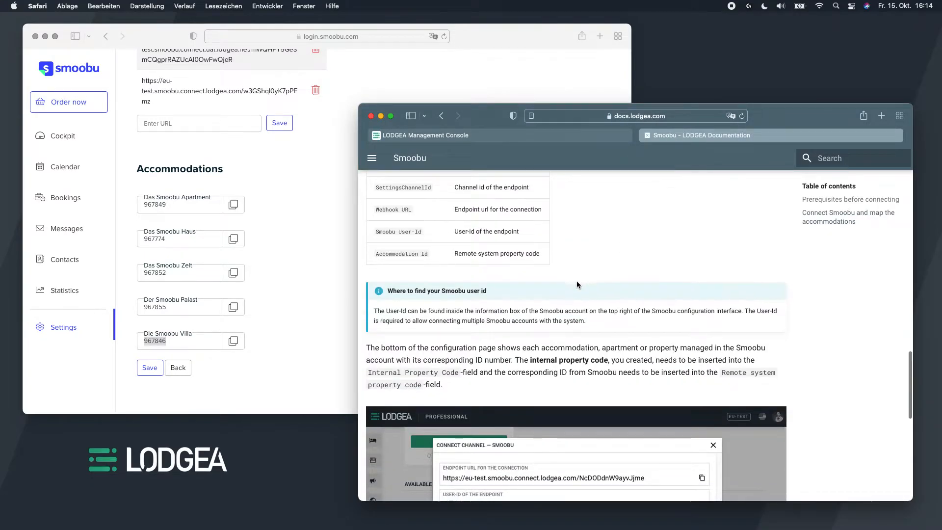
click(424, 135)
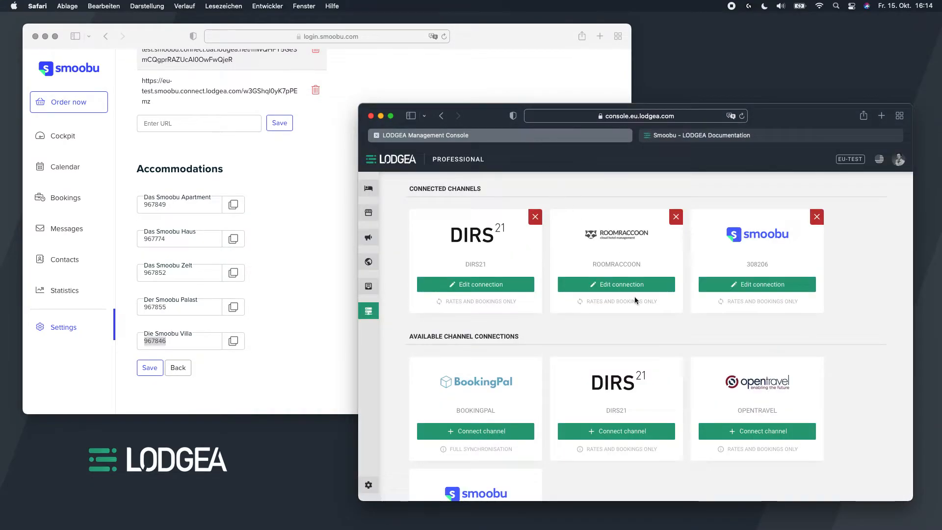
click(756, 284)
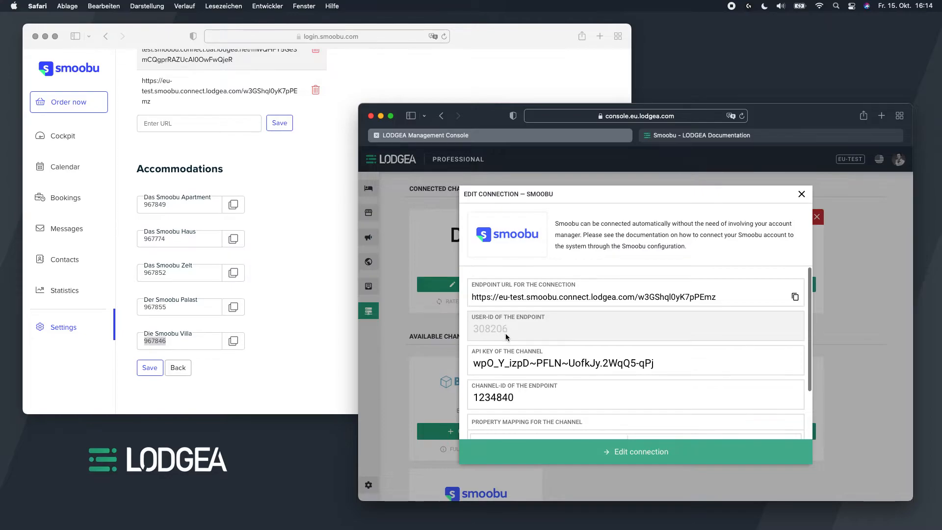
mouse_move(481, 339)
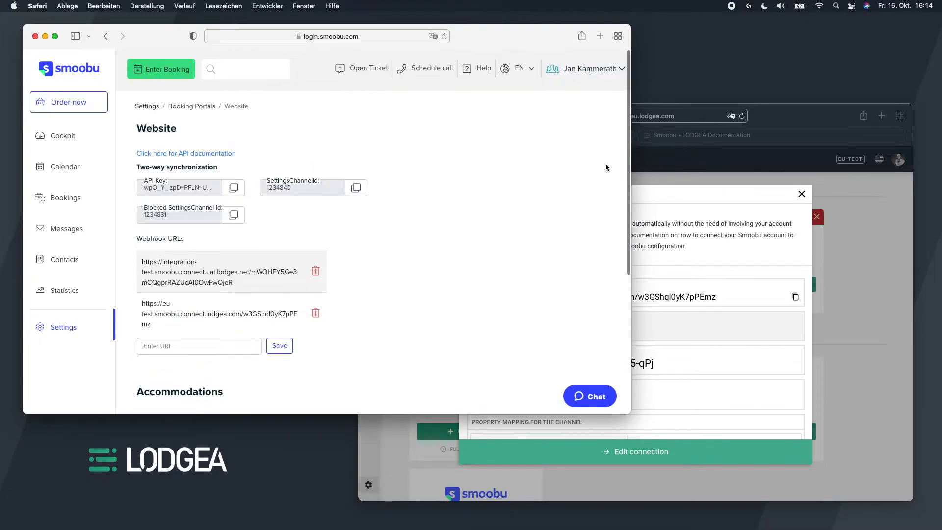
click(583, 68)
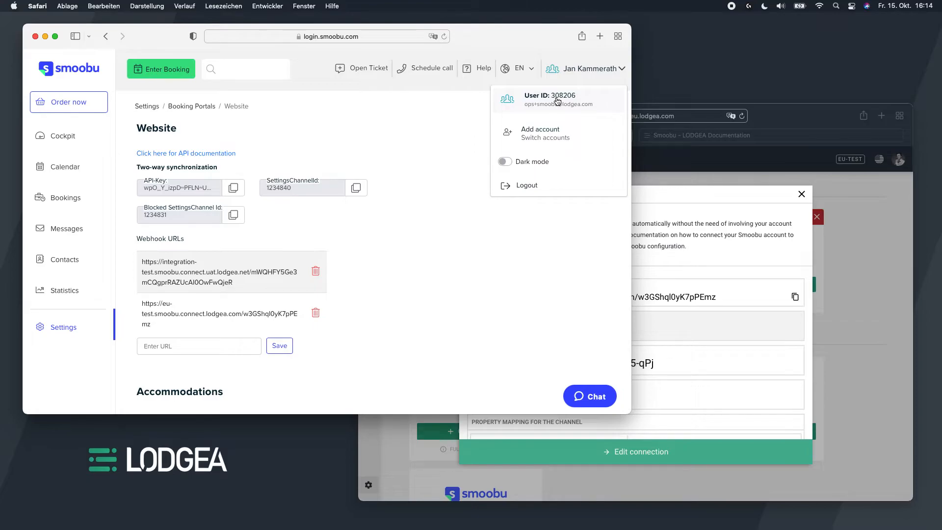
mouse_move(604, 288)
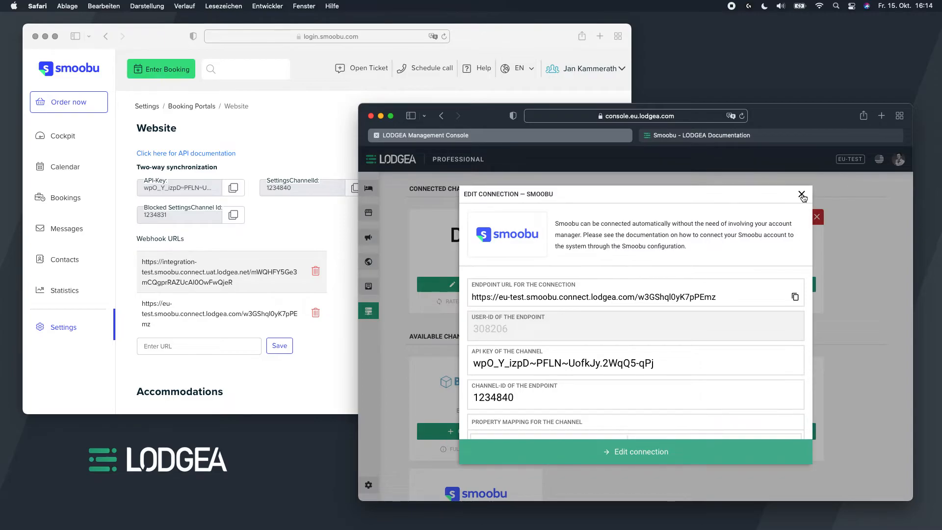
scroll(down, 3)
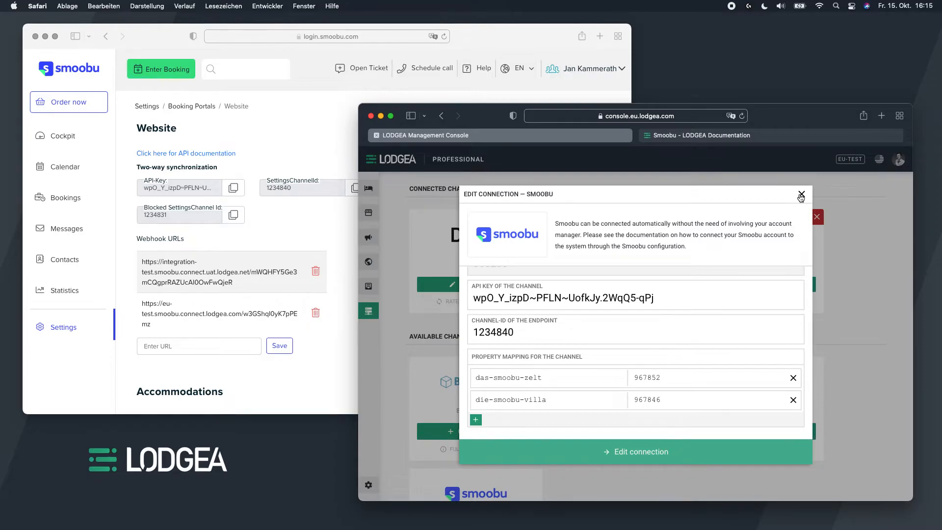
click(801, 197)
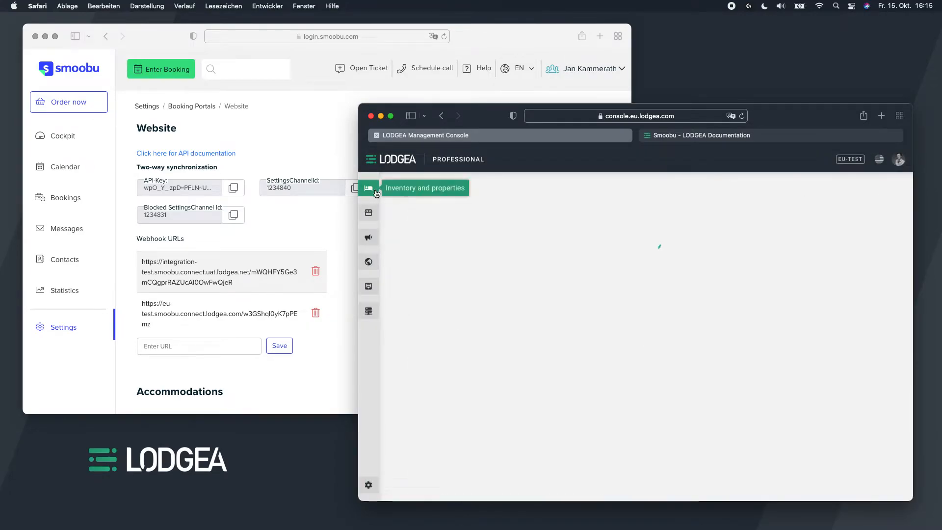
- Start a bulk date-range price change in Smoobu for 01.11.21 through 31.01.22
click(368, 188)
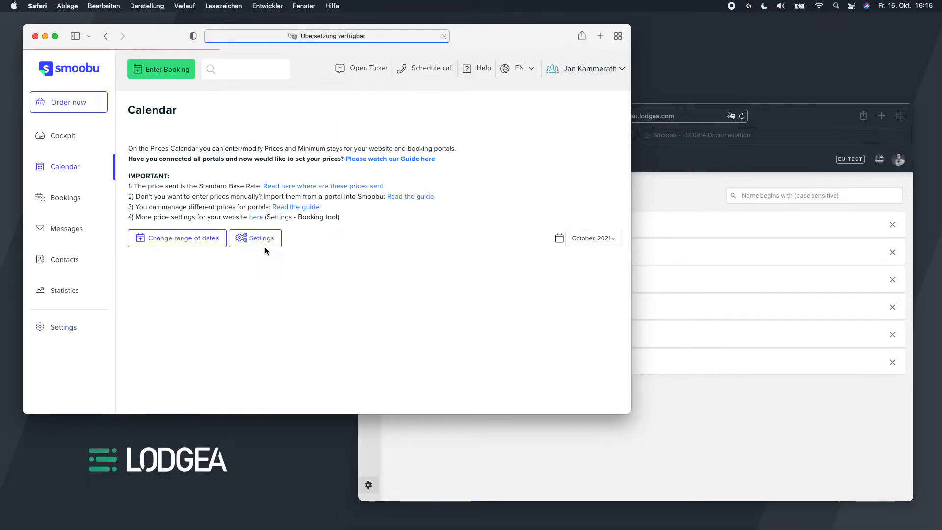
scroll(down, 3)
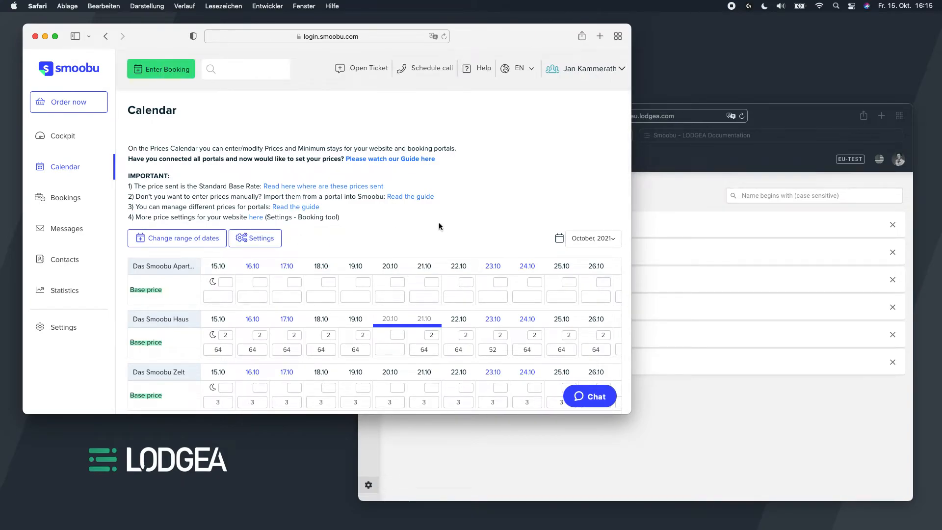
click(176, 237)
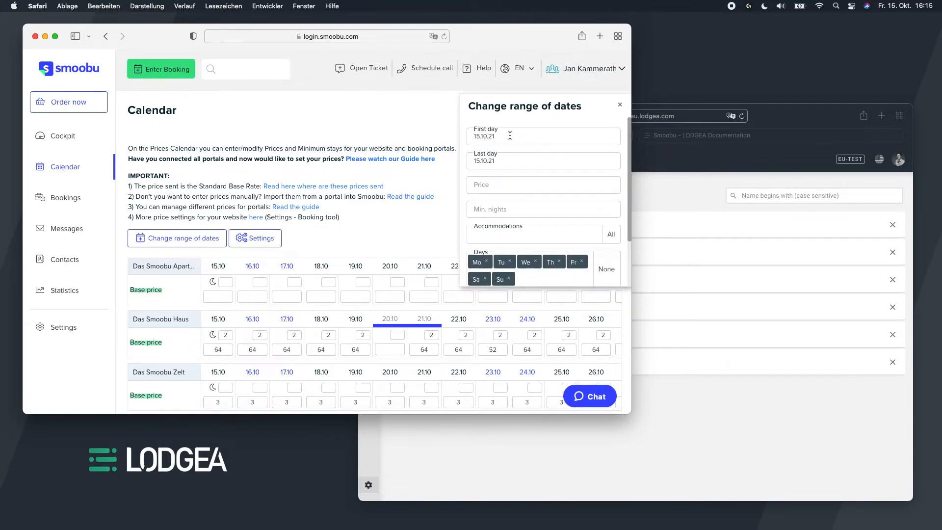
click(543, 135)
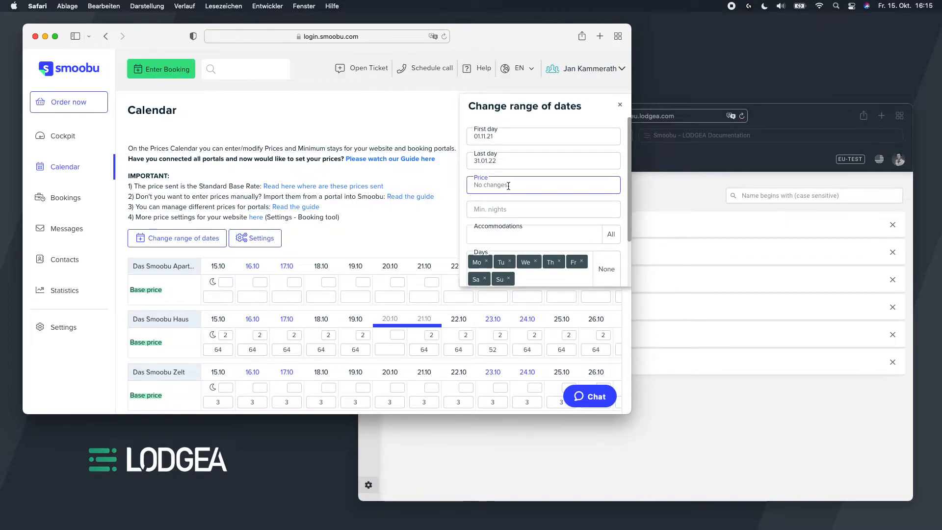
- Apply price 42 and 3-night minimum stay to Die Smoobu Villa for that range
text(42)
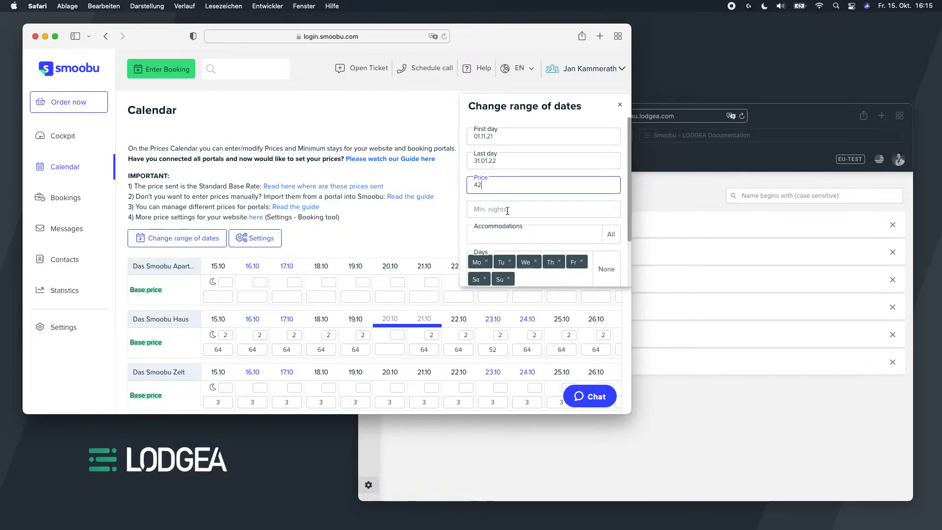
text(3)
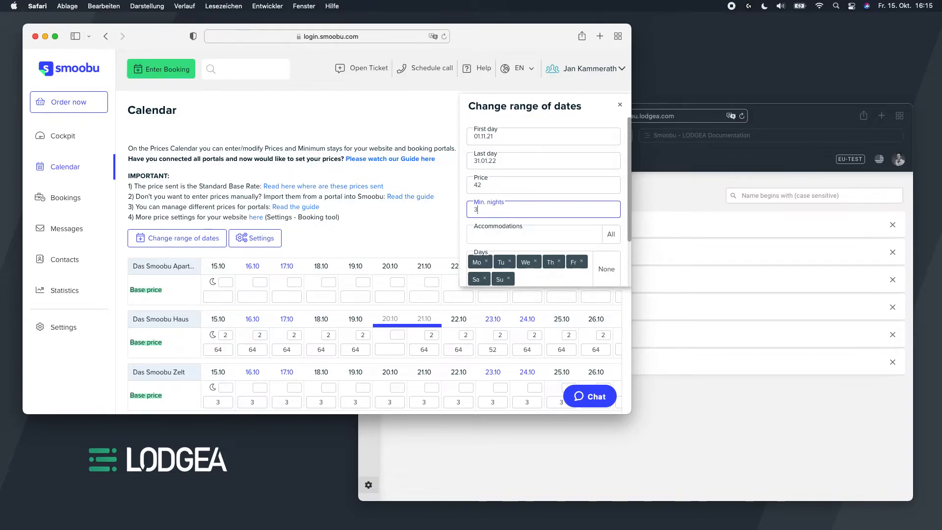
click(534, 235)
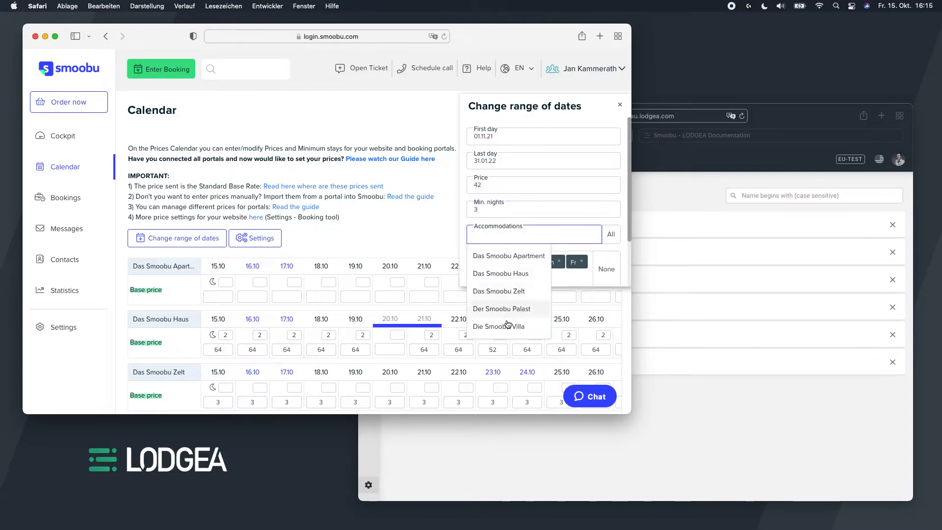
click(498, 326)
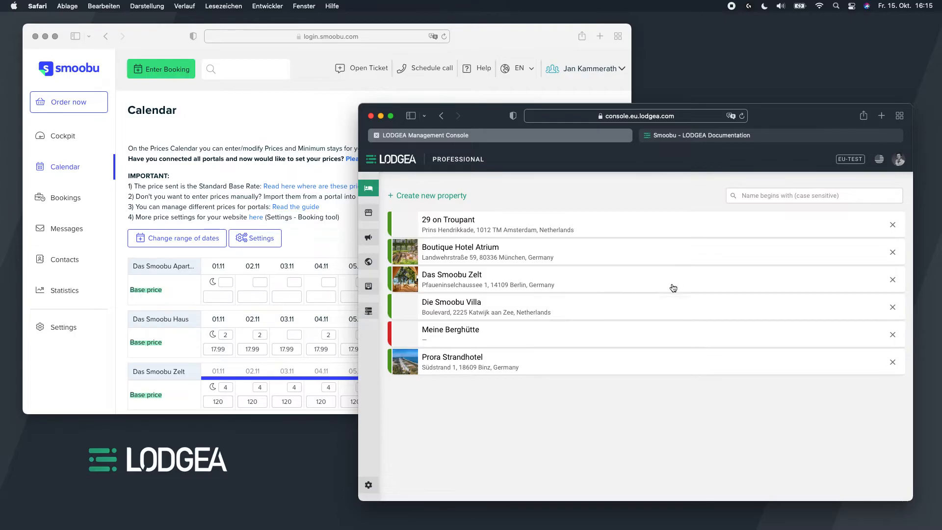
- Show Die Smoobu Villa's Standard product rate calendar from the property list
click(451, 306)
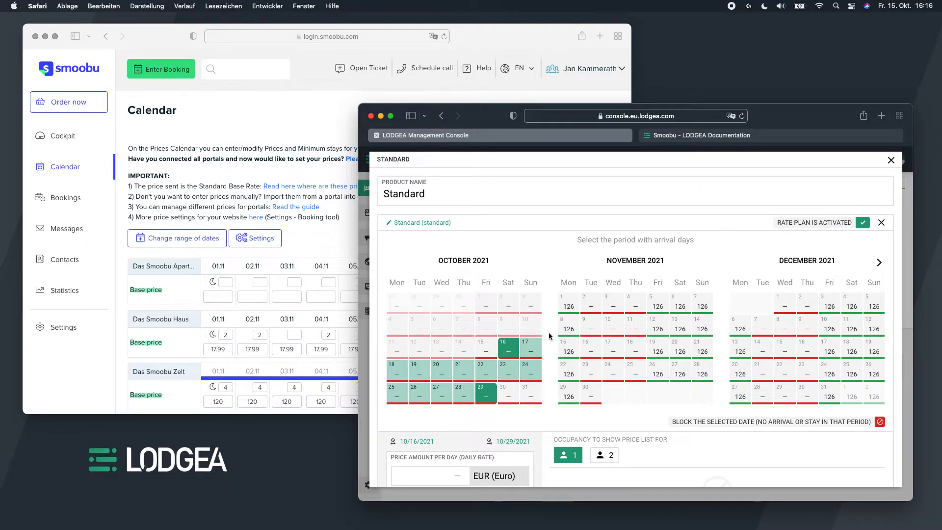
mouse_move(814, 252)
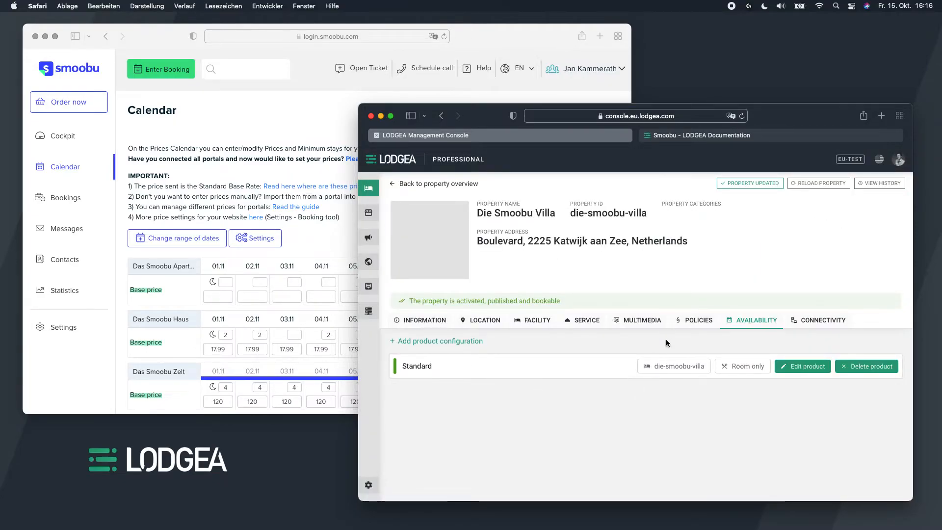
mouse_move(634, 415)
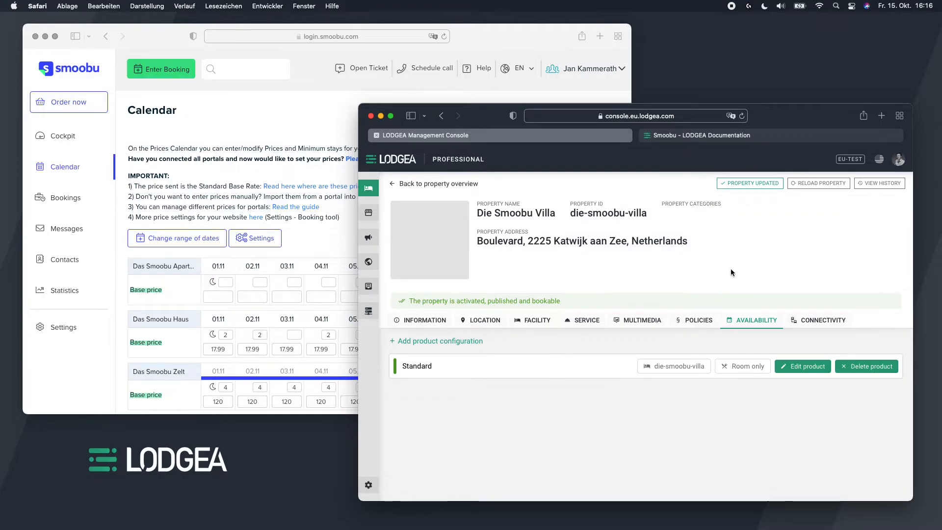
- Reload the villa from Smoobu and check the Standard rate calendar through January 2022 at 126
click(424, 320)
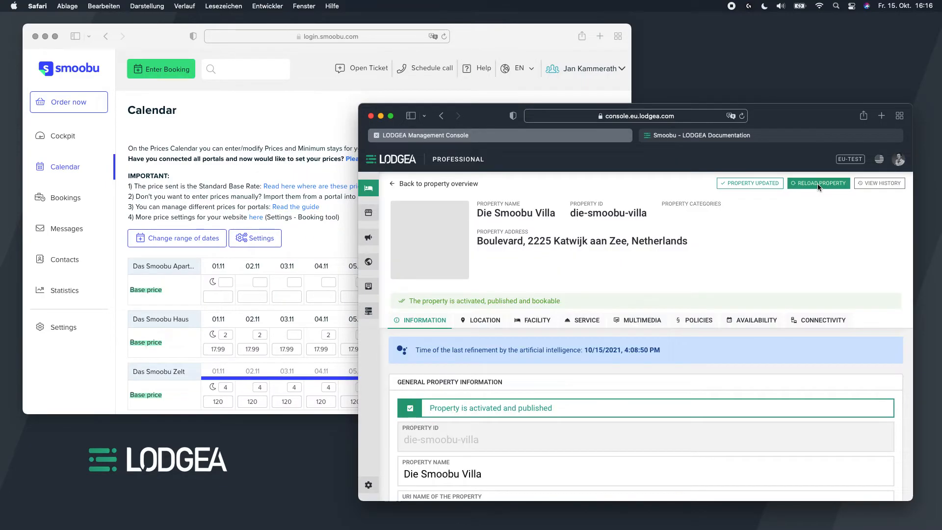
click(754, 319)
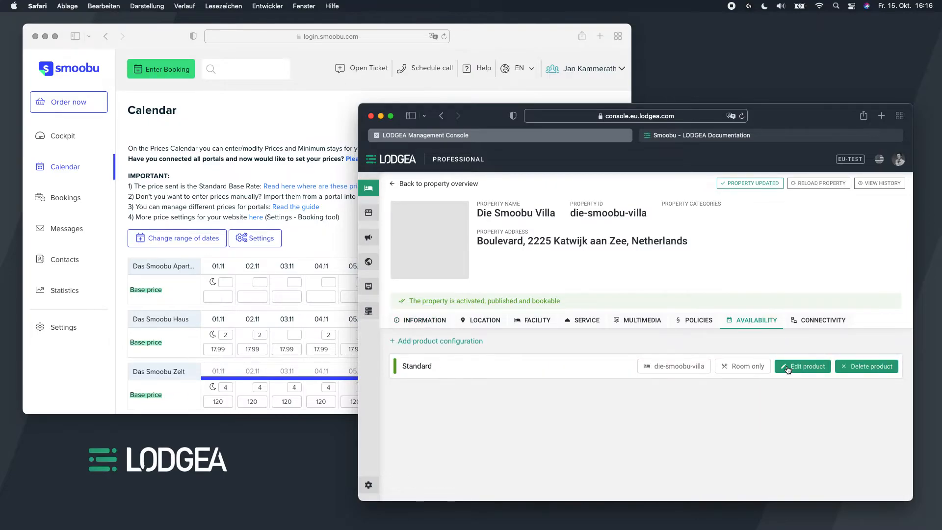
click(805, 365)
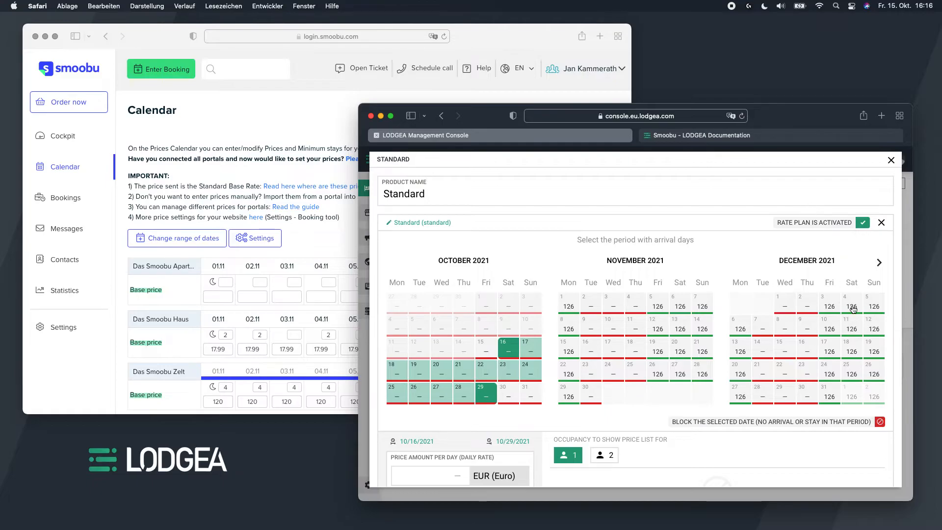
mouse_move(791, 280)
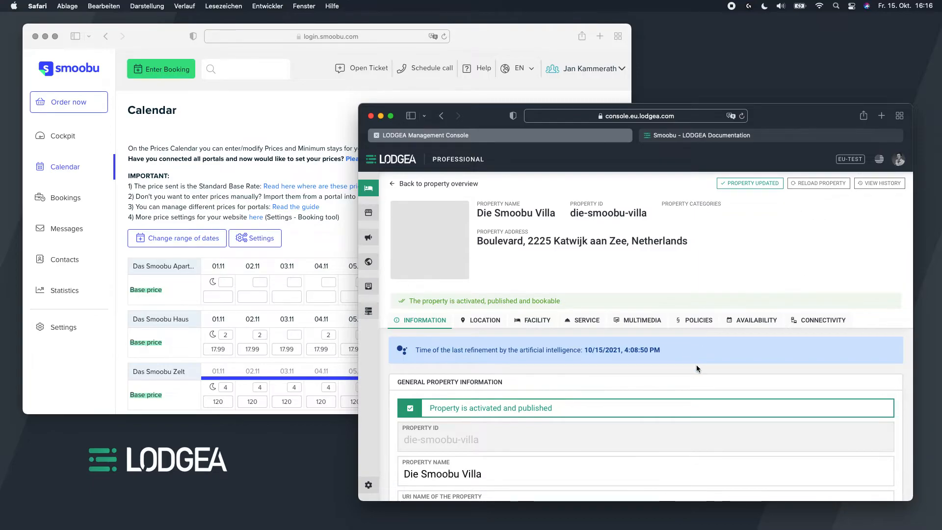
mouse_move(589, 270)
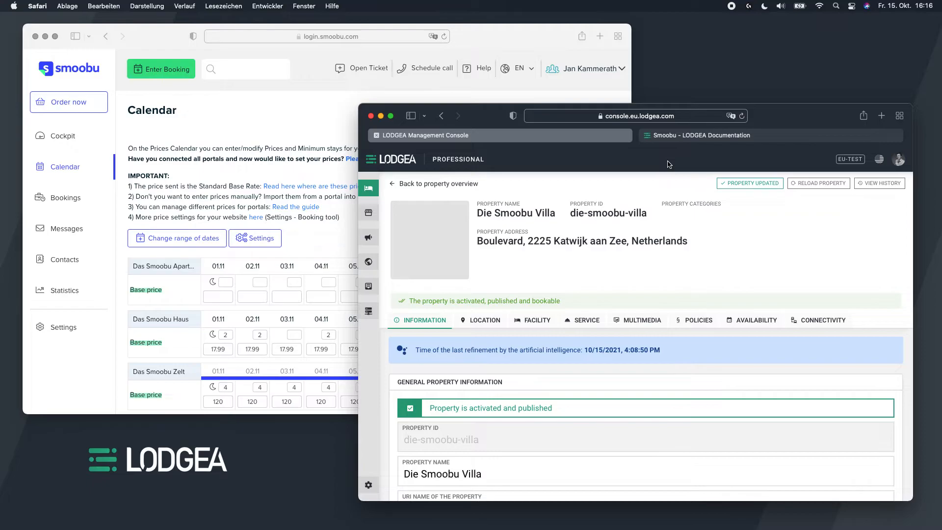
mouse_move(717, 329)
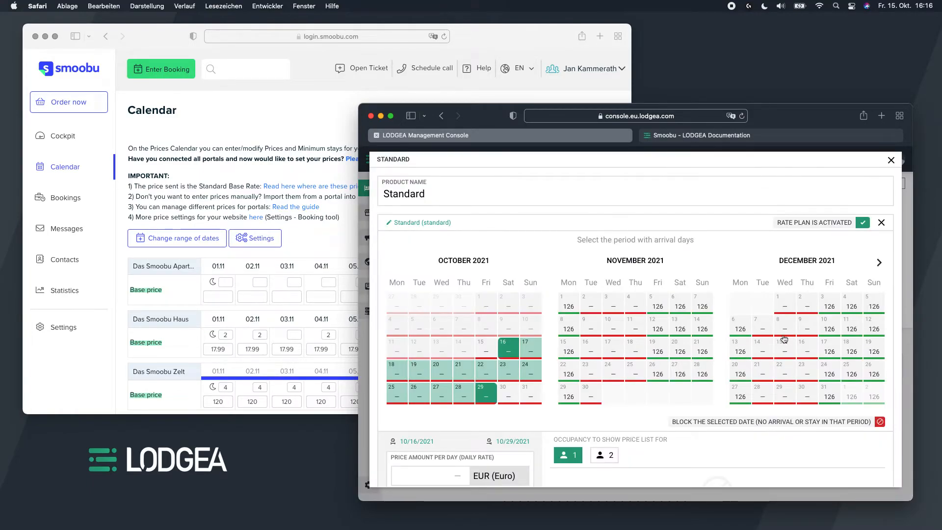
click(878, 263)
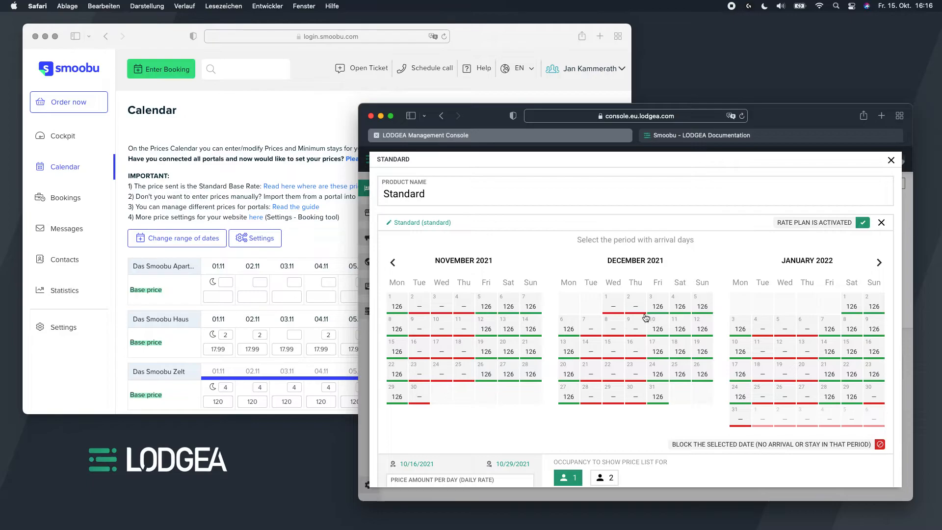
mouse_move(452, 403)
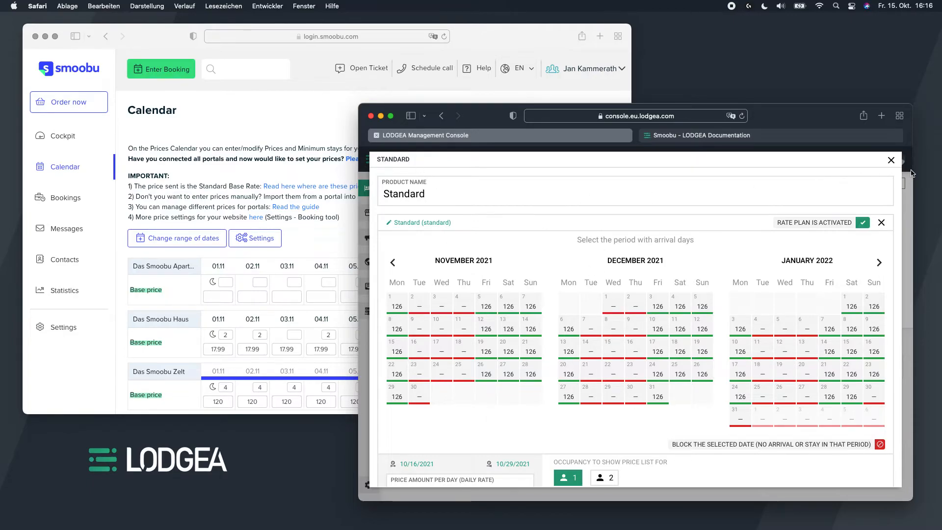
- Close the Standard product editor and start a new blank browser tab
click(891, 160)
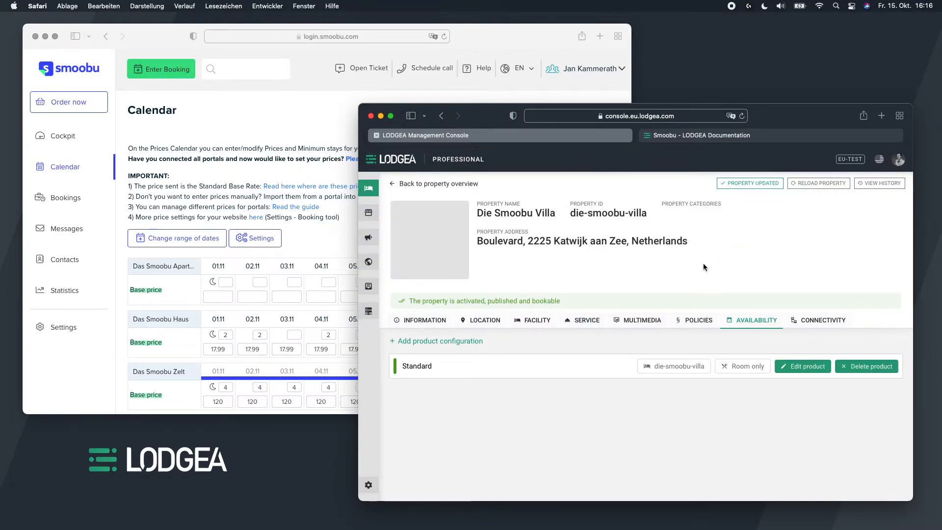
mouse_move(367, 219)
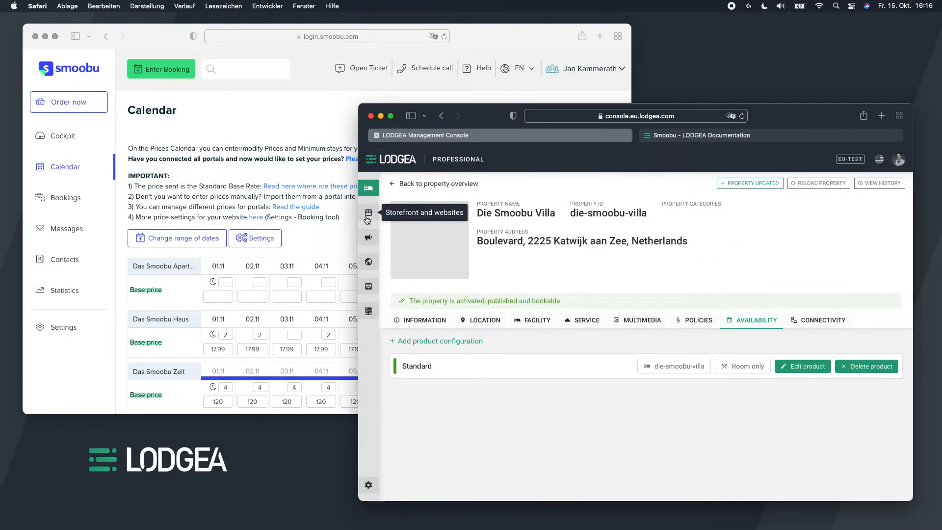
click(368, 213)
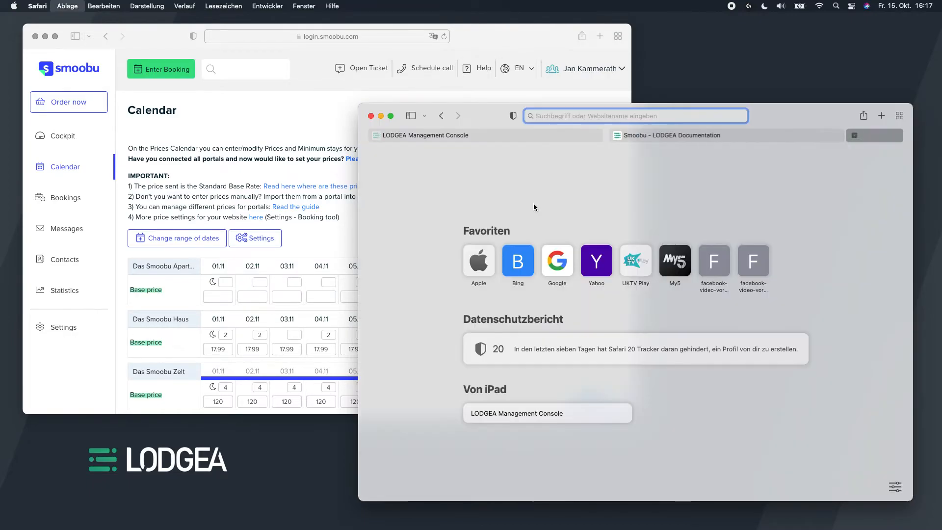
- Load test.eu.lodgeasite.com, accept cookies and search availability for November 2021
text(test.eu.lodgeasite.com)
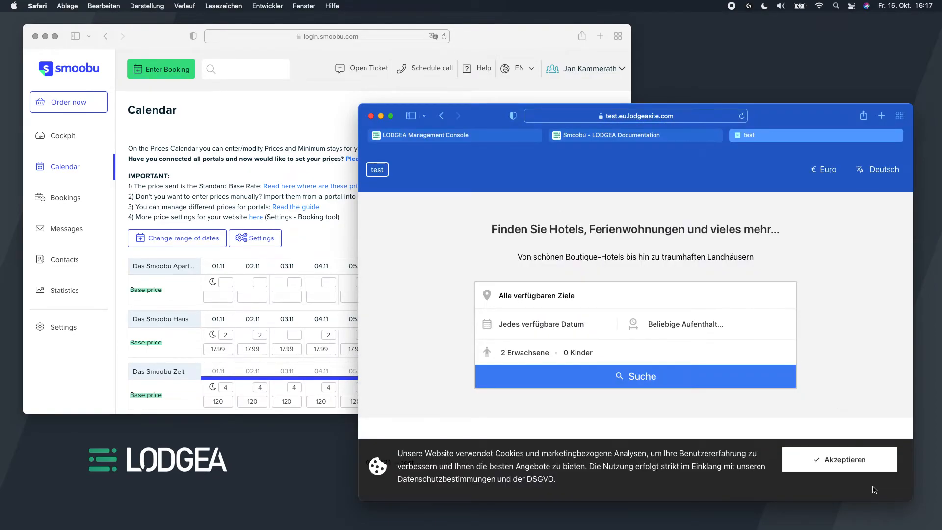
click(838, 459)
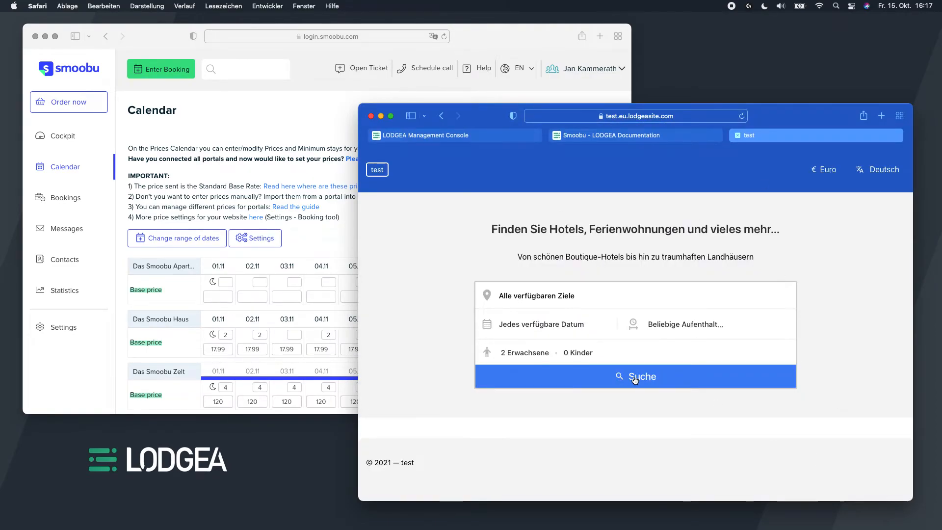
click(634, 376)
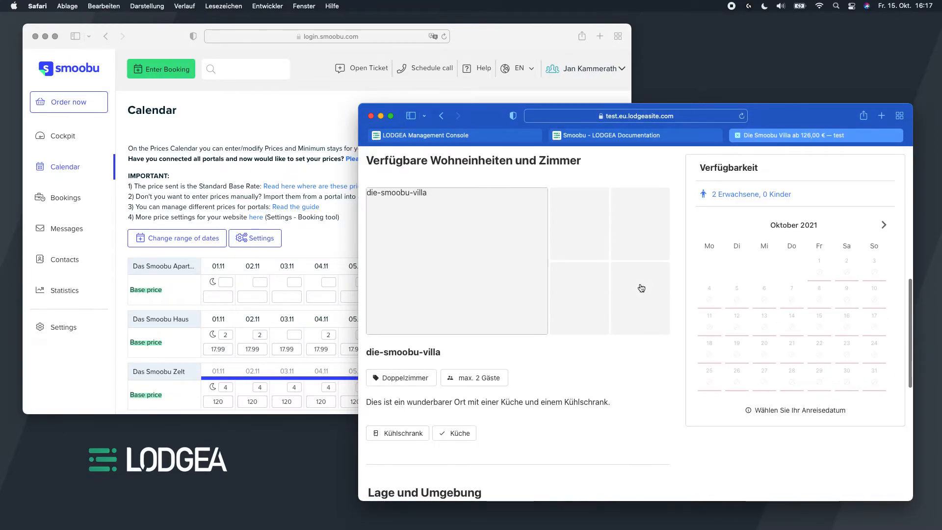
click(883, 225)
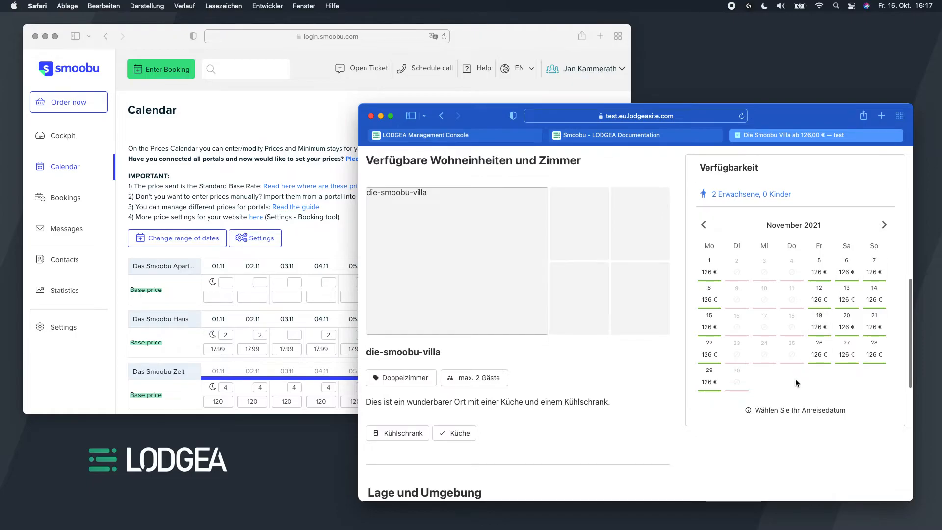
- Select a 19–23 November stay, room only at 168 €, and continue to the booking form
click(709, 286)
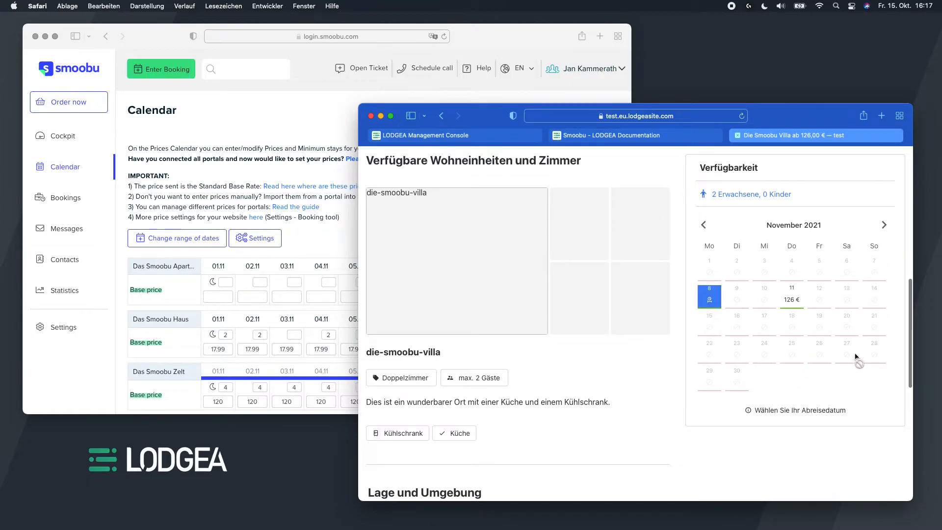
click(791, 287)
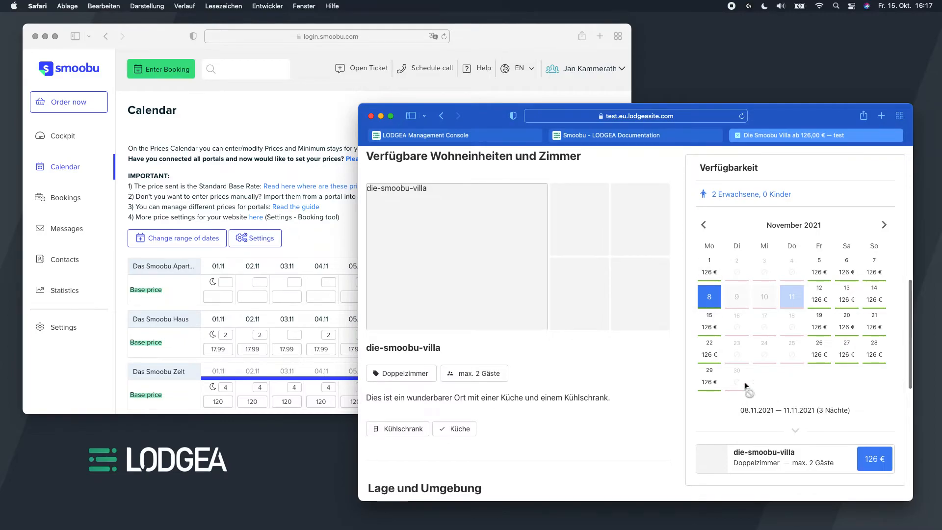
click(818, 323)
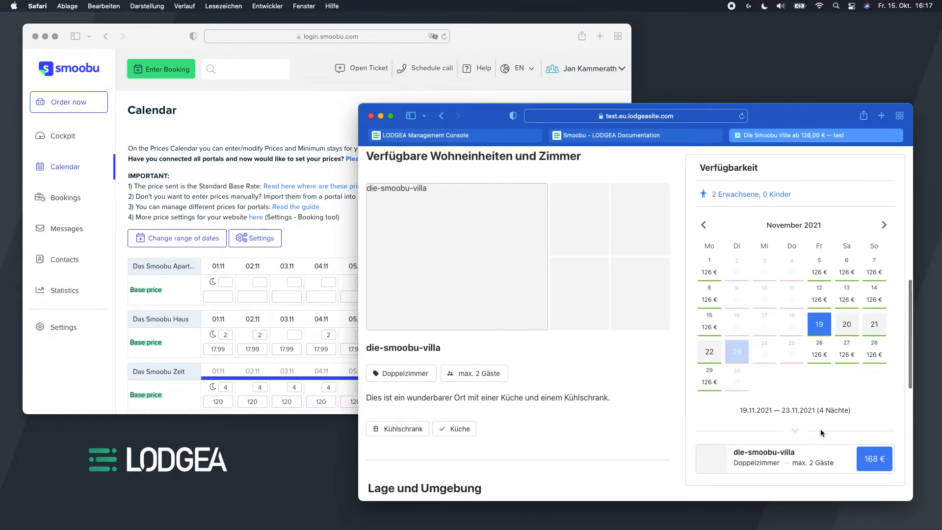
scroll(down, 3)
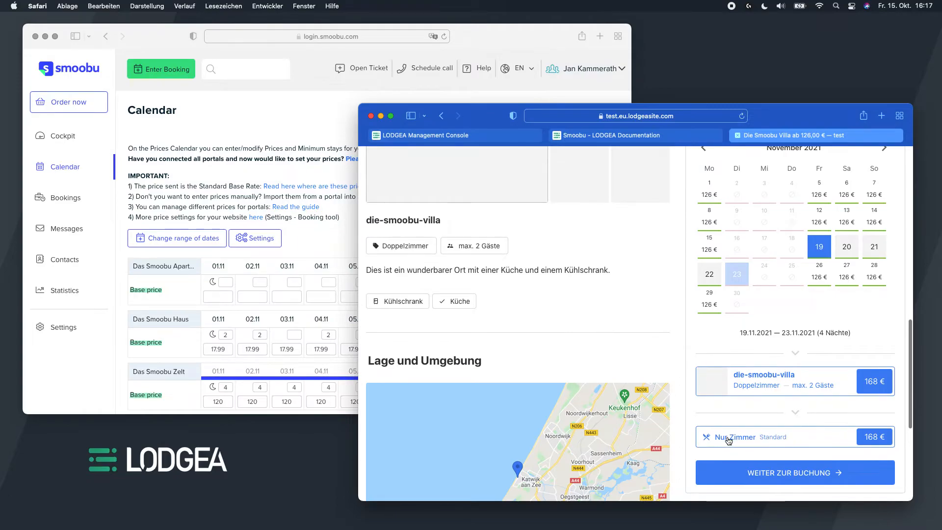
mouse_move(796, 484)
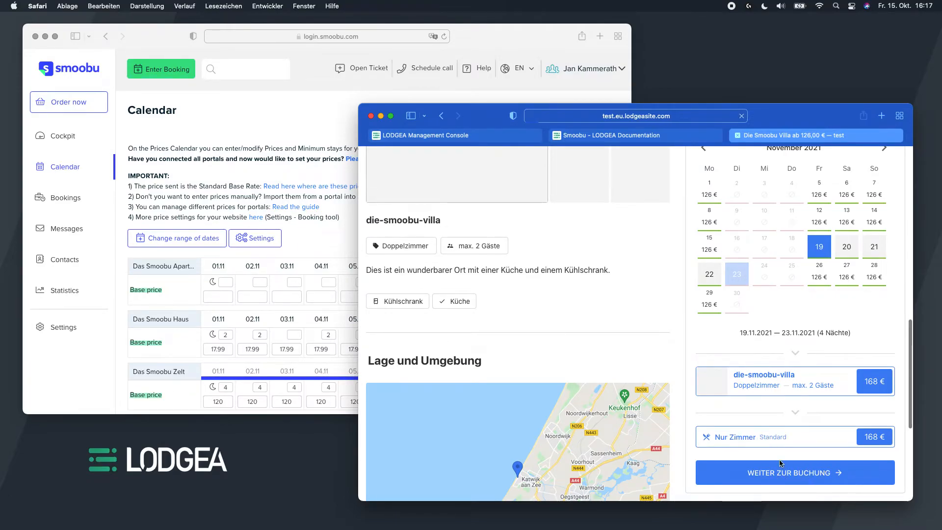
click(794, 471)
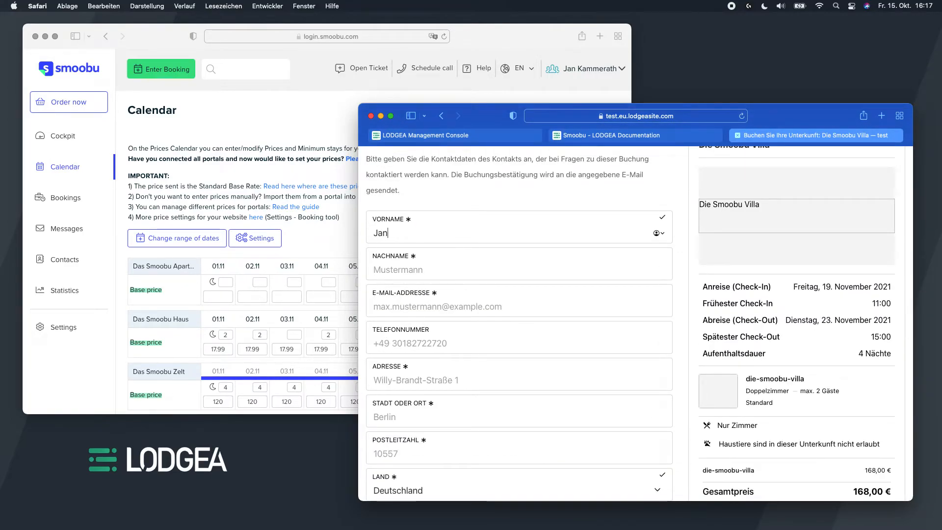
text(Kammerst)
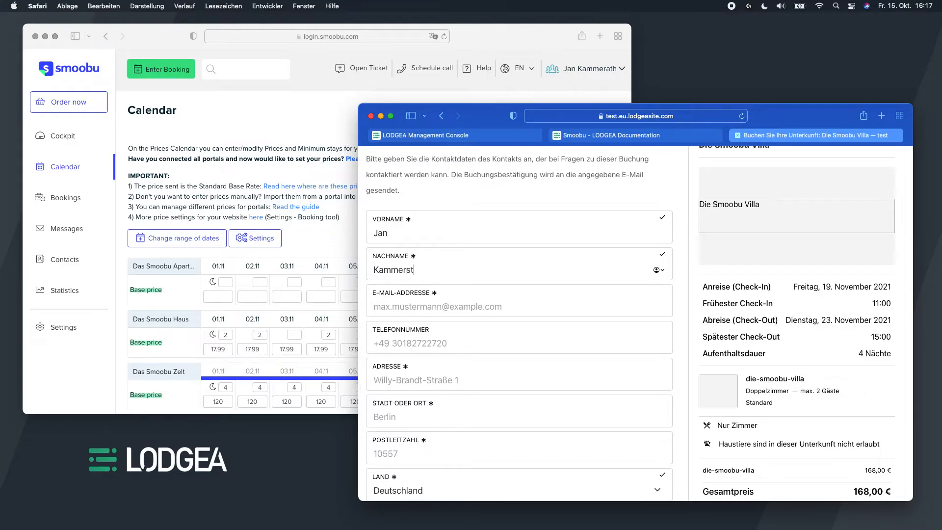
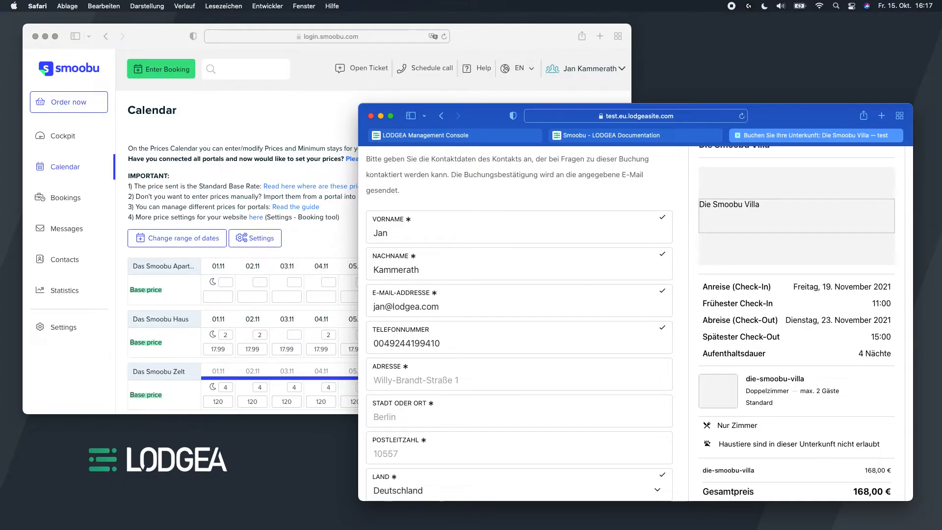
text(Landwehrstr.)
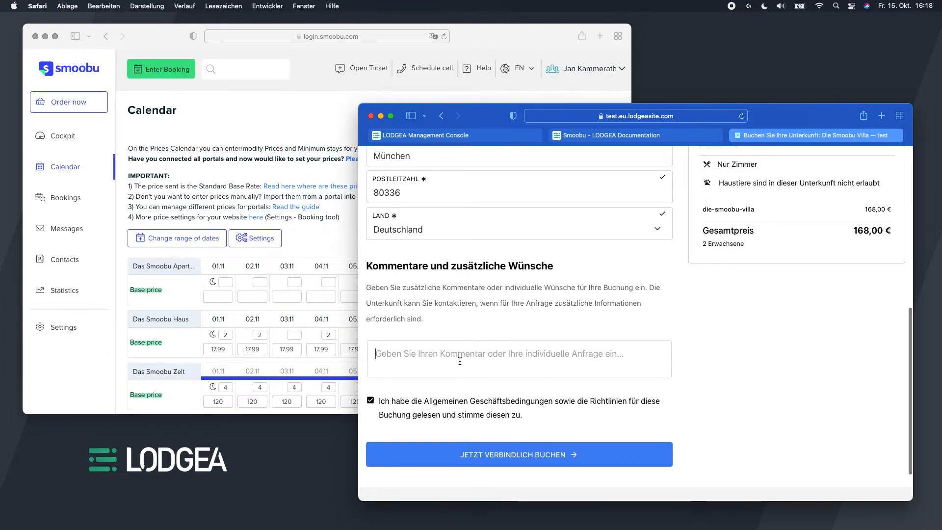
text(I like)
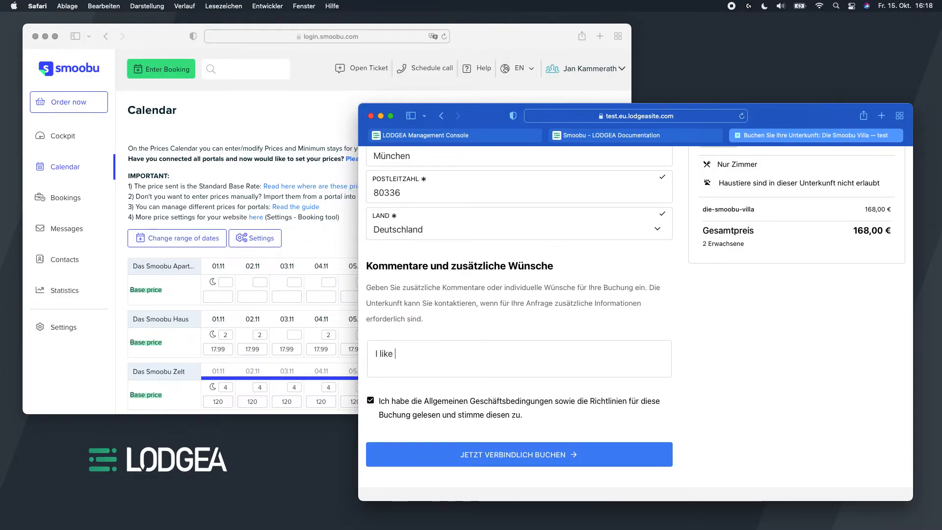
text(cheesecake)
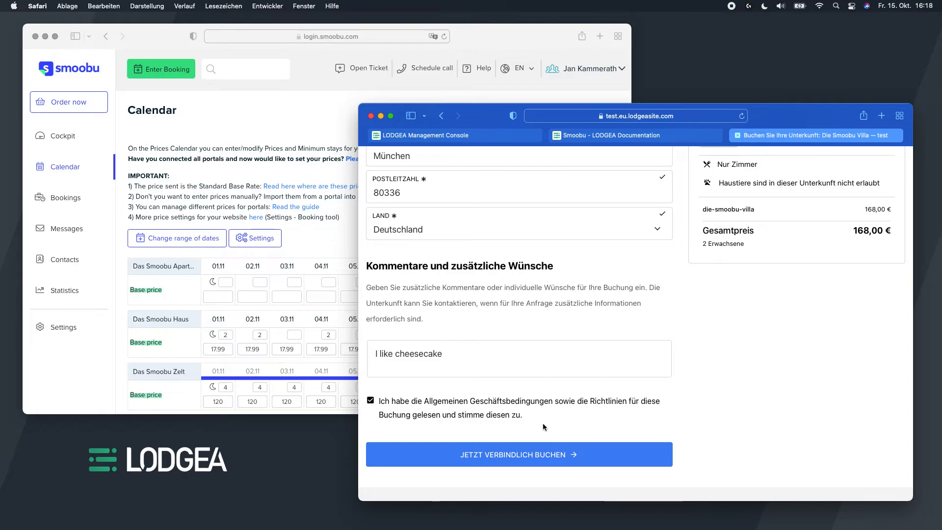
click(518, 454)
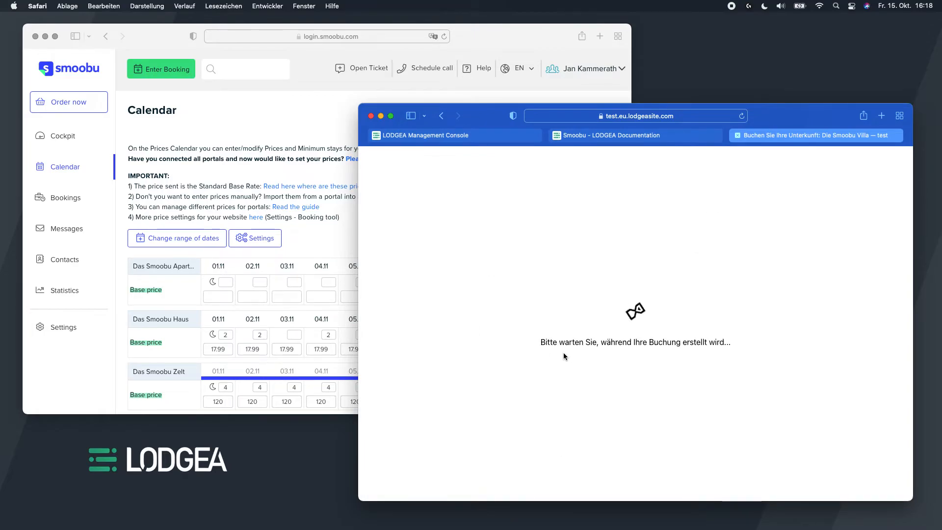
mouse_move(517, 335)
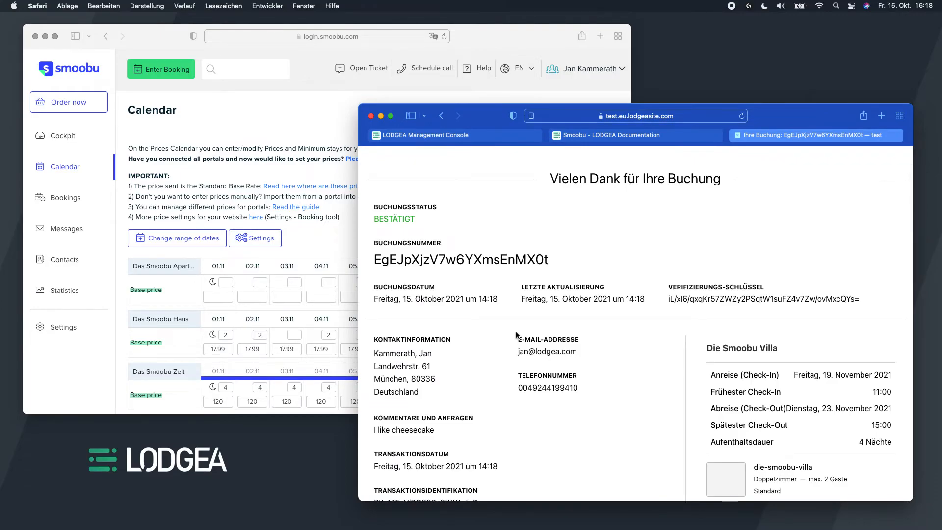
- Review the Vielen Dank confirmation for the 19–23 November villa booking
scroll(down, 3)
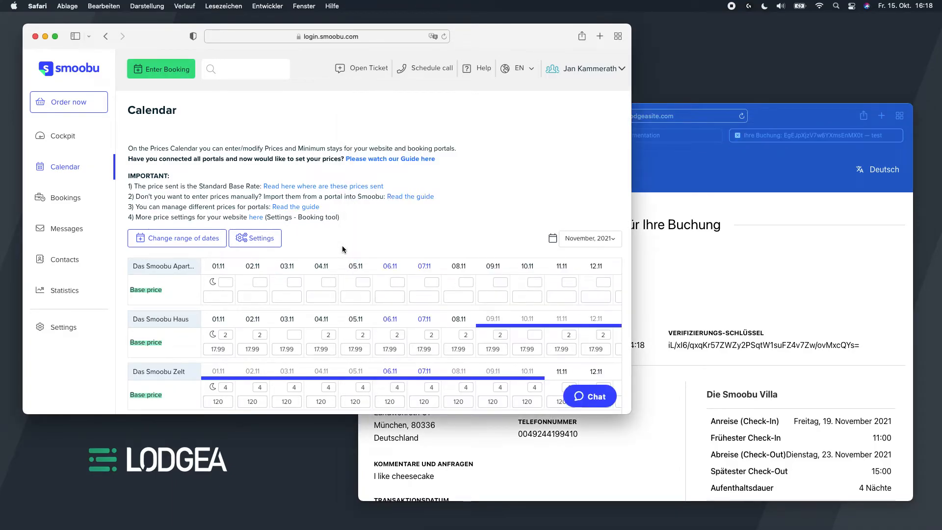
- Inspect the new 19–23 November booking in Smoobu, including notes 'I like cheesecake'
click(65, 197)
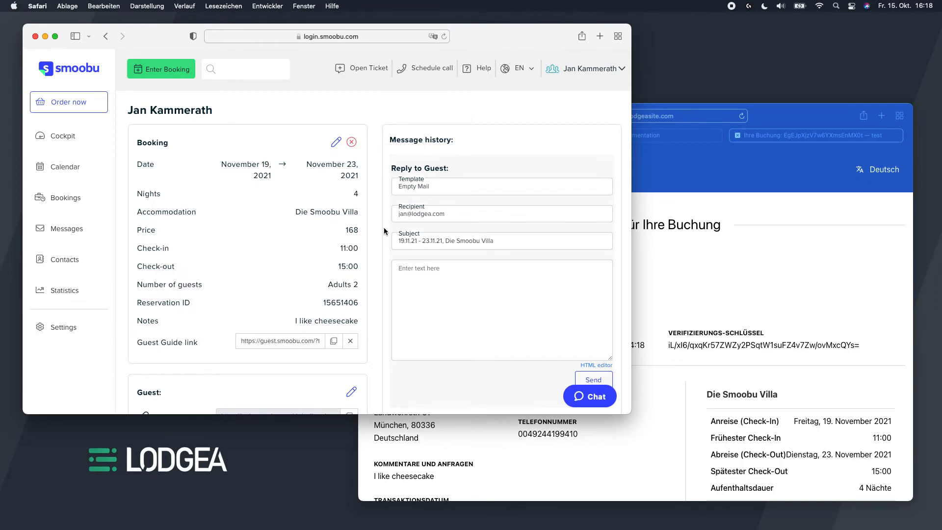
mouse_move(390, 232)
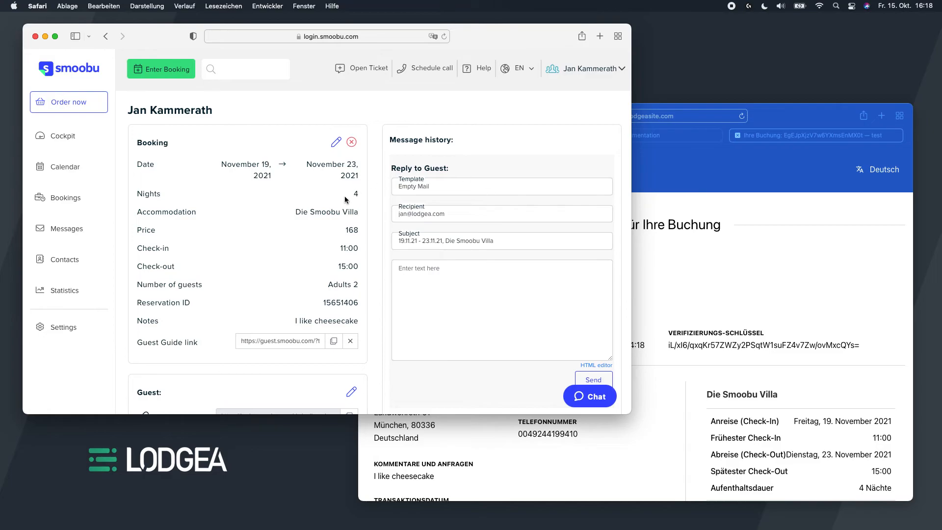
mouse_move(371, 279)
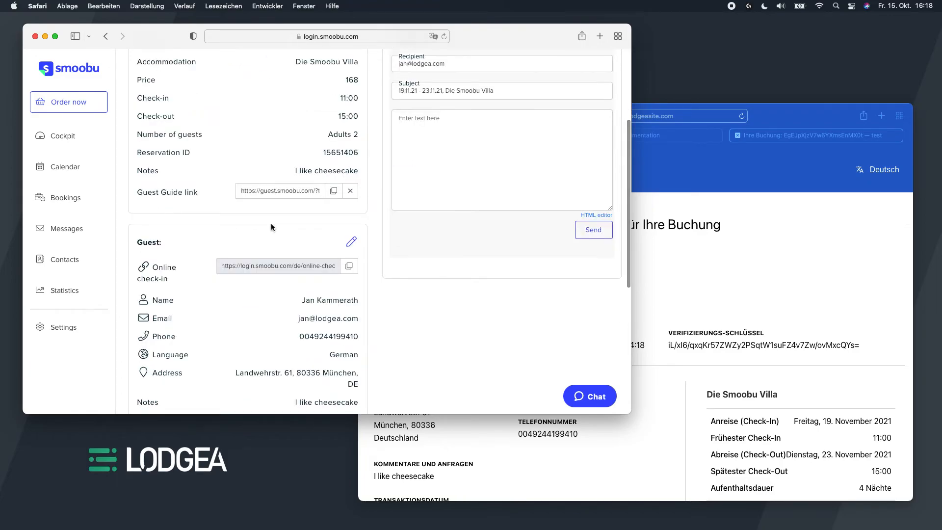
scroll(down, 3)
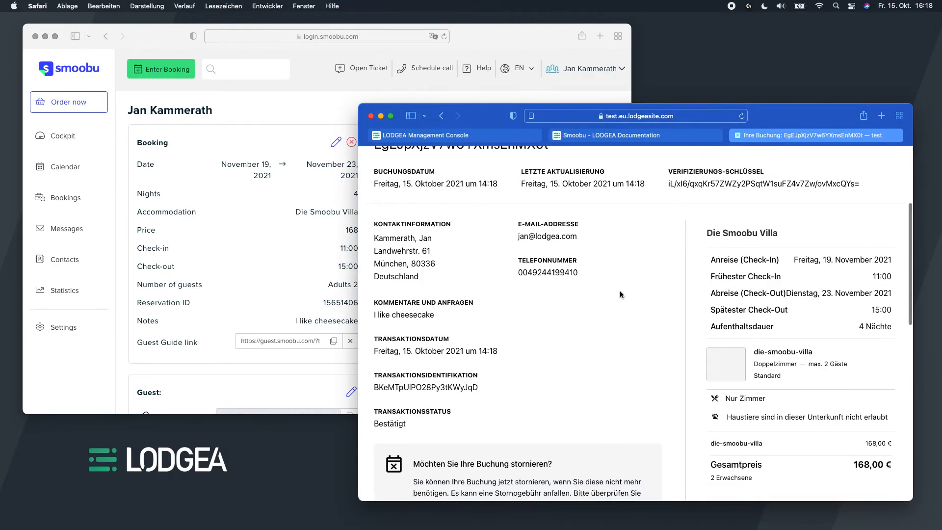
- Cancel the test booking on the storefront so it shows Storniert, then view the Smoobu documentation page
scroll(down, 3)
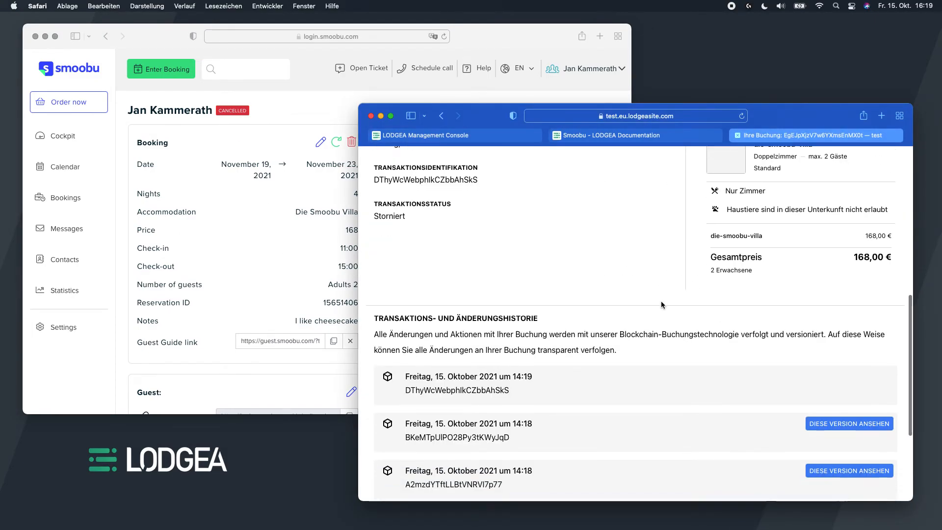
scroll(down, 3)
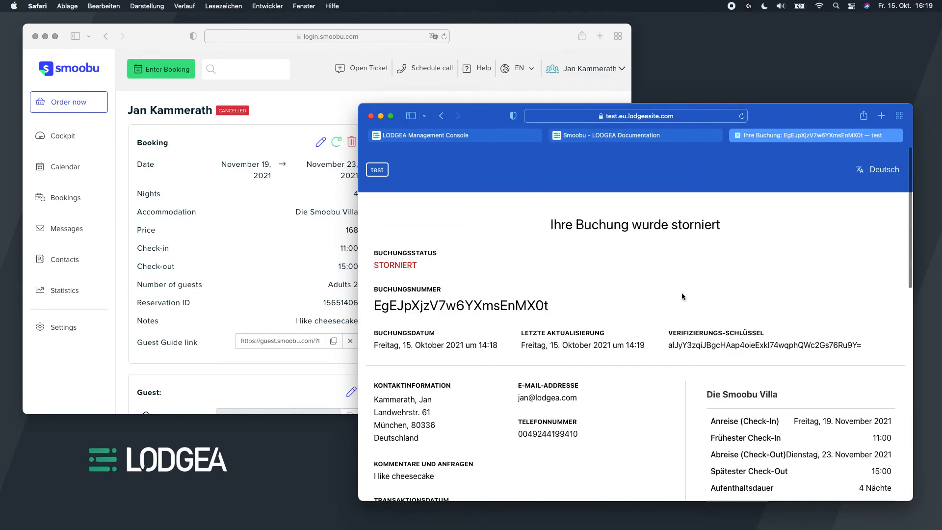
click(610, 135)
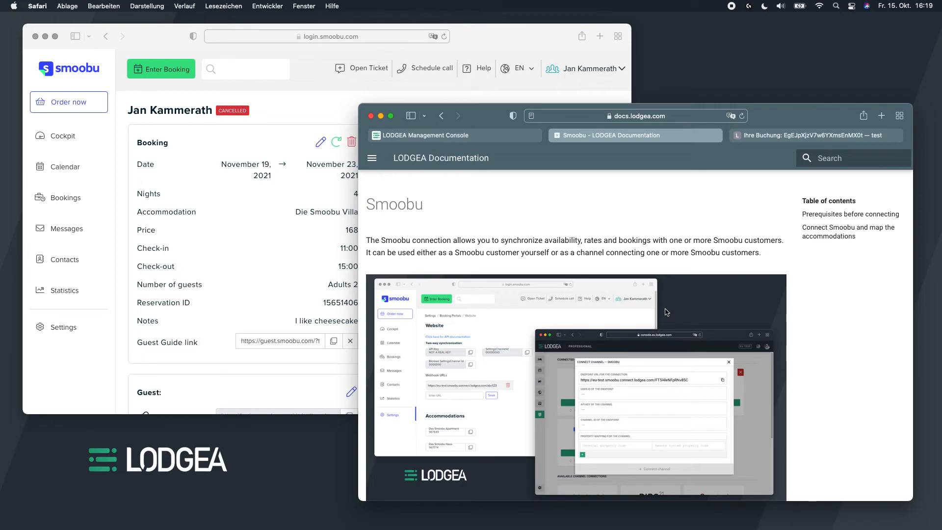
mouse_move(664, 312)
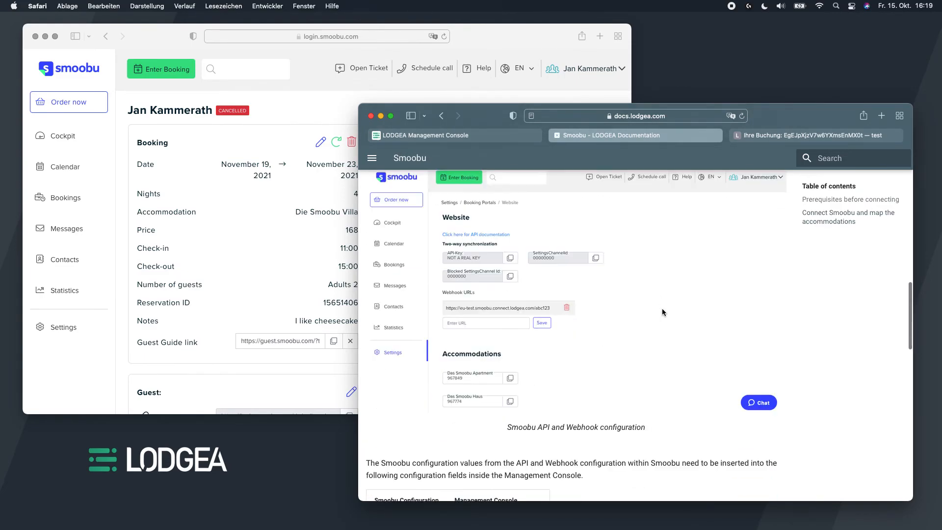
scroll(down, 3)
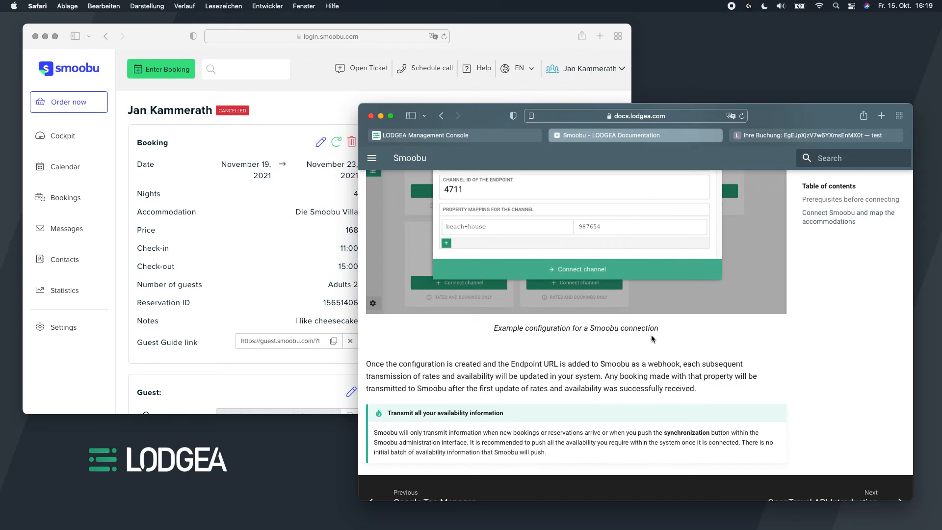
scroll(down, 3)
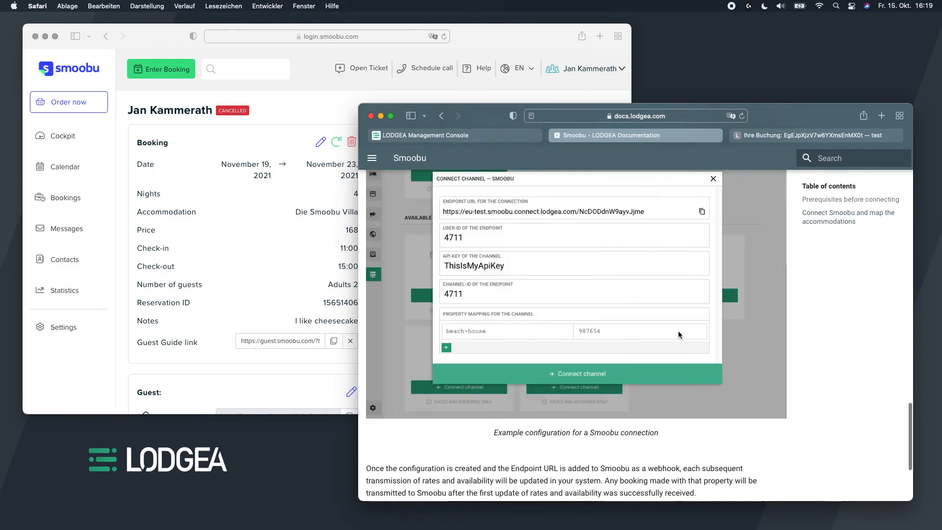
click(713, 178)
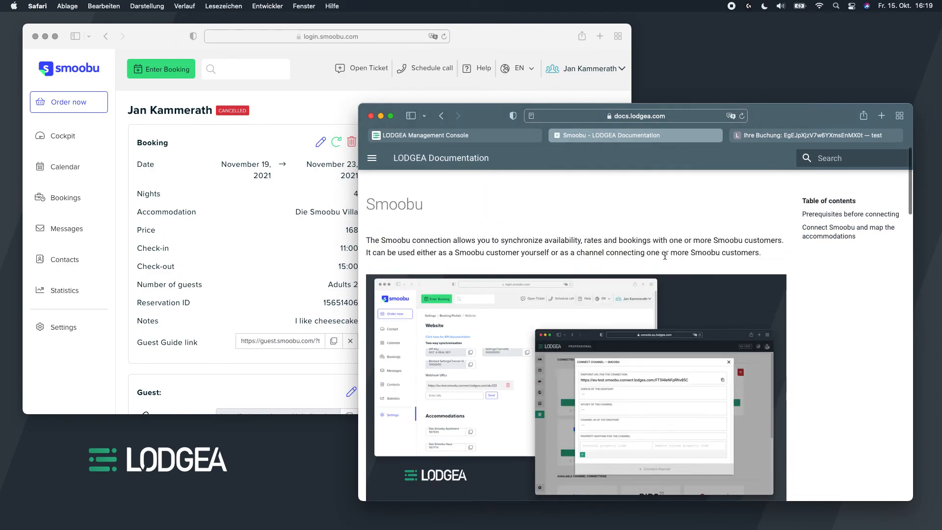
mouse_move(281, 245)
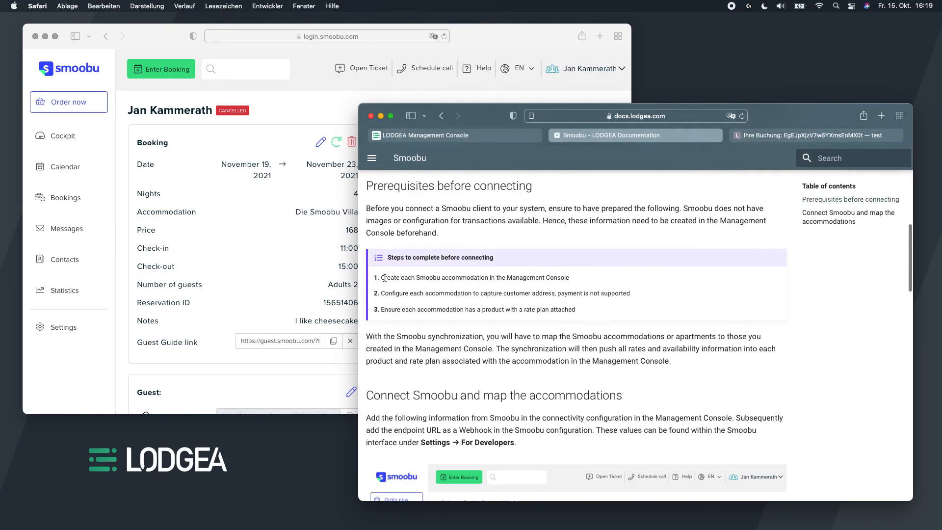
drag(382, 276, 547, 277)
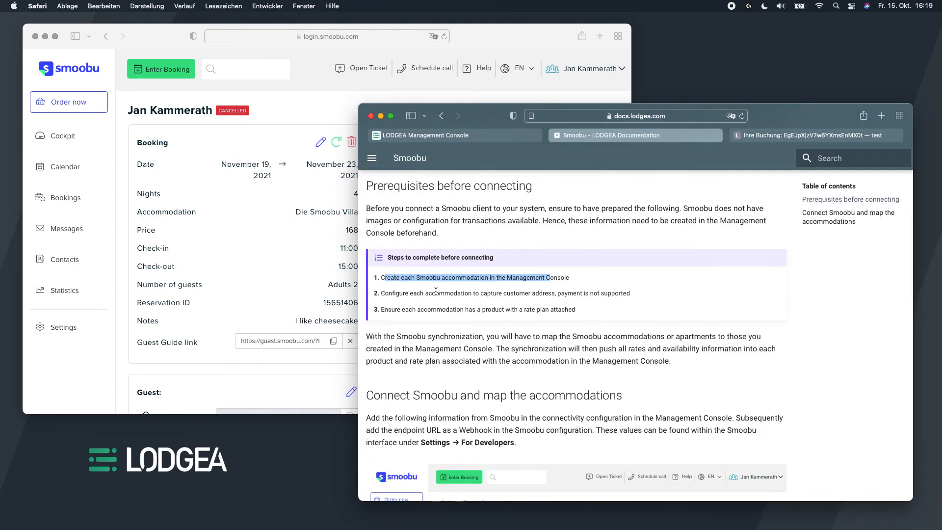
double_click(517, 293)
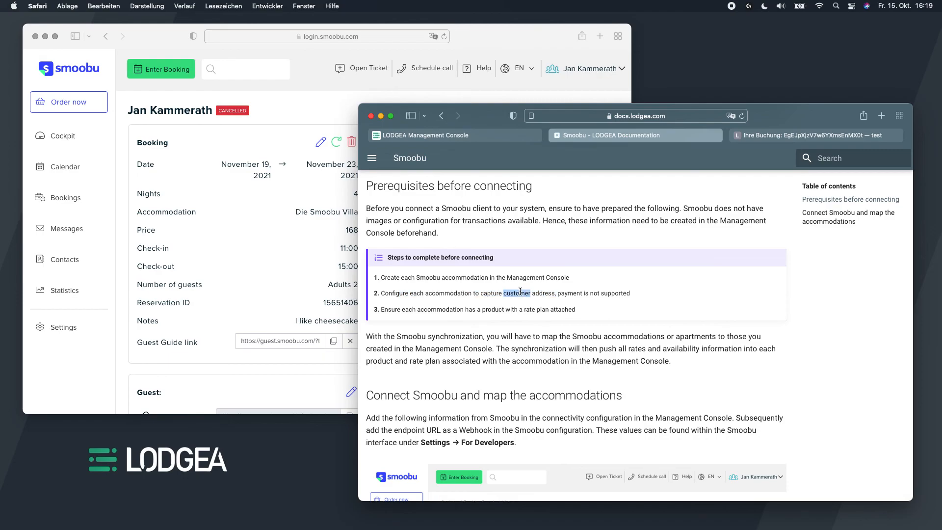
mouse_move(228, 258)
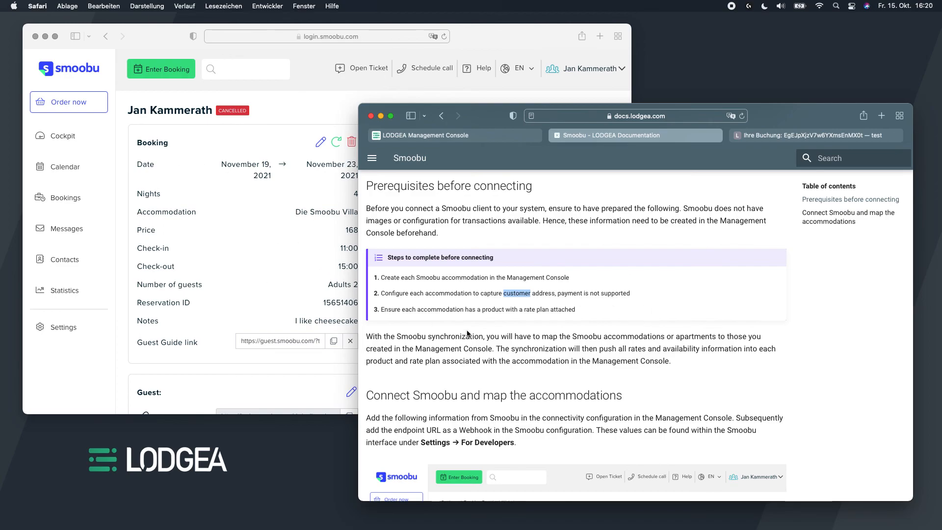
mouse_move(206, 288)
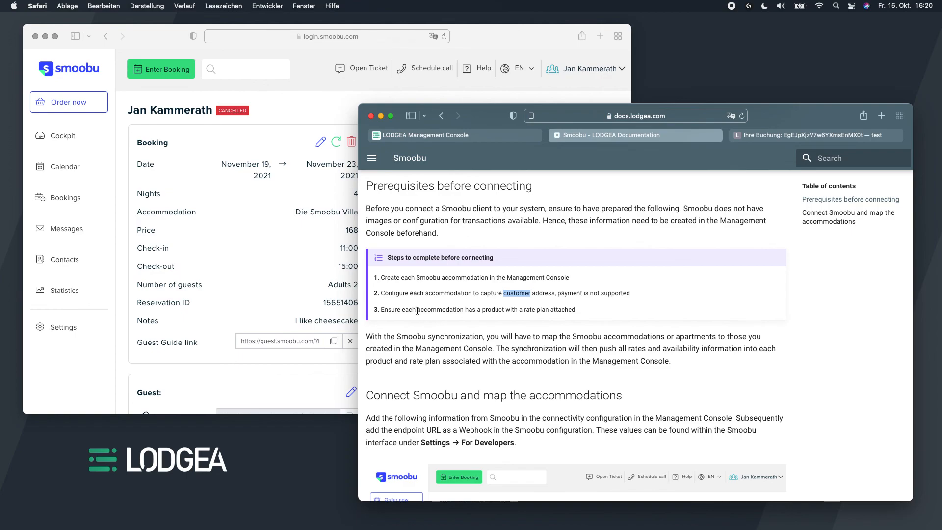
mouse_move(517, 308)
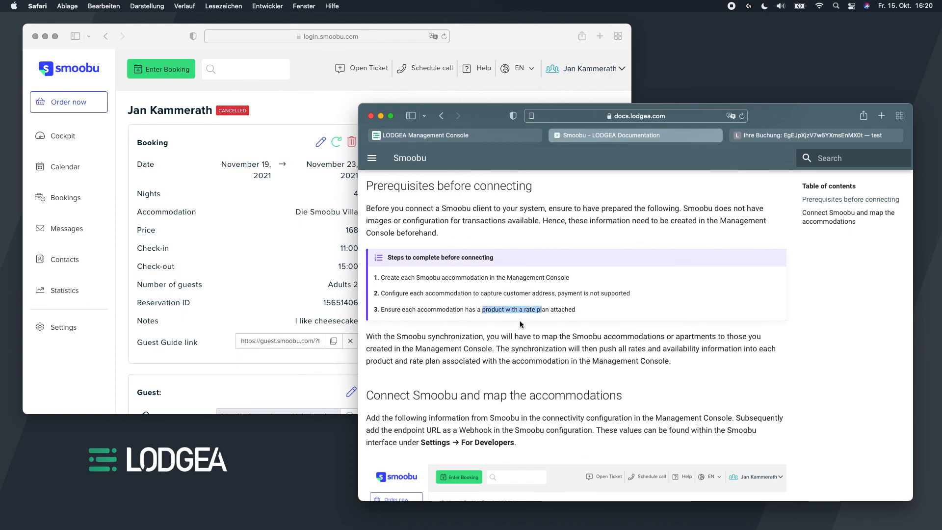
scroll(down, 3)
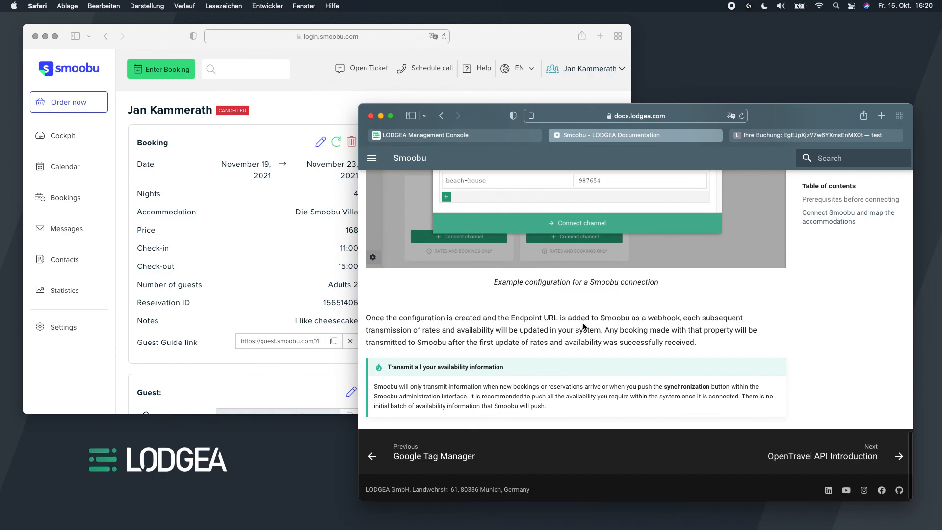
mouse_move(783, 296)
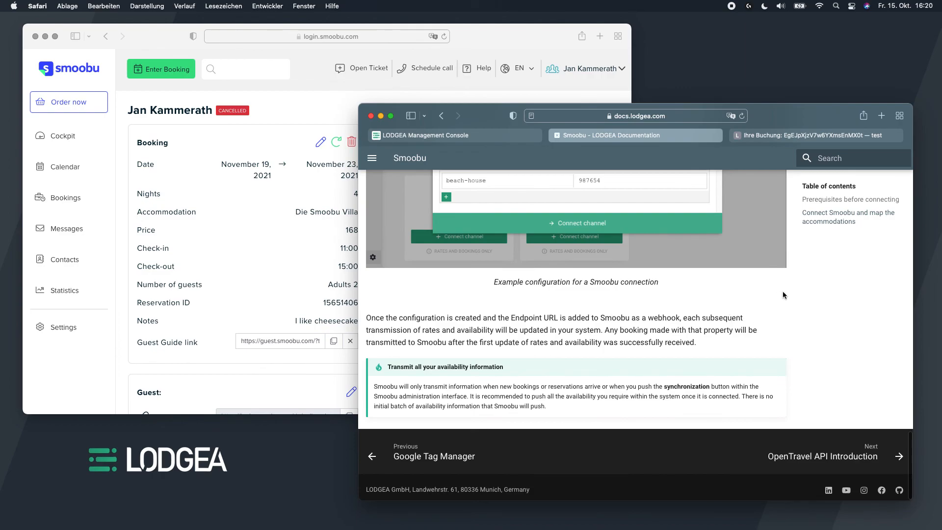
mouse_move(755, 227)
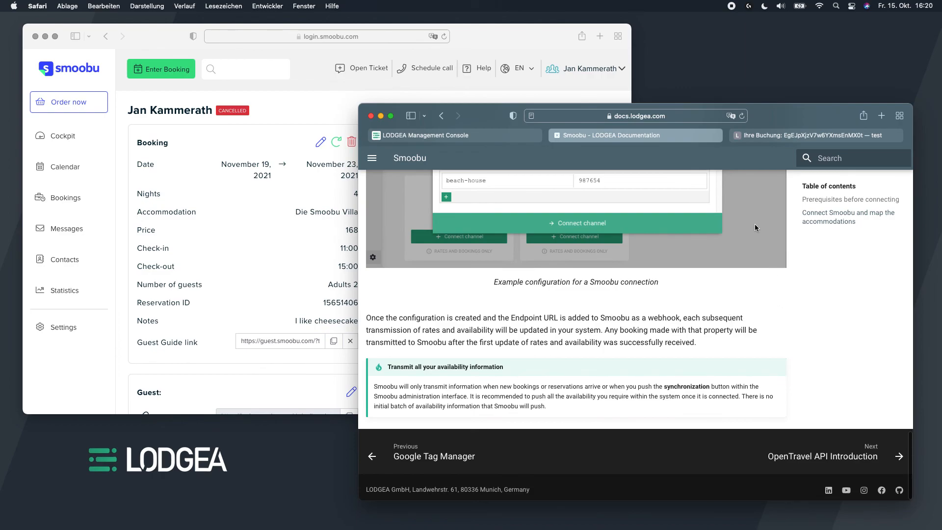